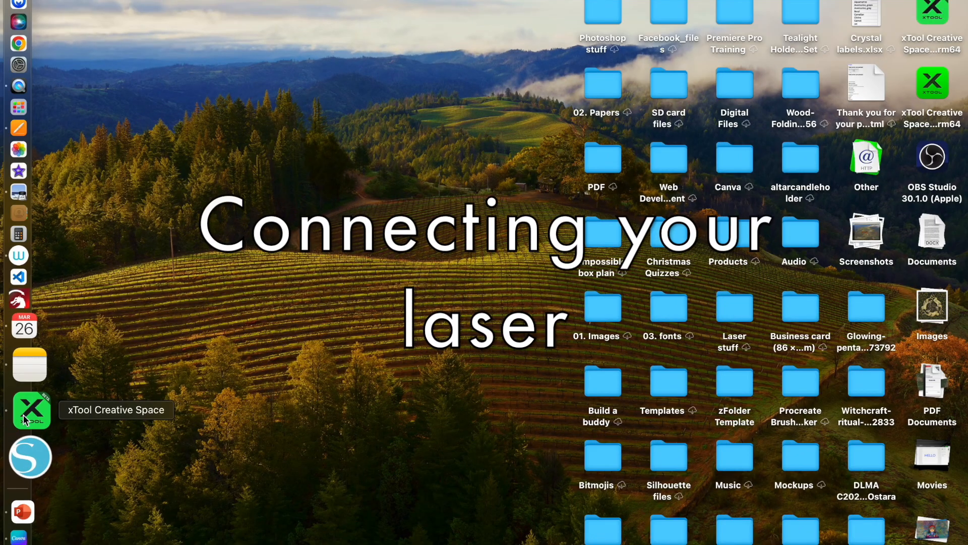
Launch xTool Creative Space from the Dock and reach the home screen of recent projects.
left_click(31, 410)
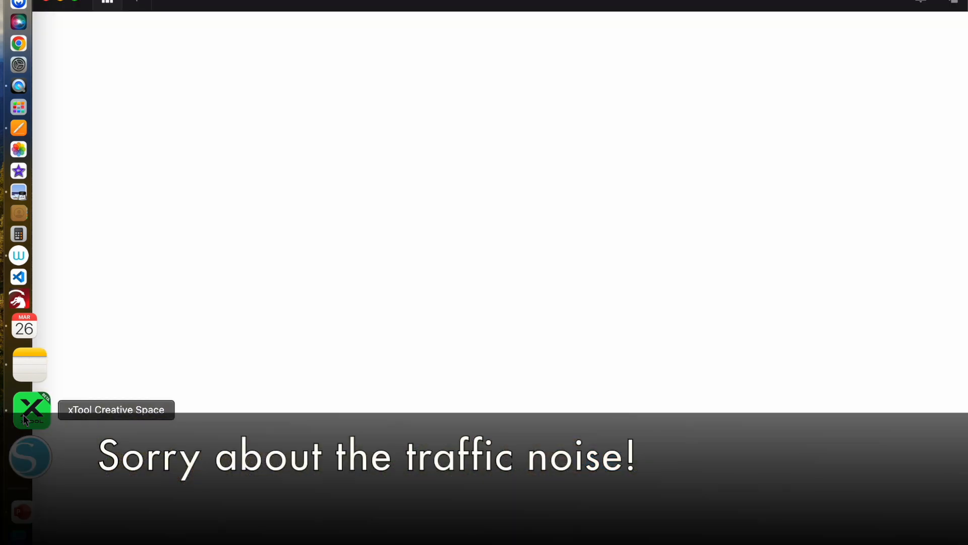
left_click(31, 410)
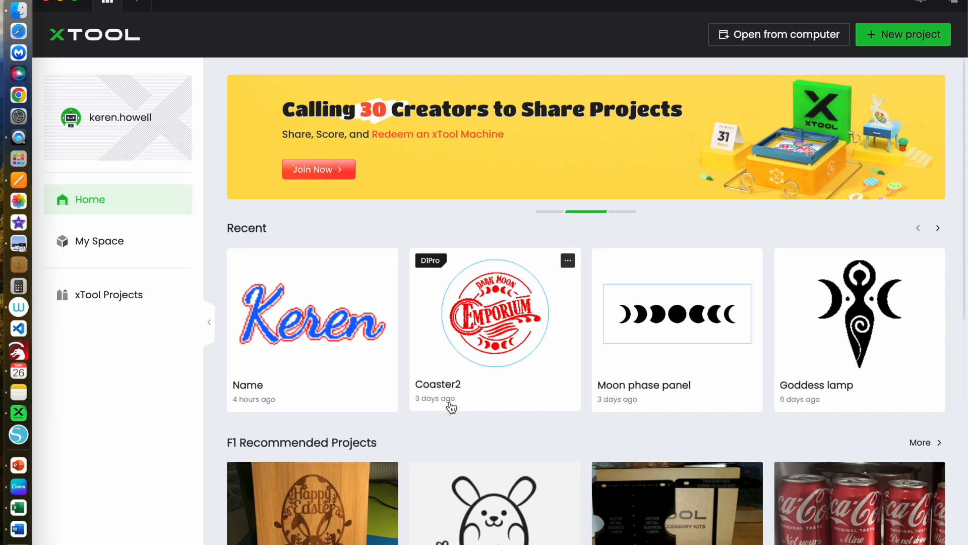
mouse_move(259, 199)
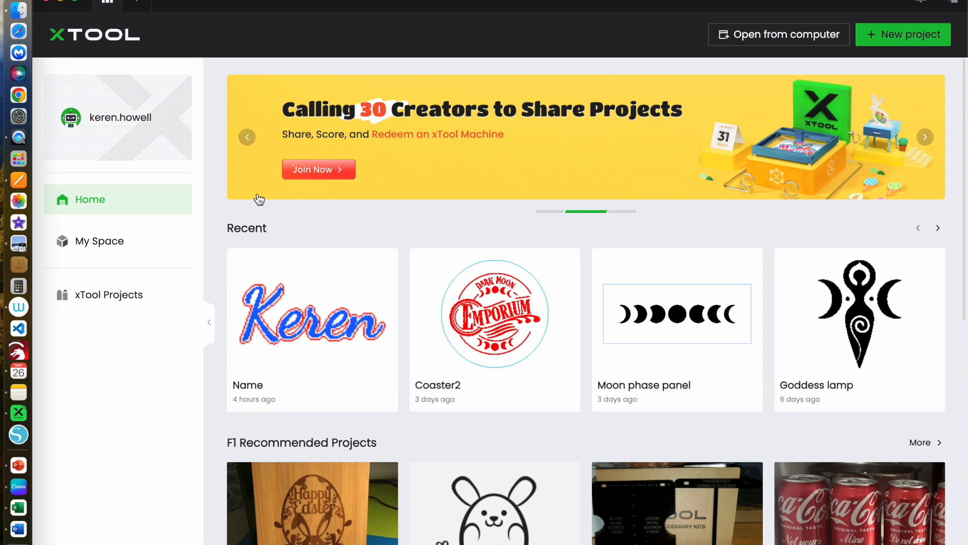
mouse_move(276, 130)
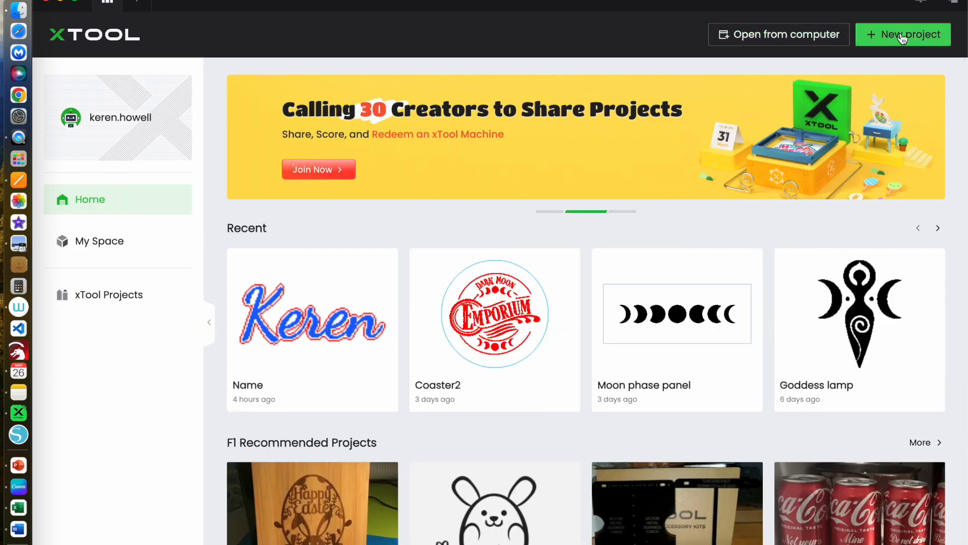
Start a new blank F1 project, then add a second Untitled canvas via the + tab.
left_click(901, 35)
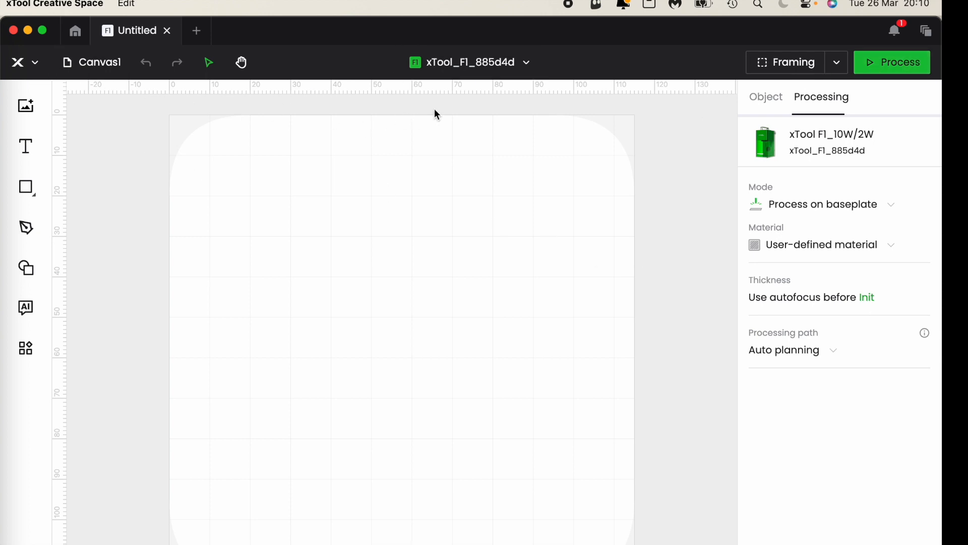
mouse_move(674, 139)
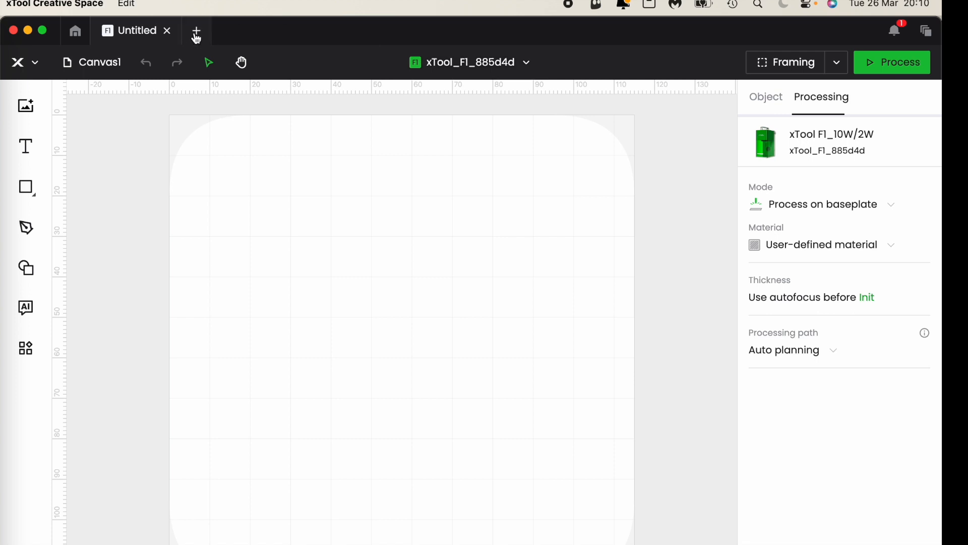
left_click(197, 30)
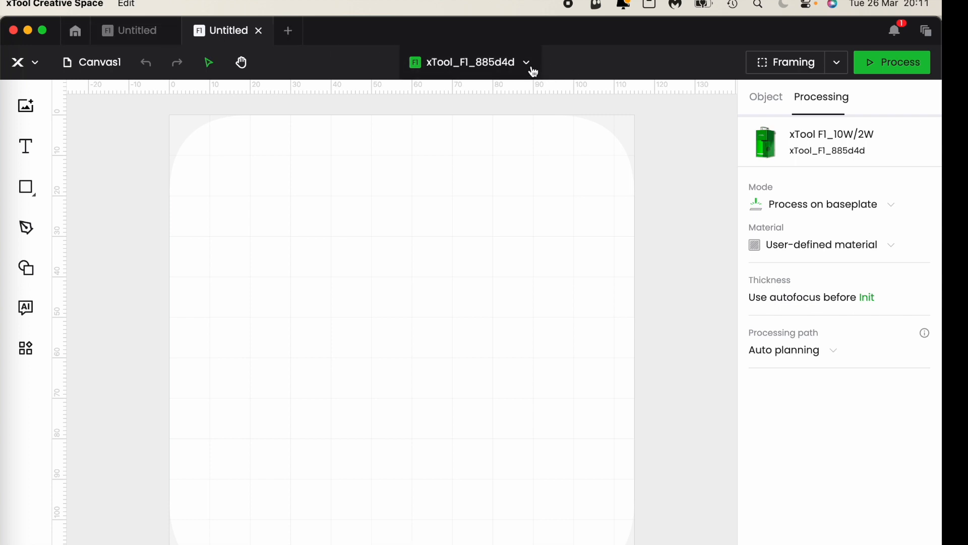
Show the device list with the connected F1 and two unconnected D1Pro machines.
left_click(526, 62)
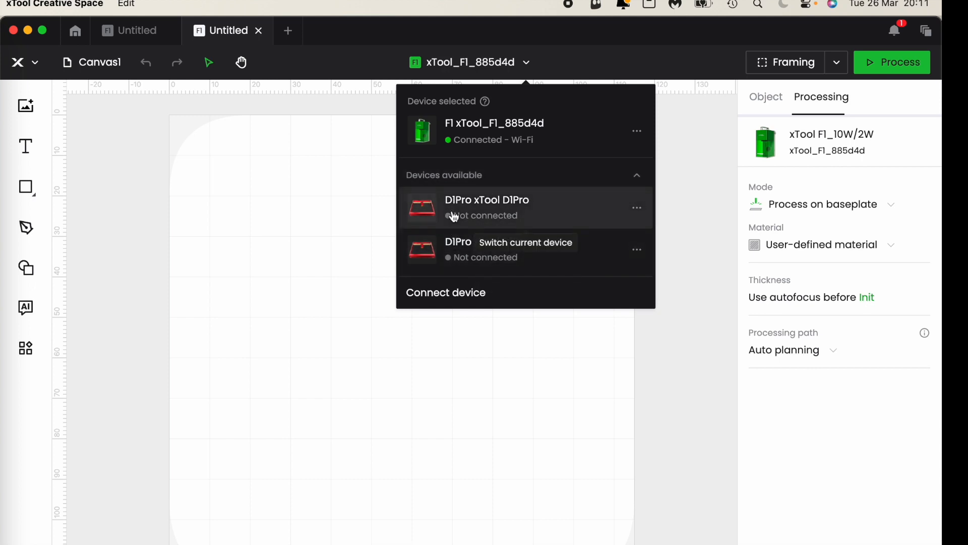
mouse_move(452, 259)
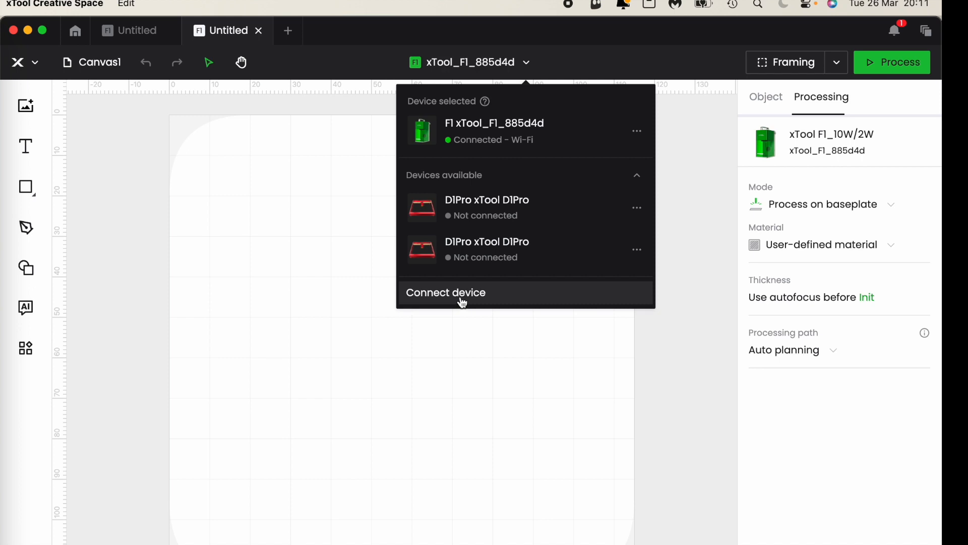
In Connect device, check Wi-Fi, return to USB and choose the xTool D1Pro.
left_click(444, 292)
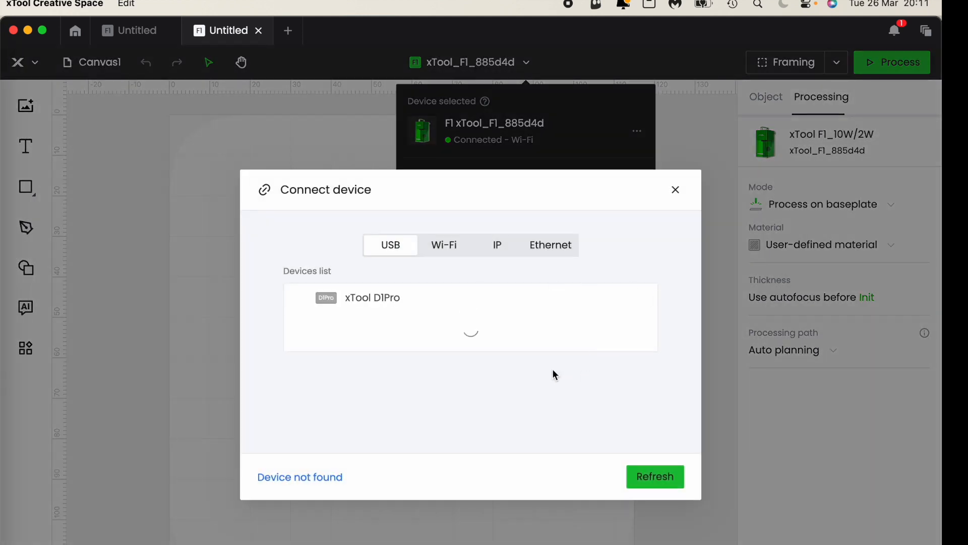
mouse_move(386, 306)
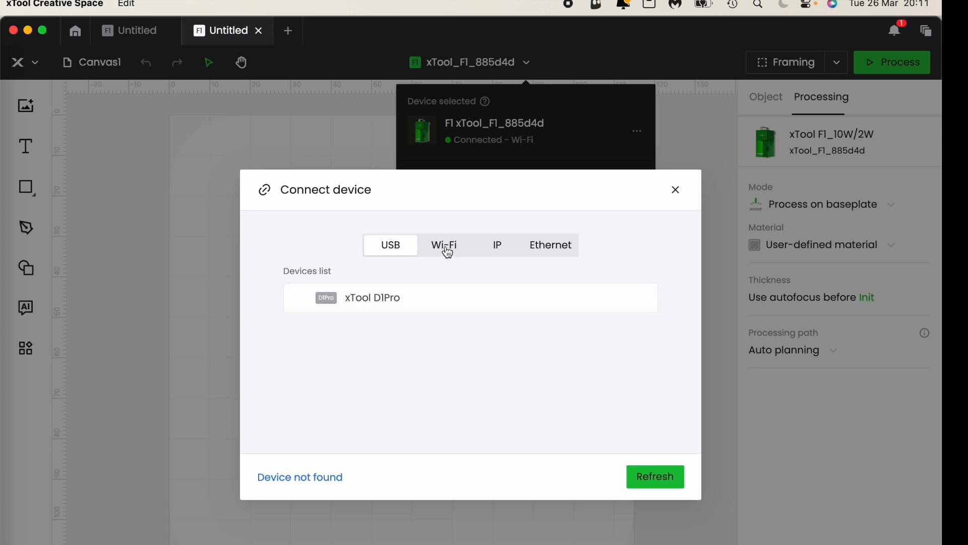
left_click(444, 245)
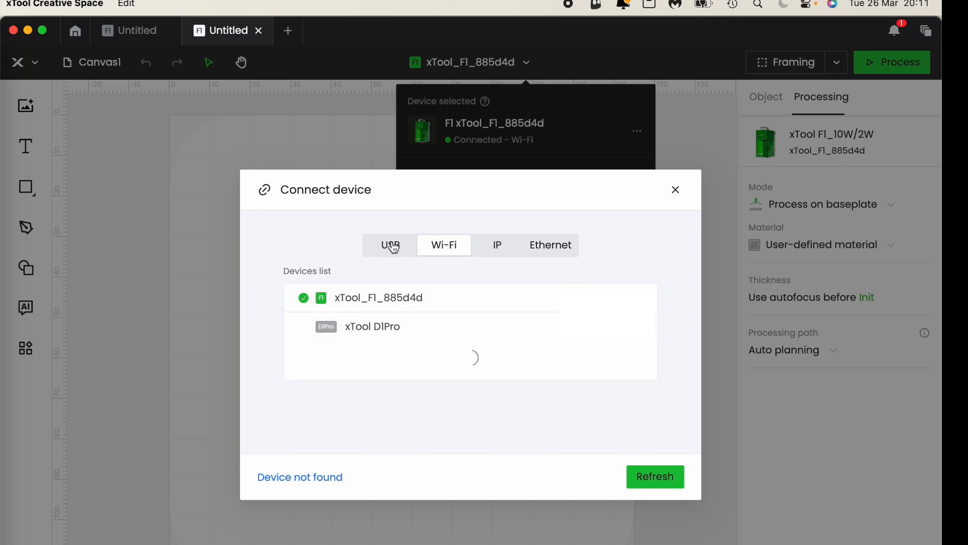
left_click(390, 244)
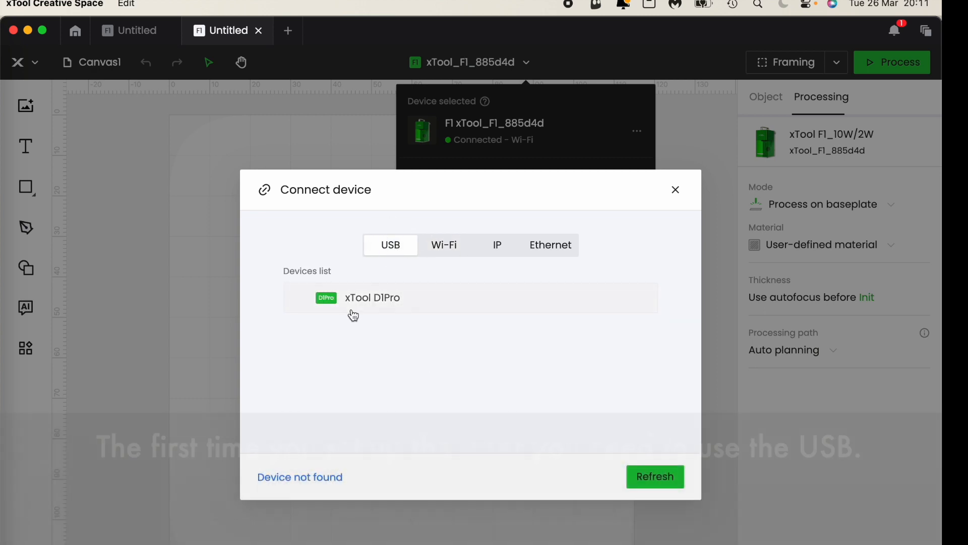
left_click(373, 298)
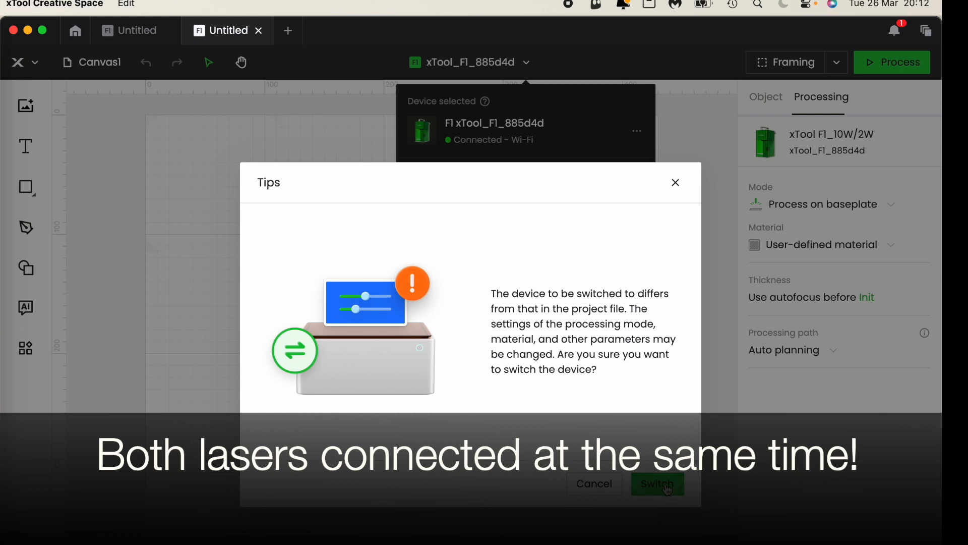
Confirm Switch so the second canvas uses the xTool D1Pro_20W with flat-surface settings.
left_click(657, 483)
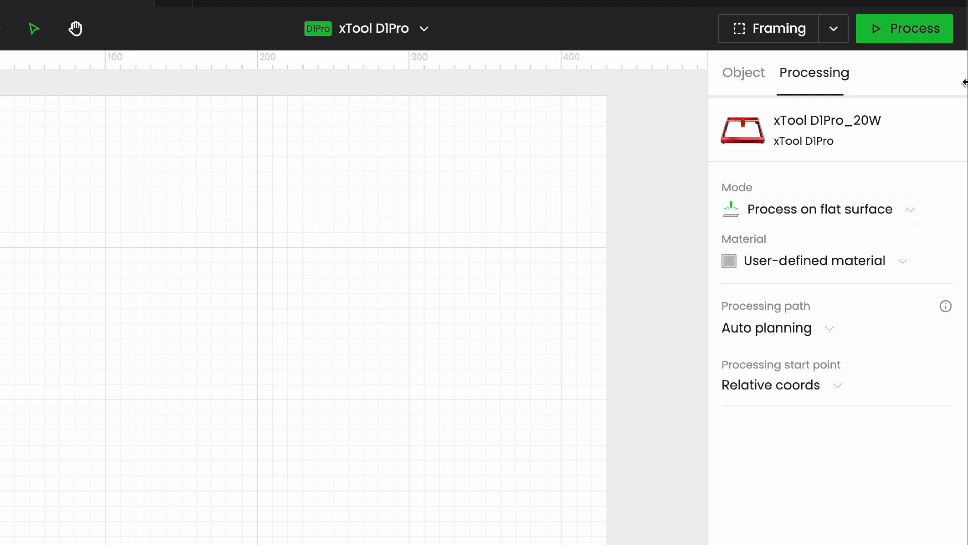
mouse_move(908, 537)
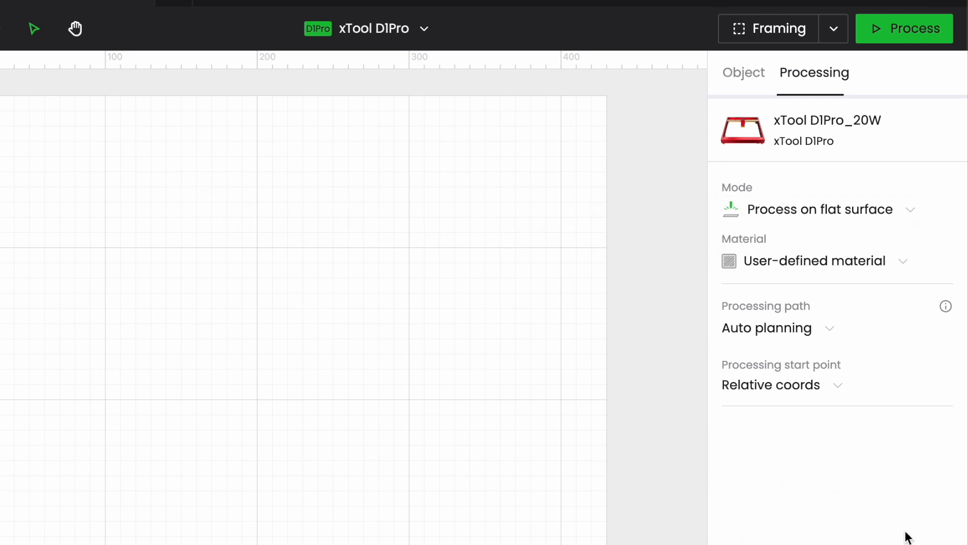
mouse_move(950, 61)
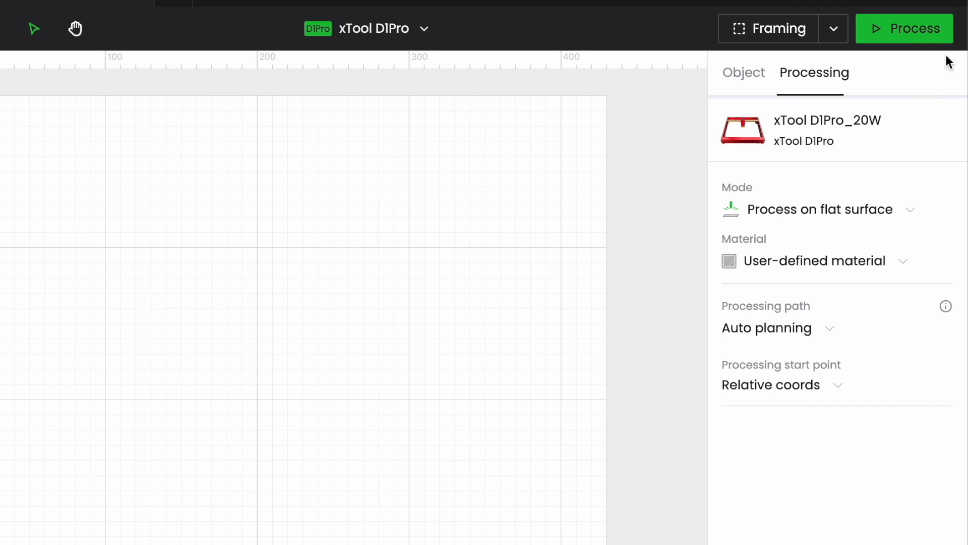
mouse_move(861, 188)
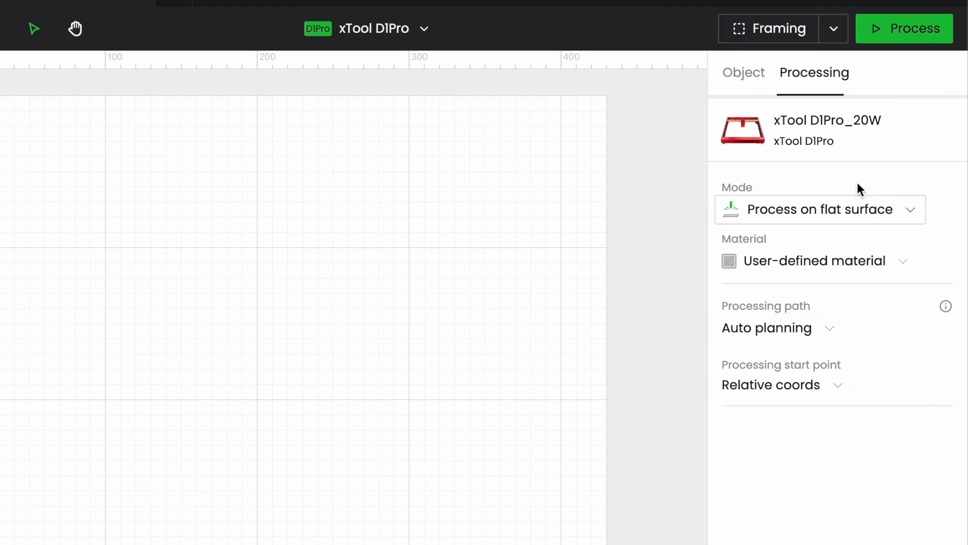
mouse_move(768, 28)
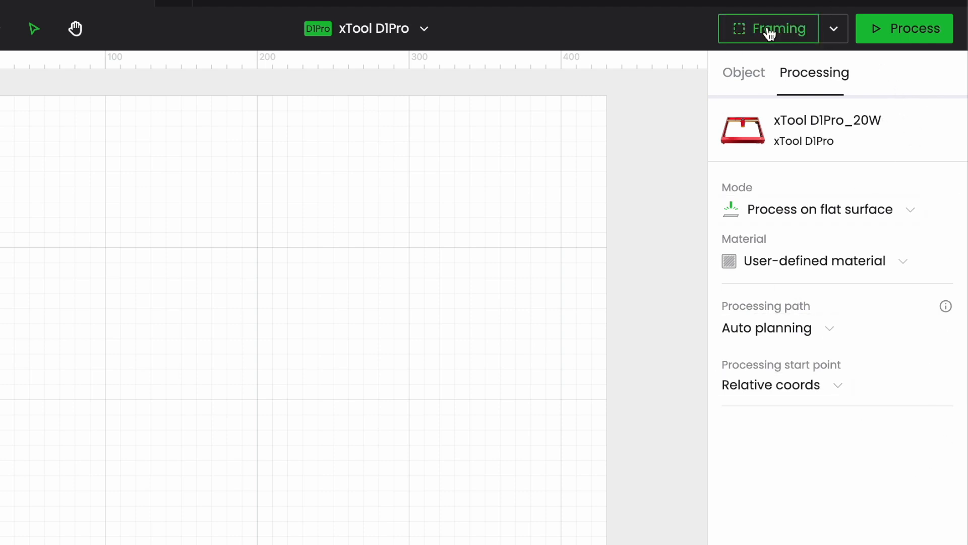
mouse_move(934, 42)
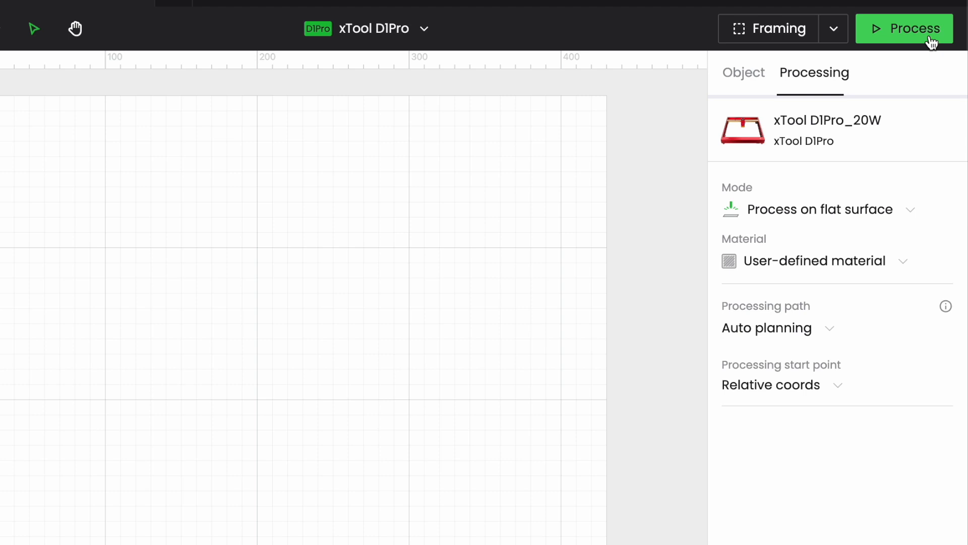
mouse_move(830, 128)
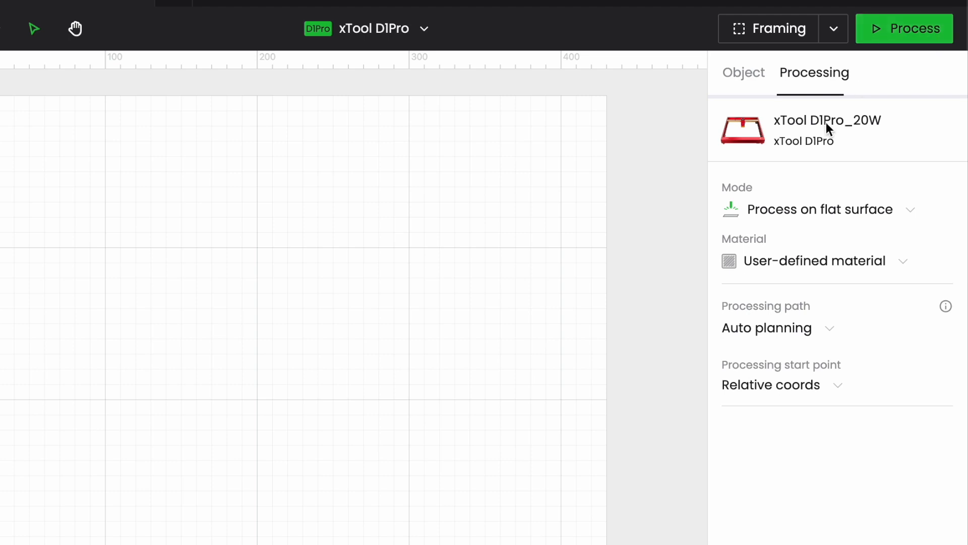
mouse_move(820, 141)
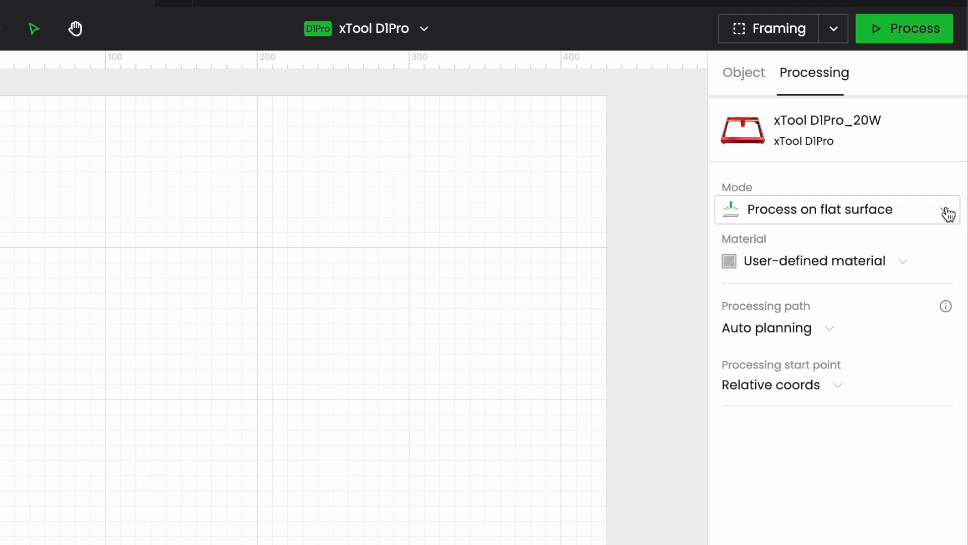
left_click(836, 208)
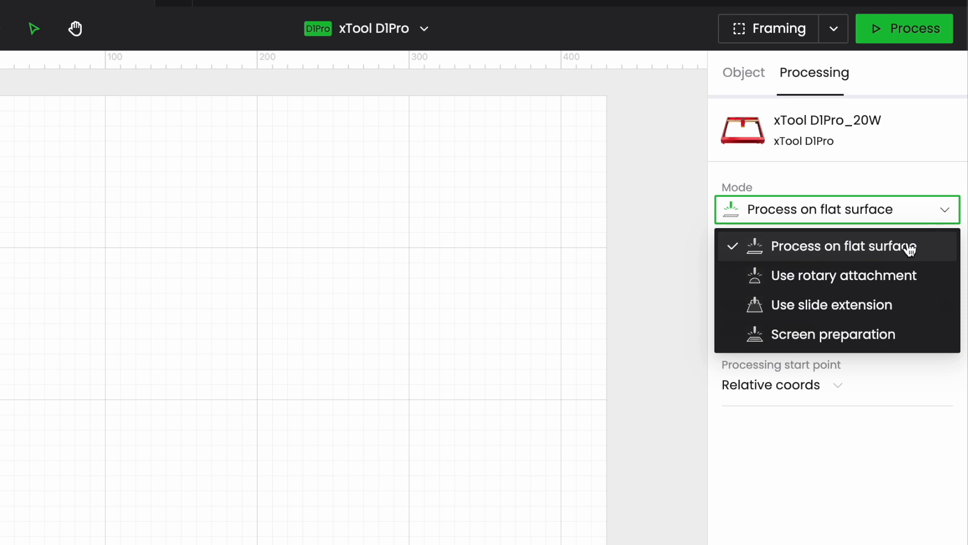
mouse_move(920, 279)
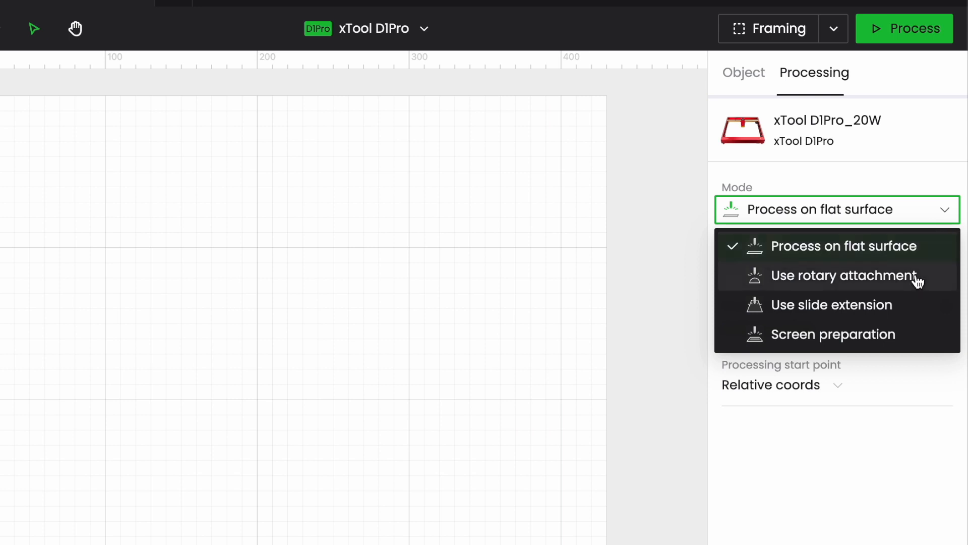
mouse_move(905, 315)
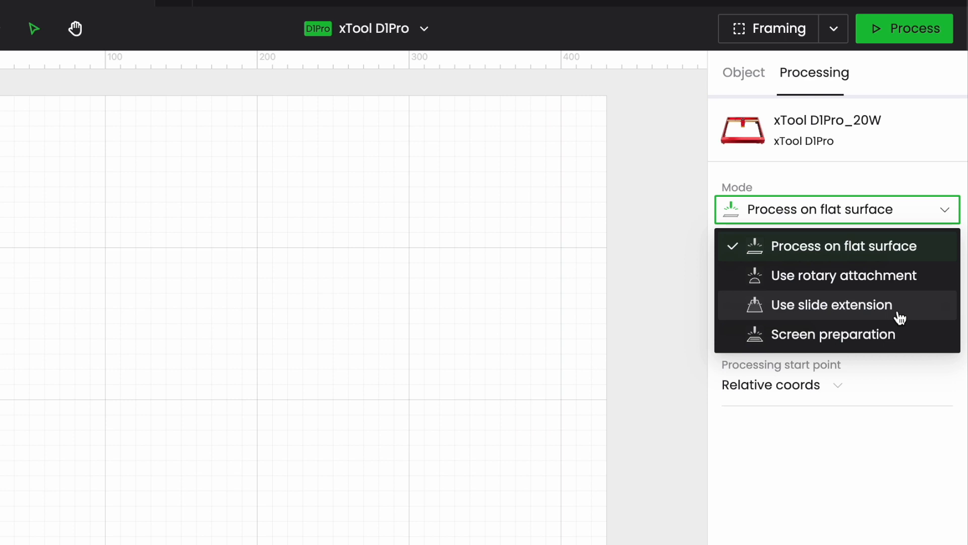
mouse_move(833, 334)
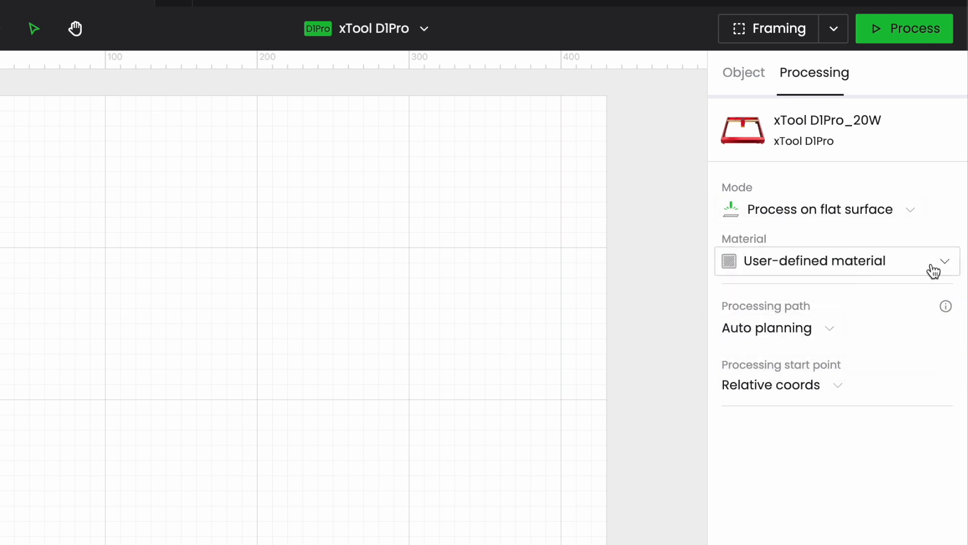
left_click(834, 260)
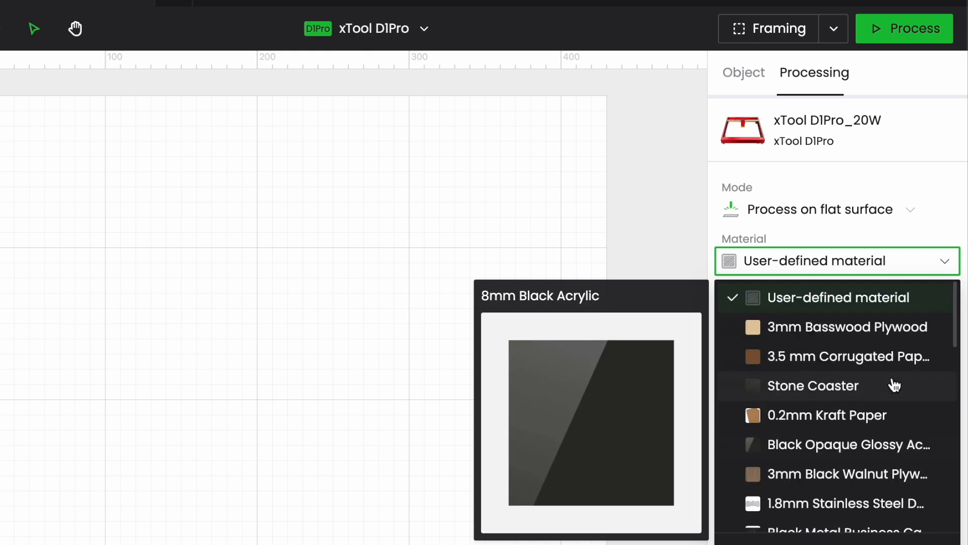
scroll("down", 3)
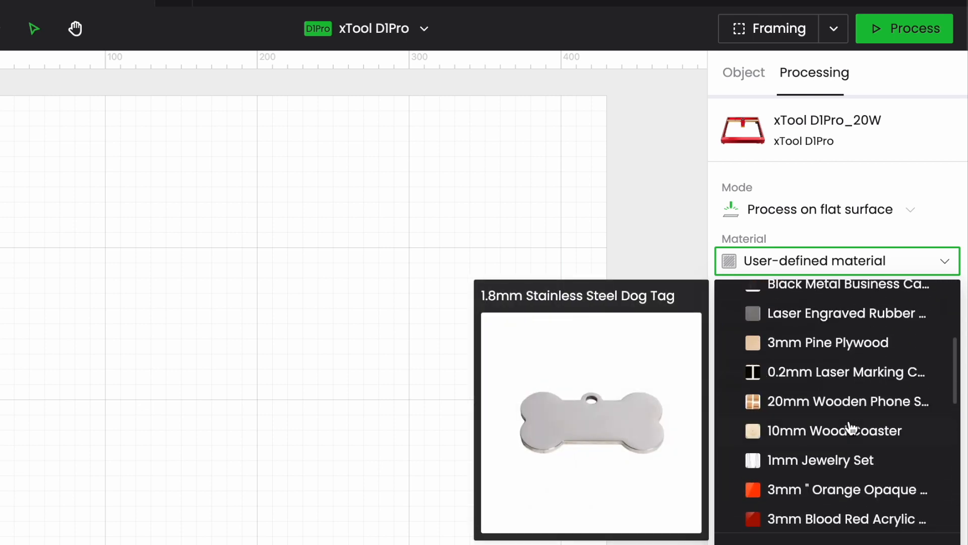
left_click(829, 260)
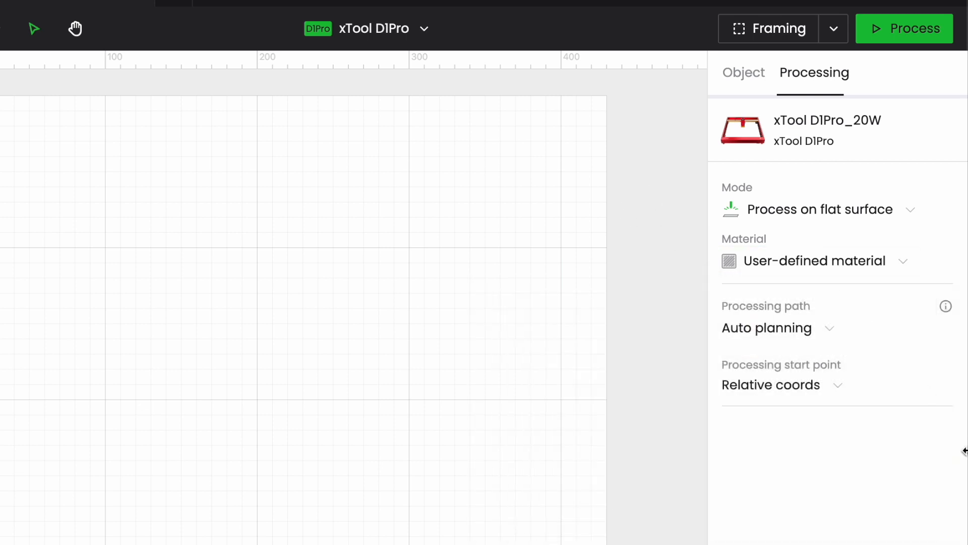
mouse_move(281, 408)
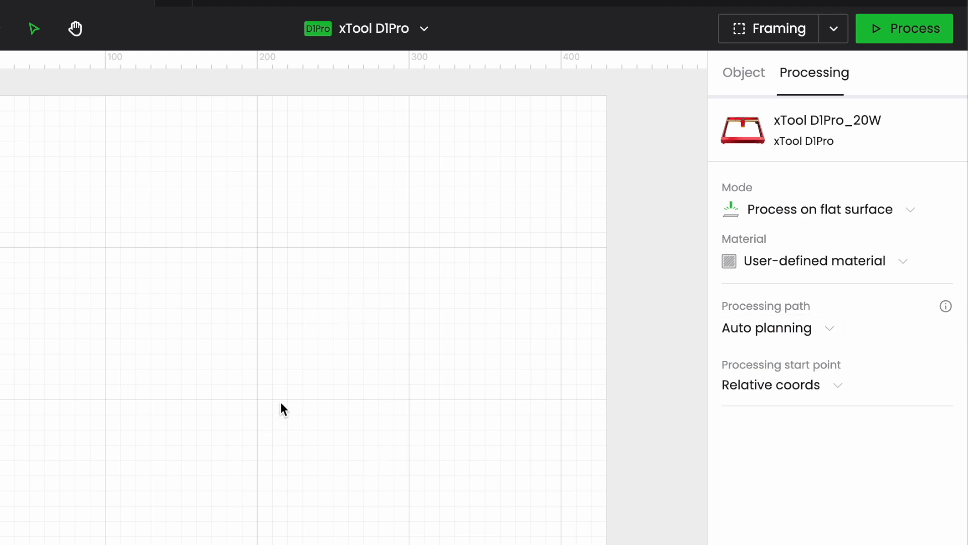
mouse_move(230, 320)
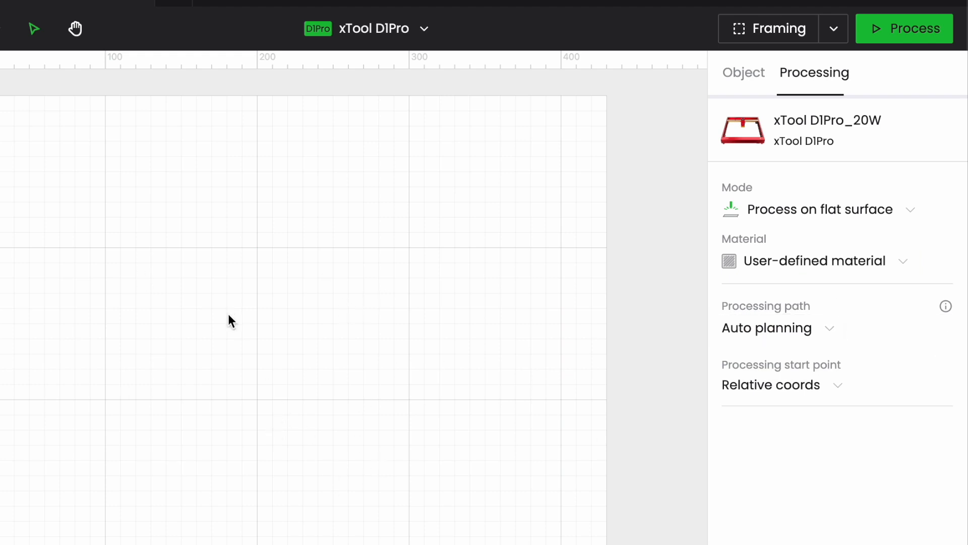
mouse_move(673, 378)
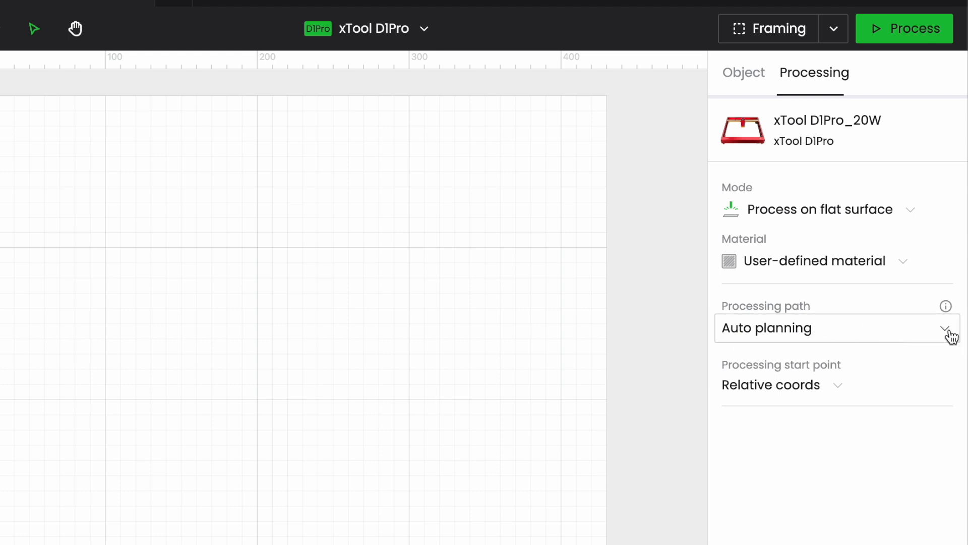
left_click(835, 327)
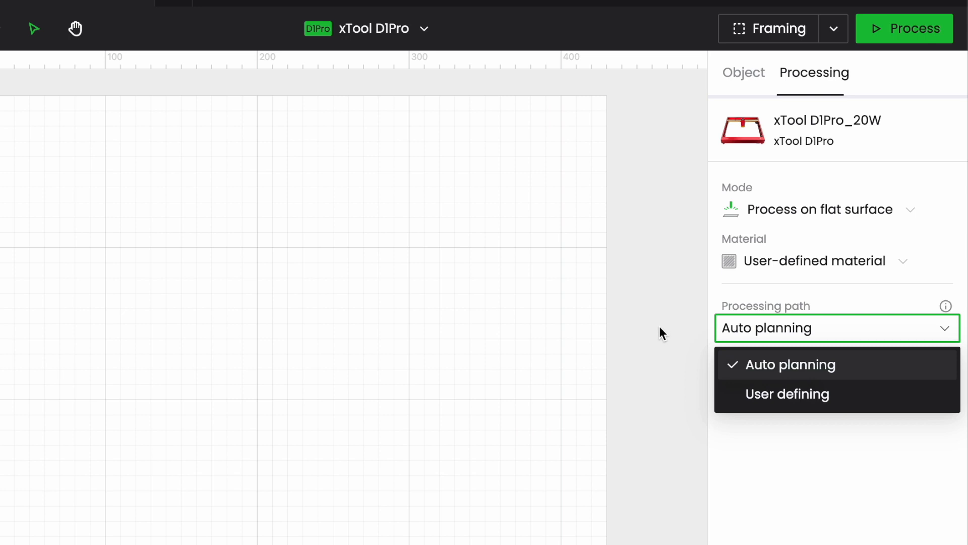
left_click(788, 364)
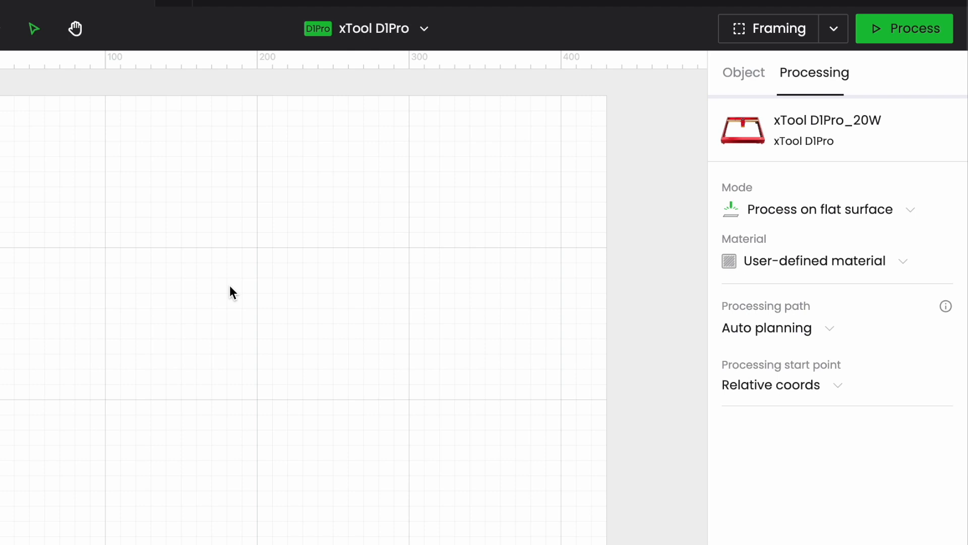
mouse_move(225, 294)
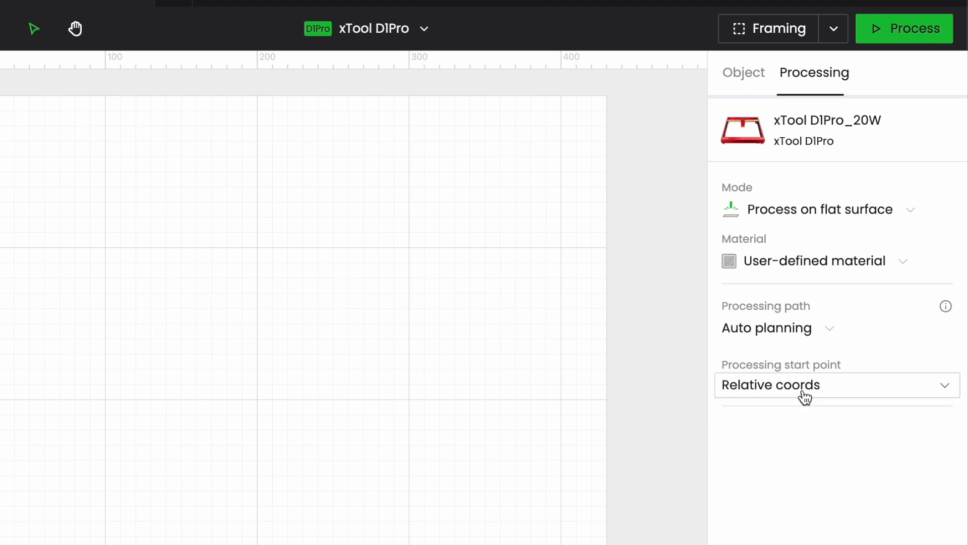
mouse_move(845, 394)
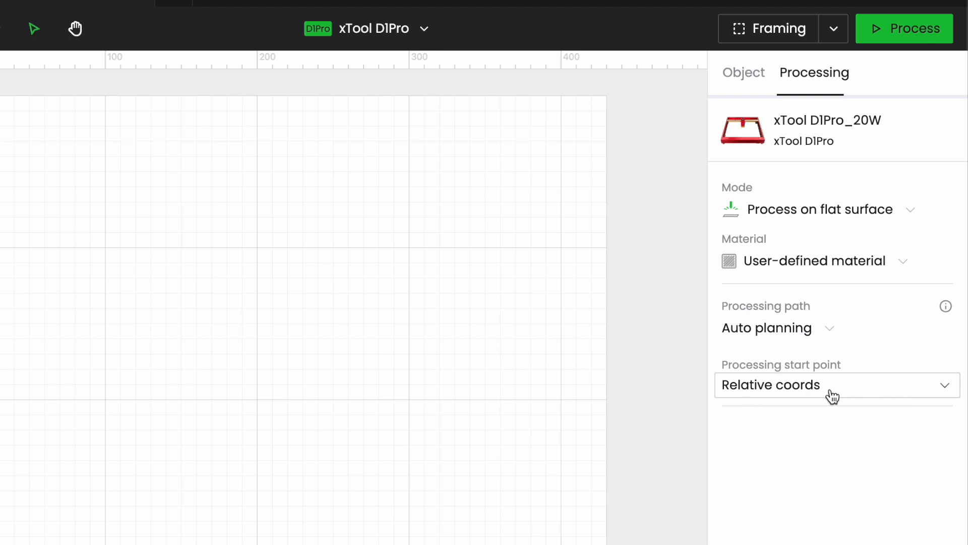
mouse_move(821, 401)
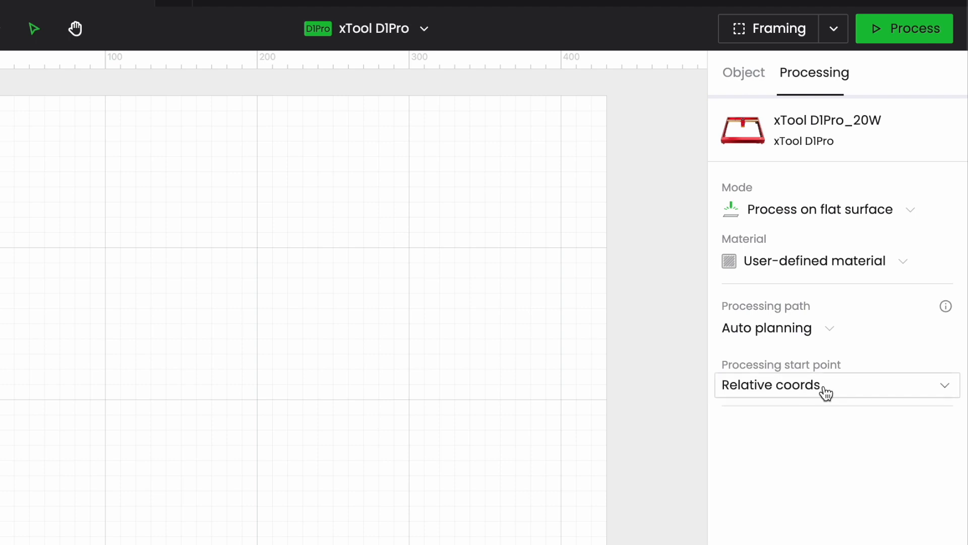
left_click(834, 384)
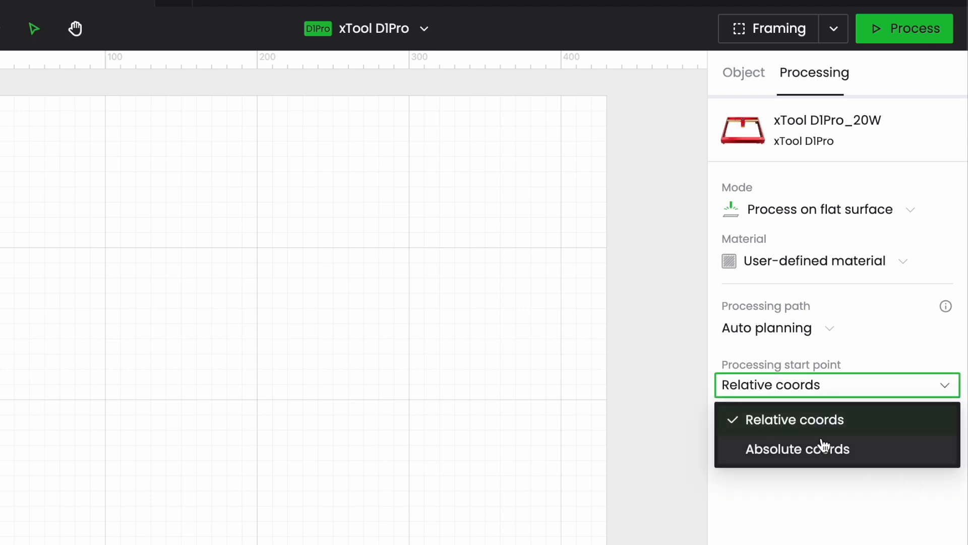
mouse_move(739, 524)
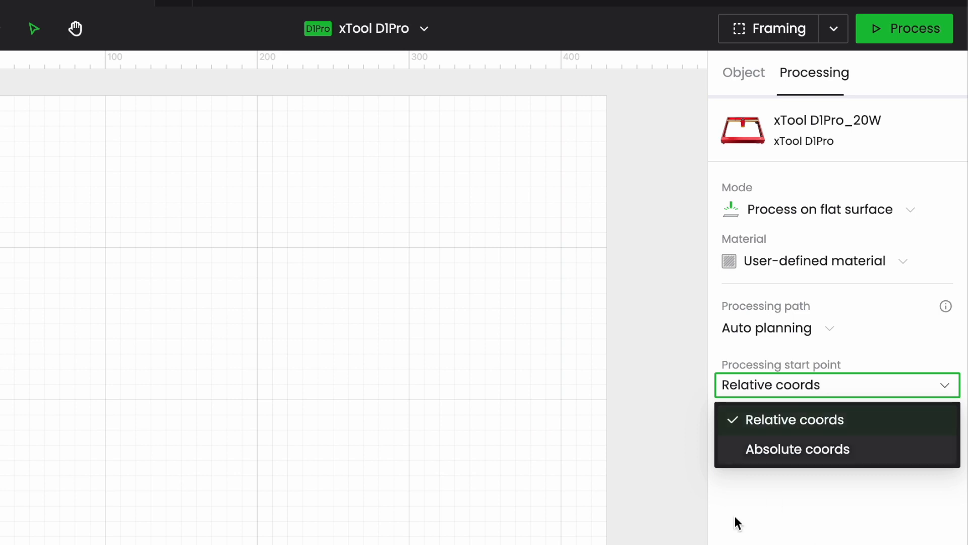
left_click(656, 444)
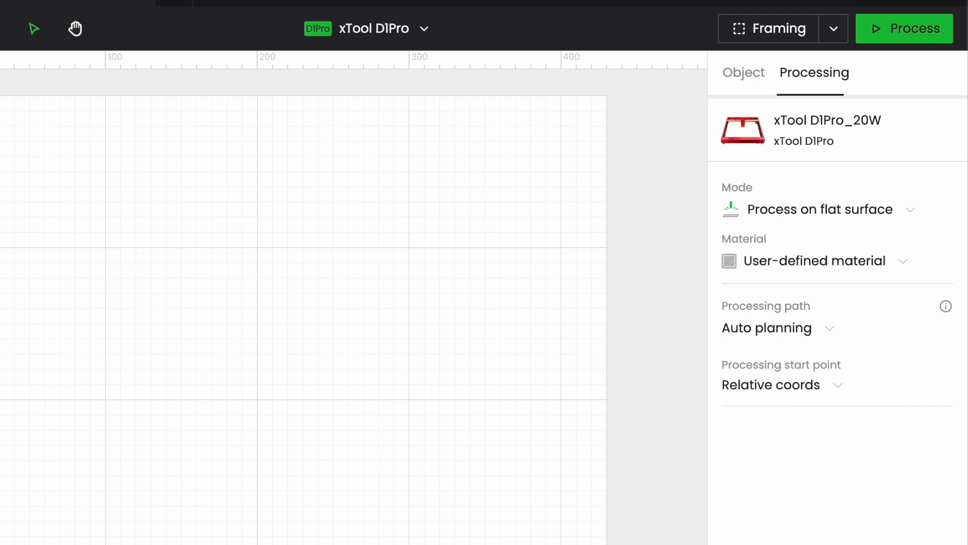
mouse_move(450, 54)
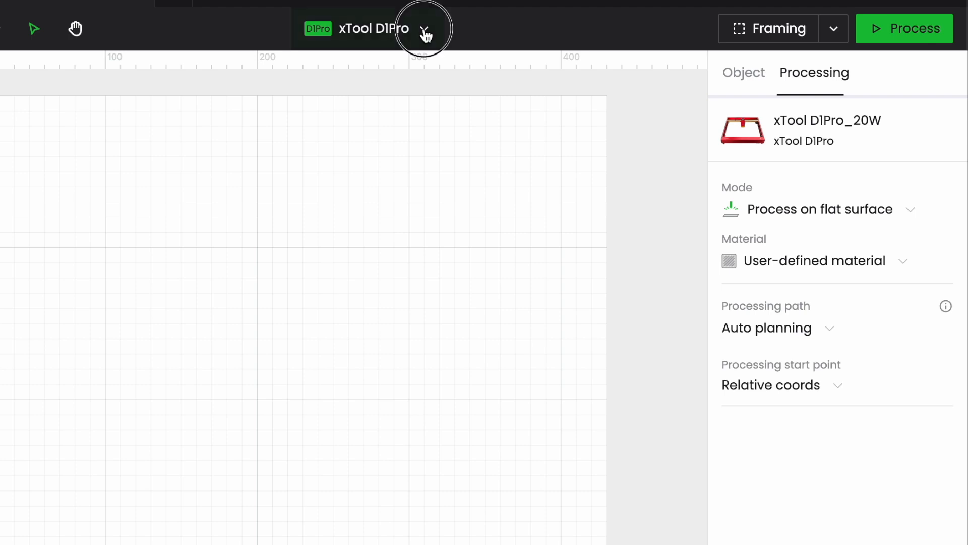
Reopen the device list and show the D1Pro's three-dot options: Device settings and User guide.
left_click(425, 28)
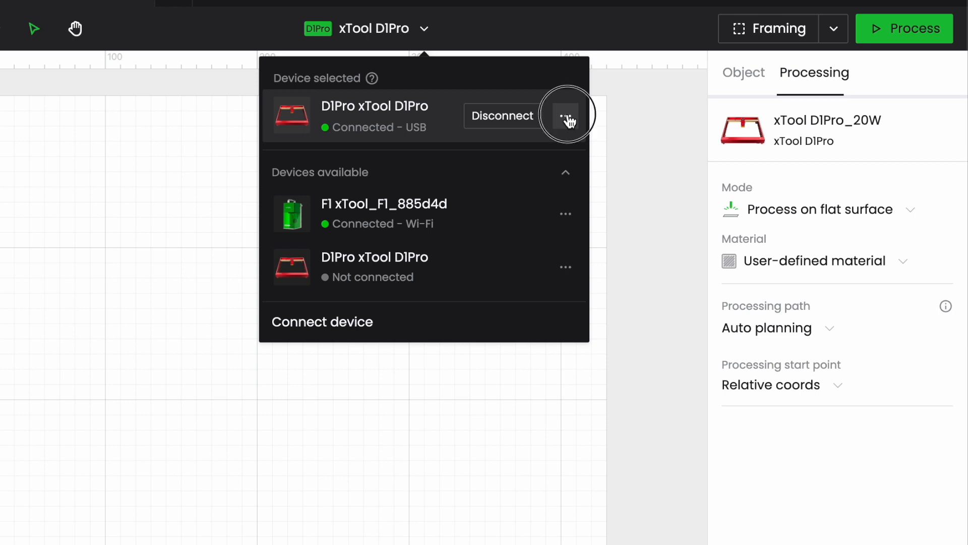
left_click(566, 115)
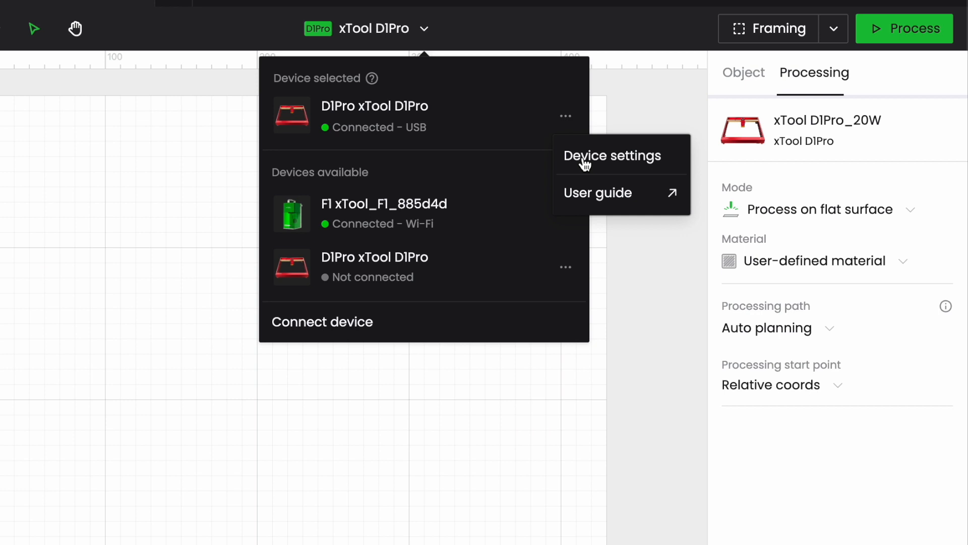
mouse_move(585, 207)
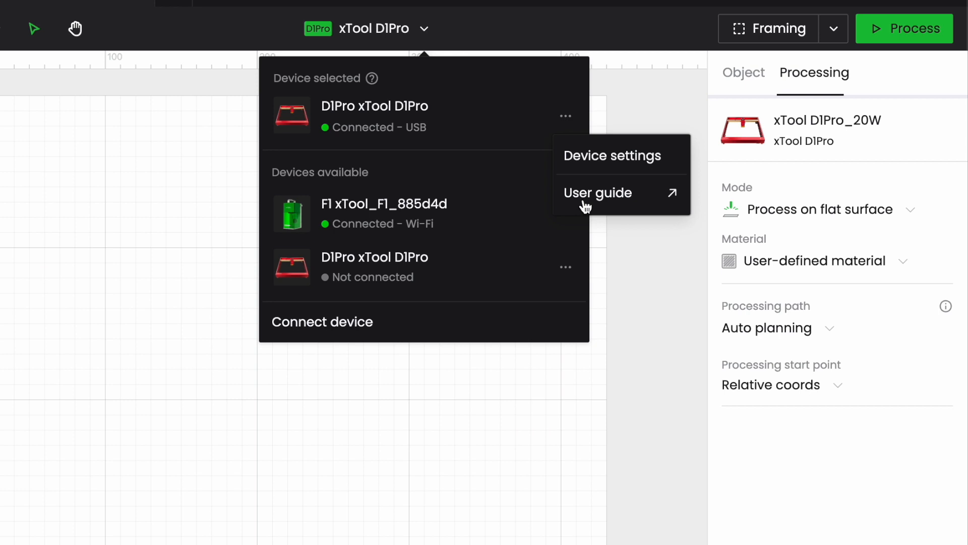
mouse_move(606, 168)
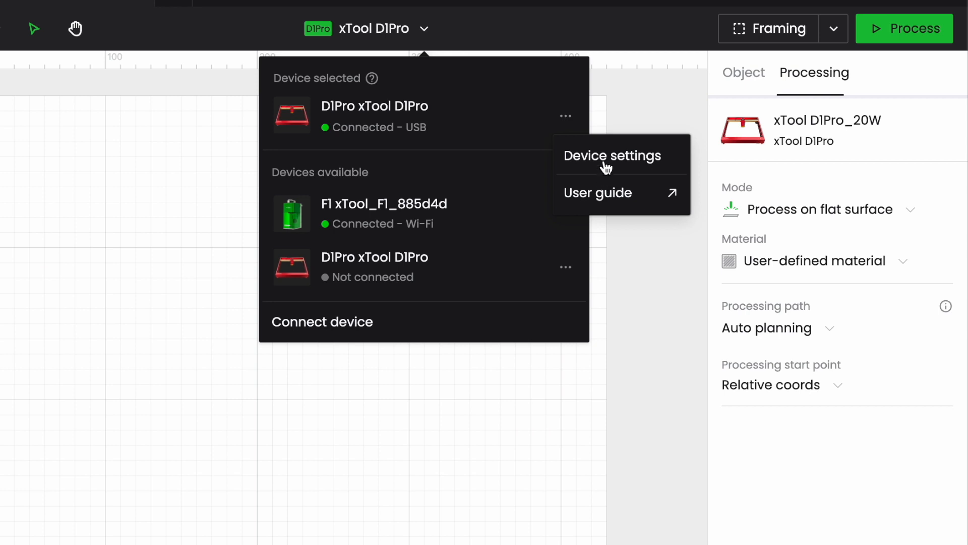
Review the D1Pro's working parameters, keep positioning mode on Laser spot, and close the settings.
left_click(611, 155)
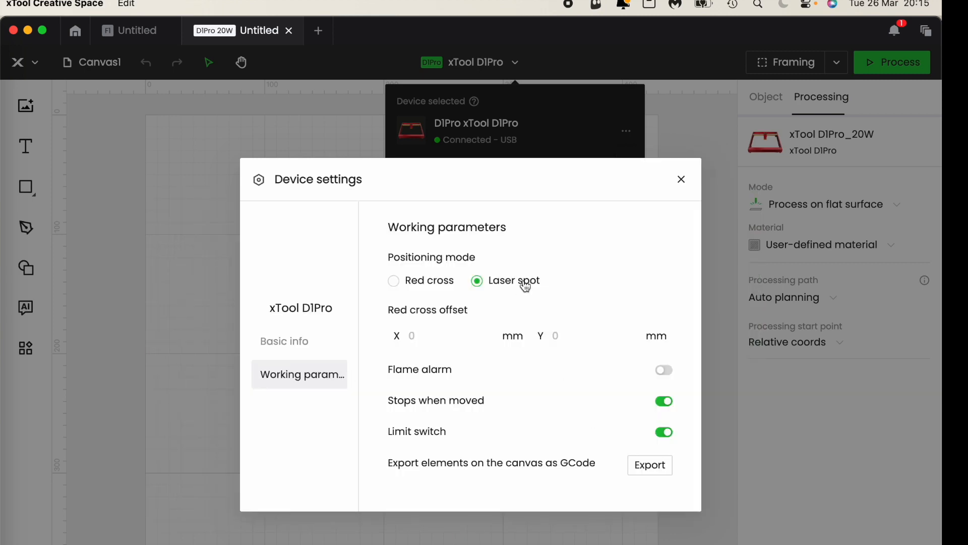
mouse_move(568, 236)
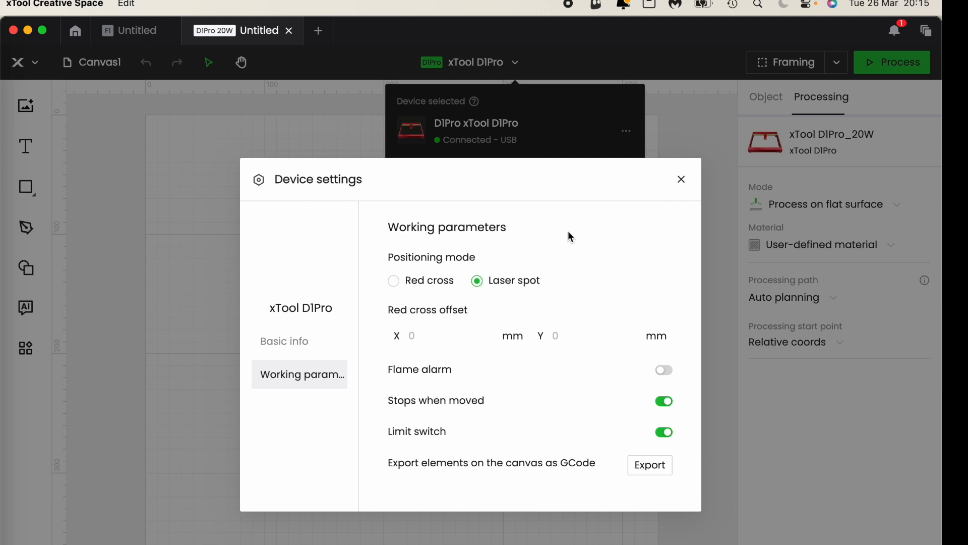
mouse_move(457, 263)
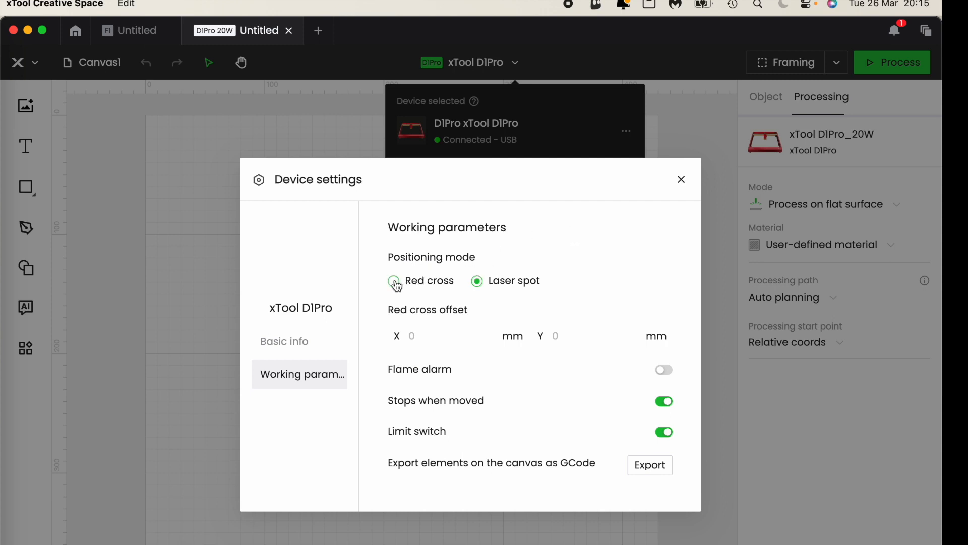
left_click(477, 280)
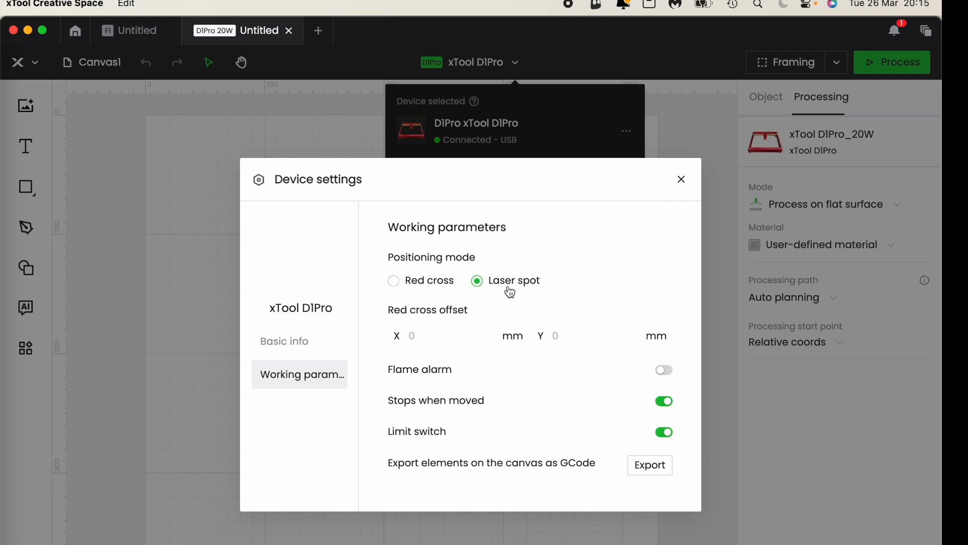
left_click(393, 279)
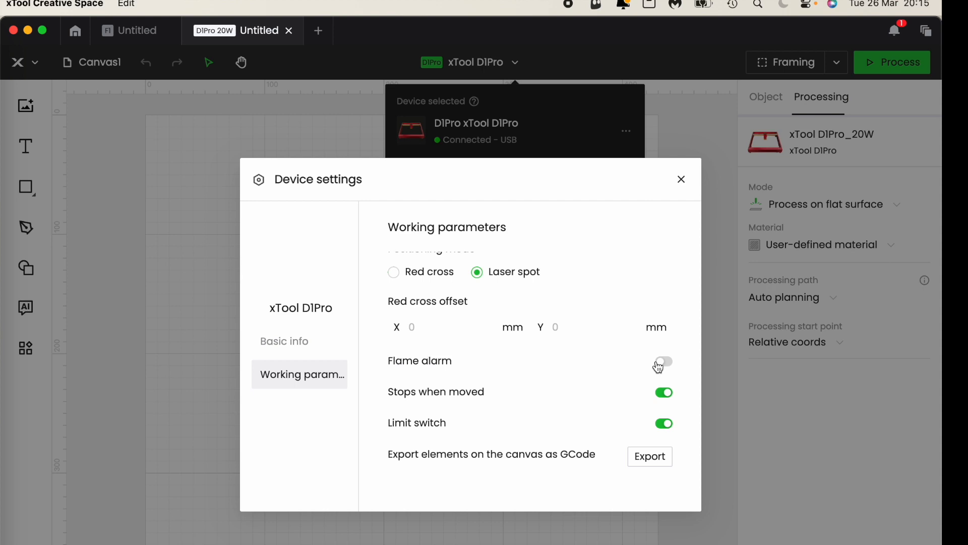
mouse_move(525, 387)
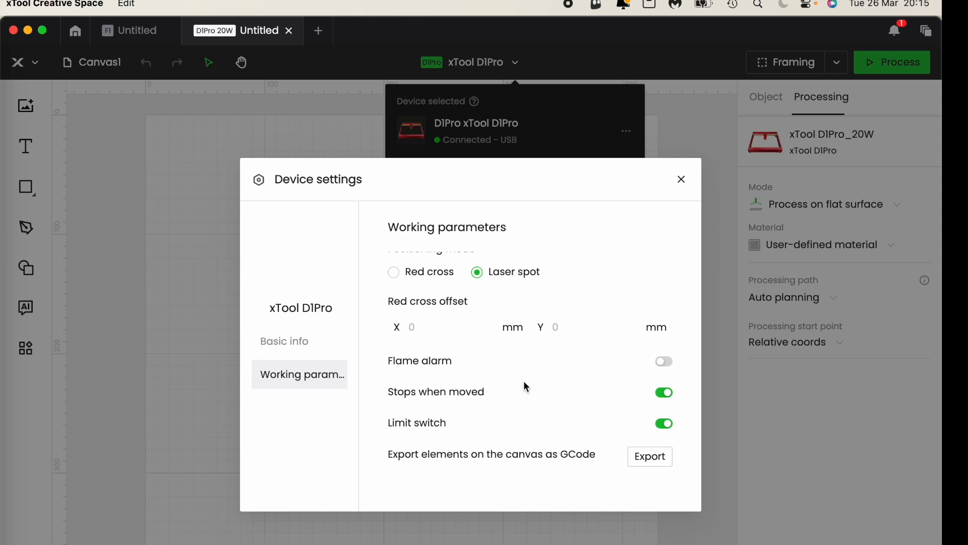
mouse_move(663, 405)
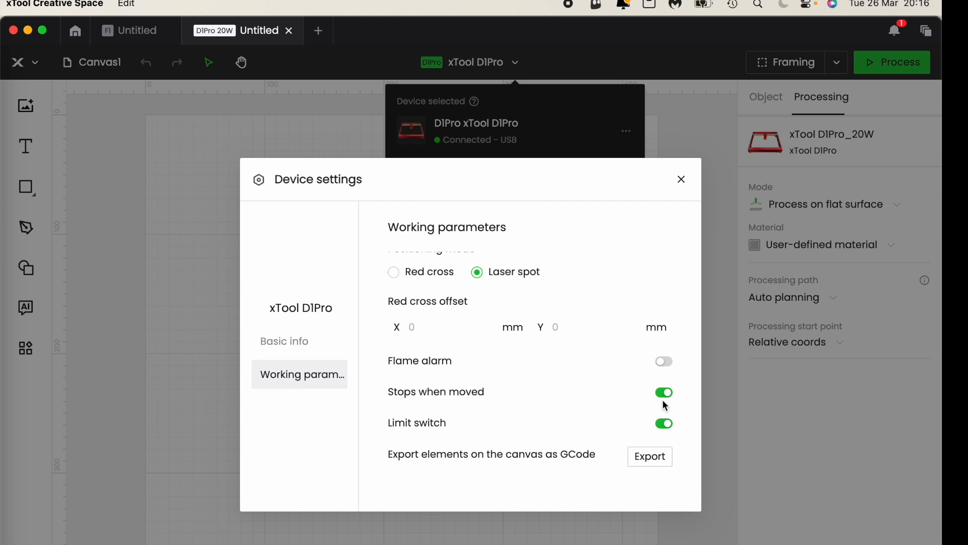
mouse_move(695, 434)
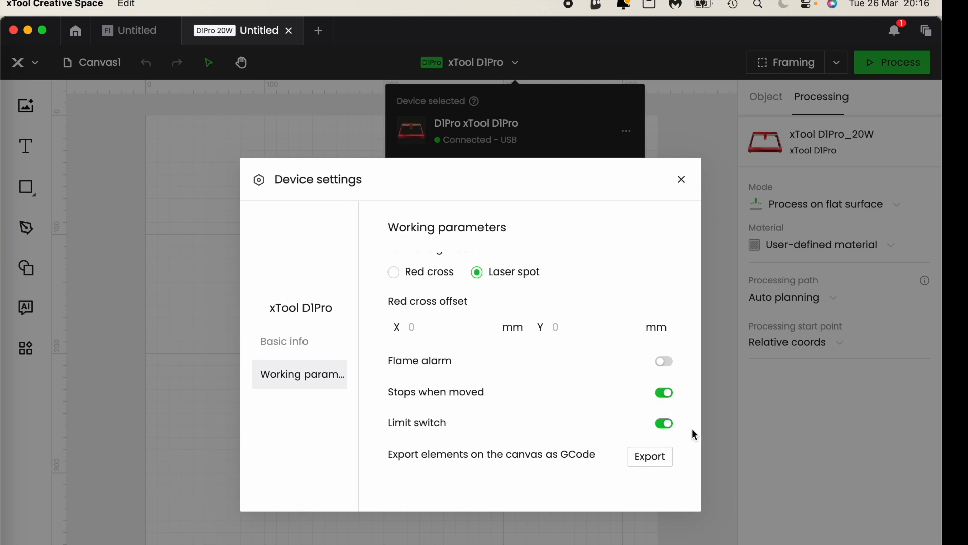
mouse_move(338, 454)
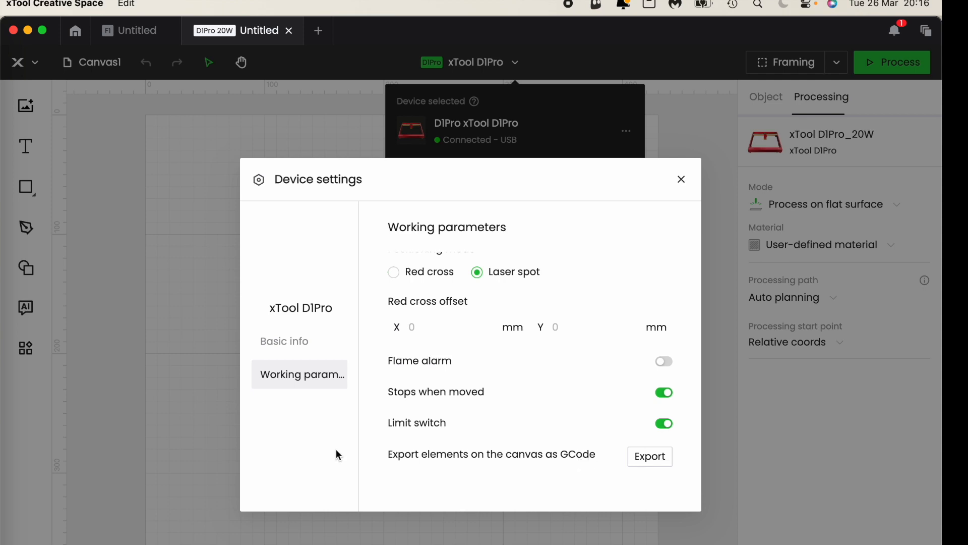
mouse_move(361, 465)
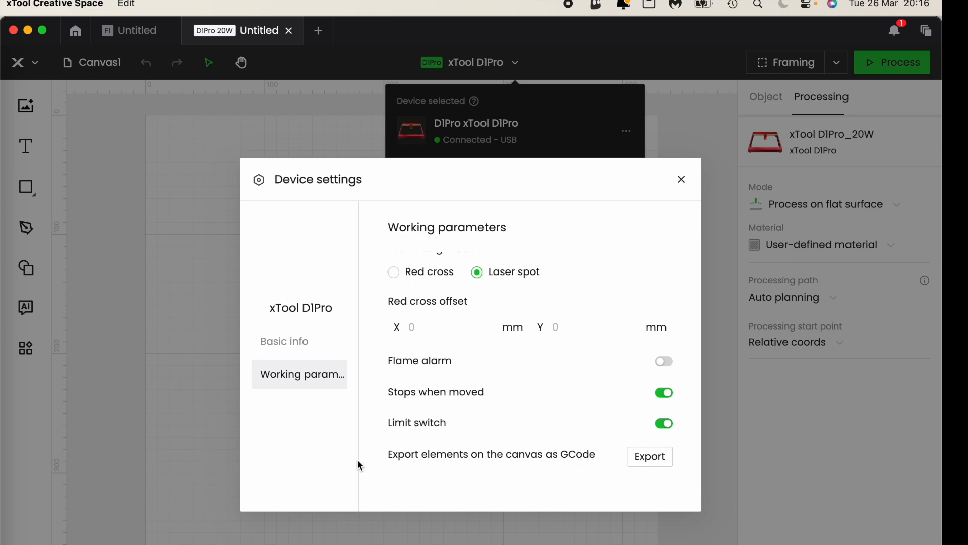
mouse_move(597, 470)
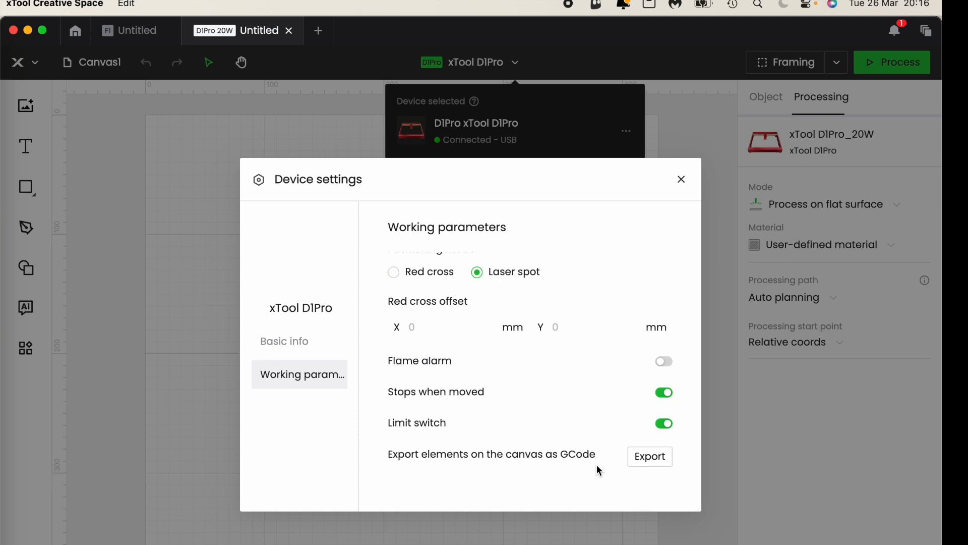
mouse_move(658, 199)
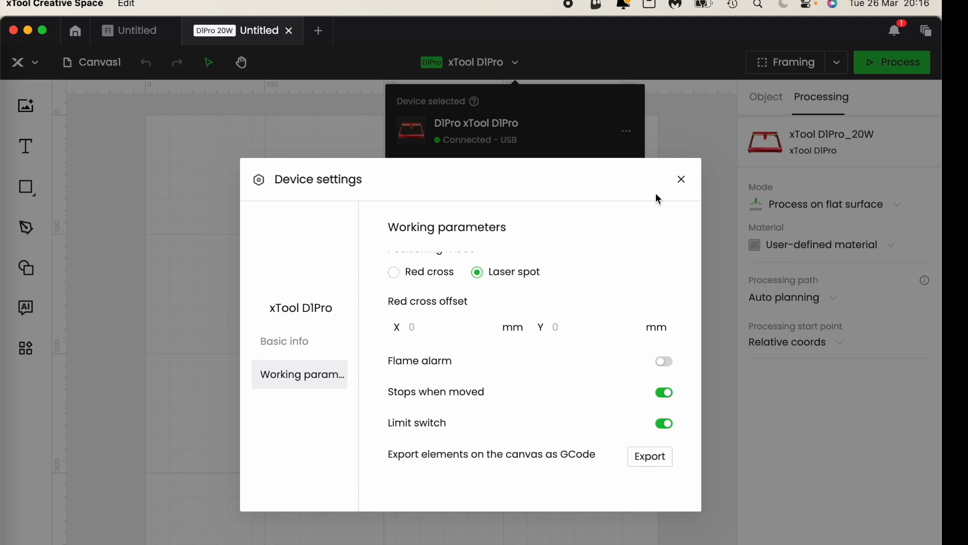
left_click(681, 179)
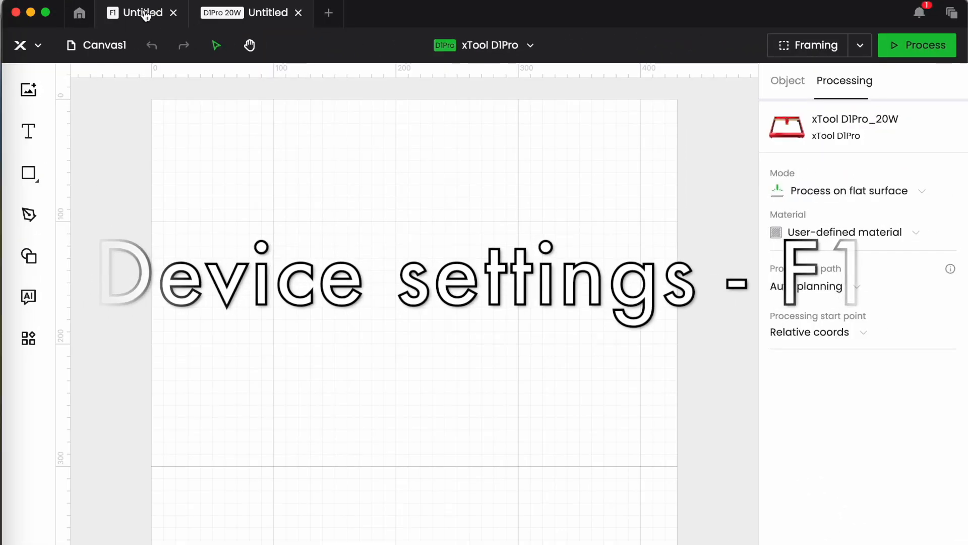
Return to the F1 canvas and show its processing-mode list, currently Process on baseplate.
left_click(140, 12)
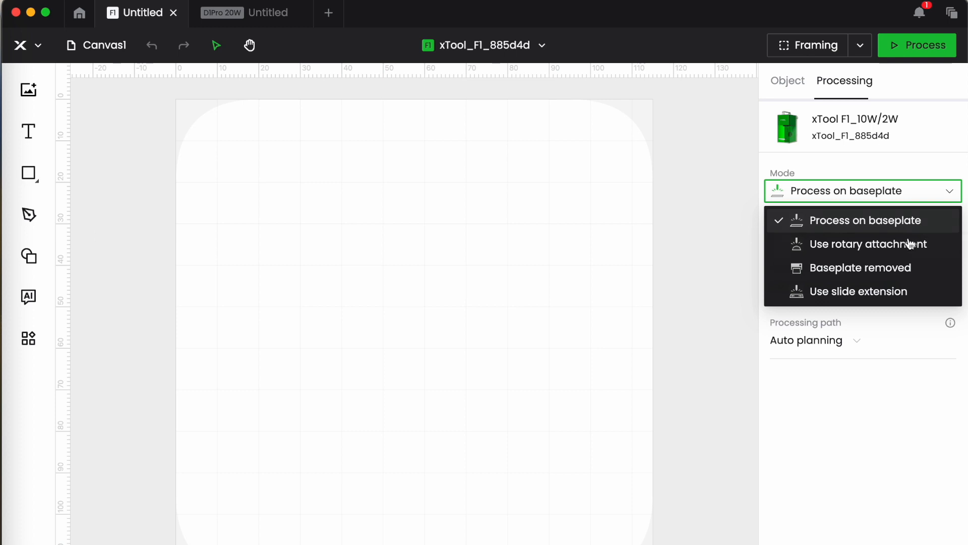
mouse_move(860, 267)
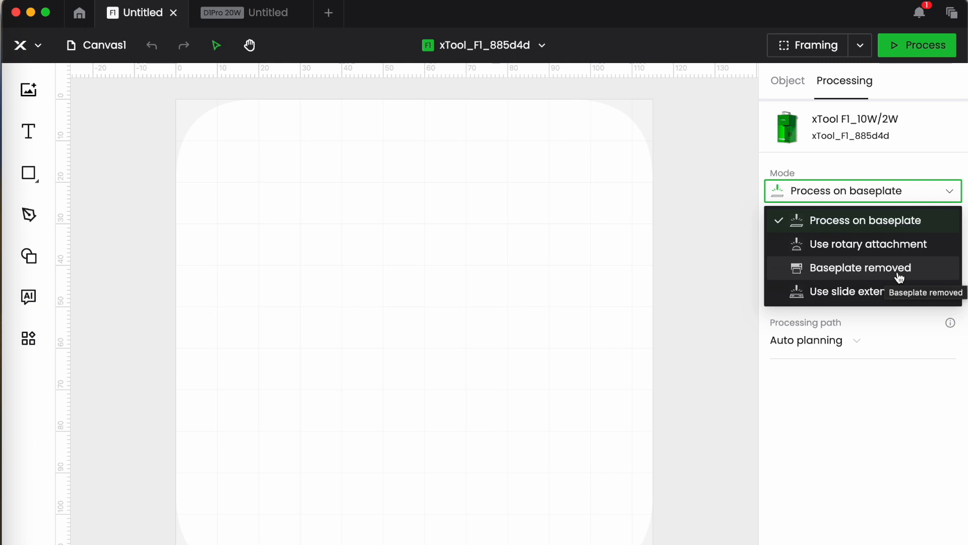
mouse_move(730, 316)
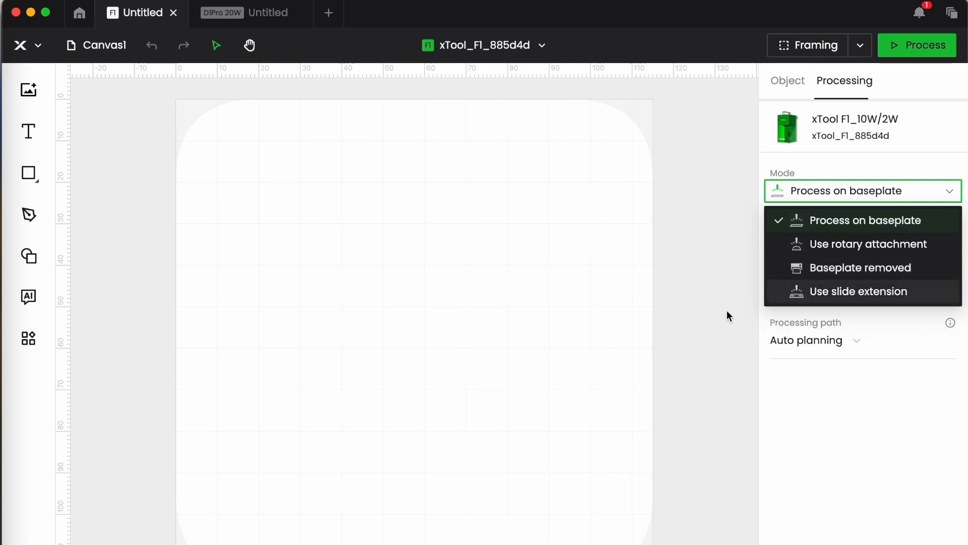
mouse_move(865, 296)
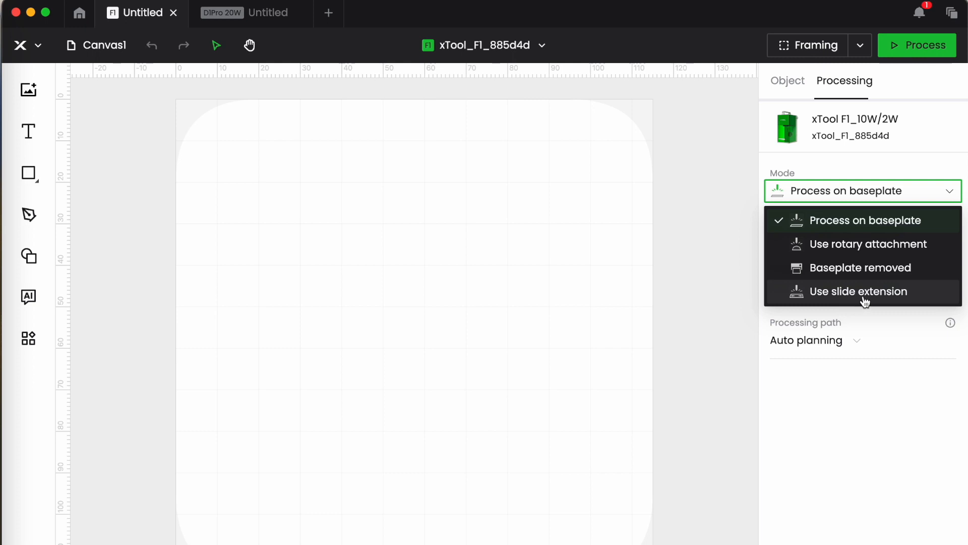
mouse_move(761, 301)
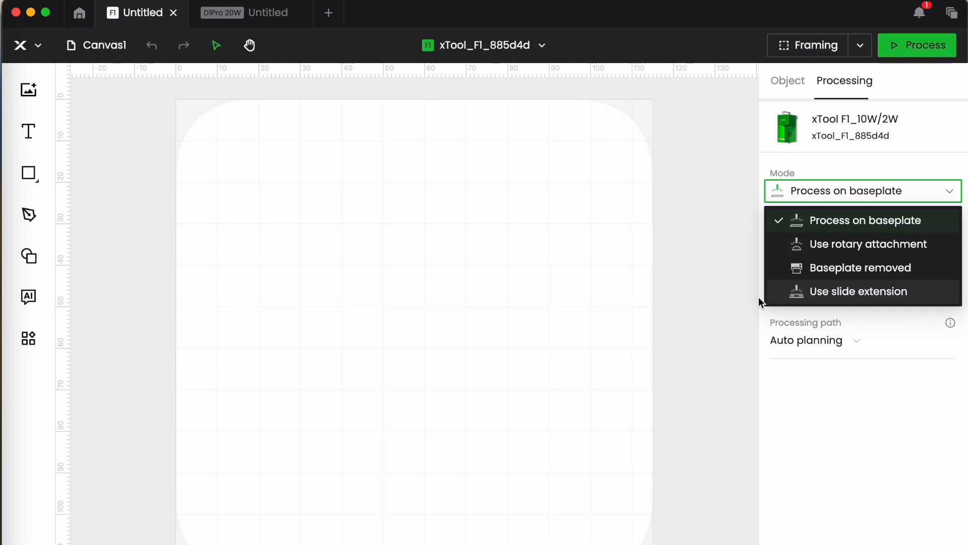
mouse_move(734, 281)
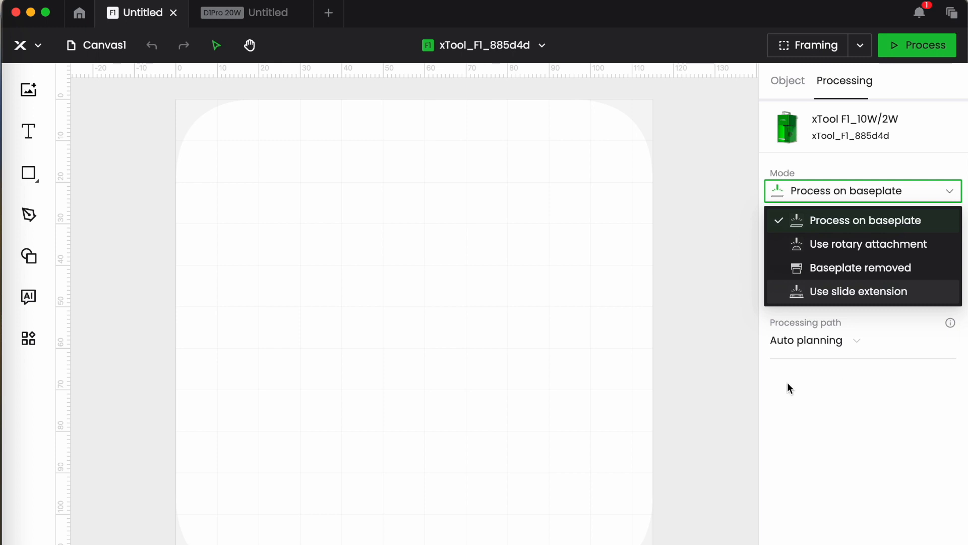
Keep Process on baseplate and Auto planning, closing the mode and processing-path lists unchanged.
left_click(864, 220)
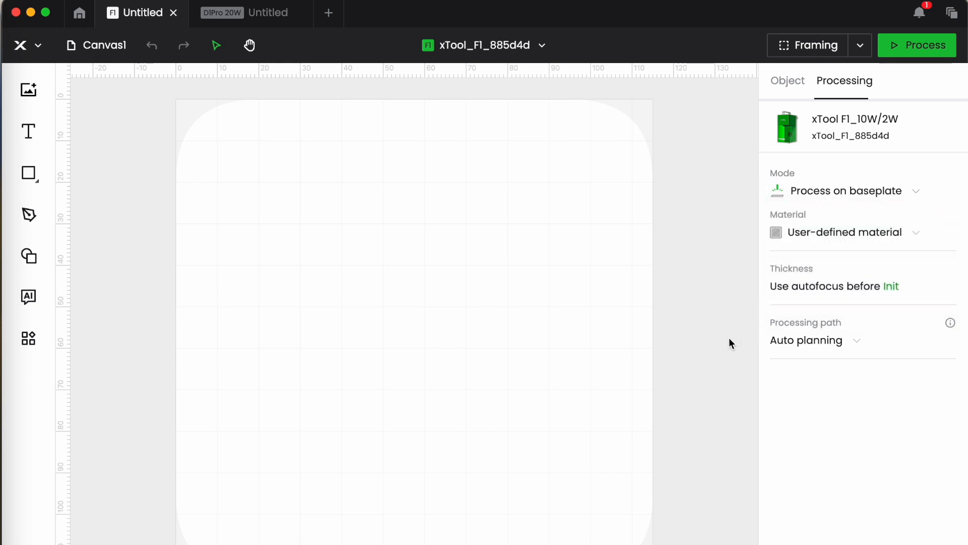
mouse_move(724, 422)
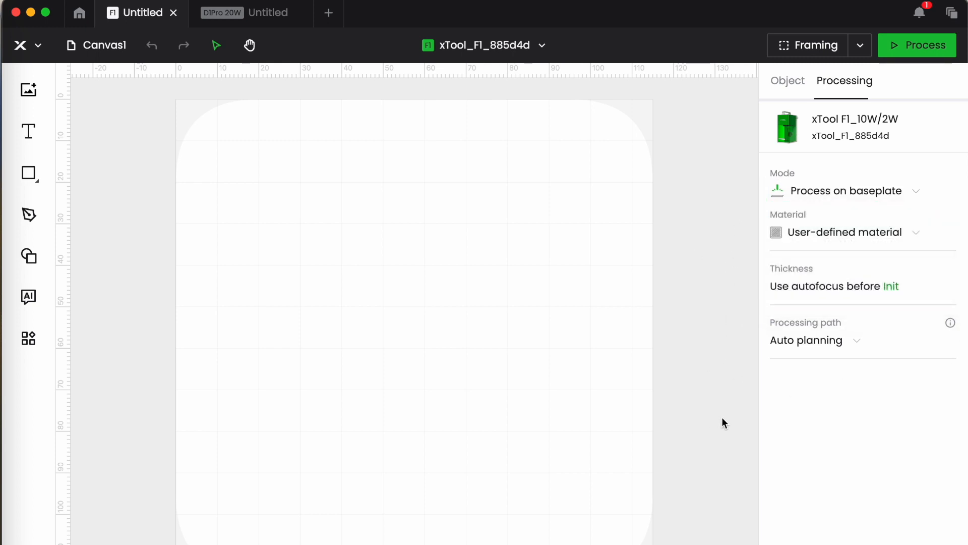
mouse_move(722, 390)
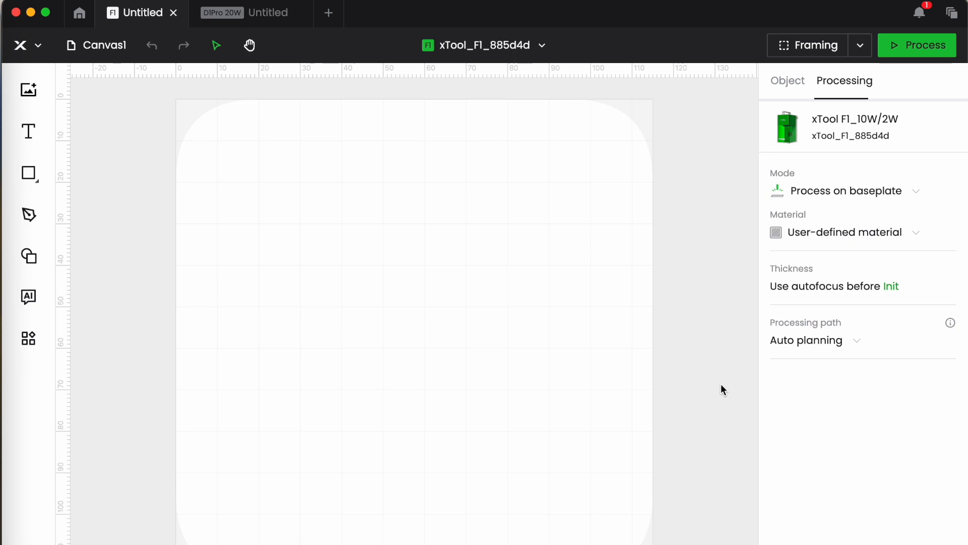
mouse_move(716, 309)
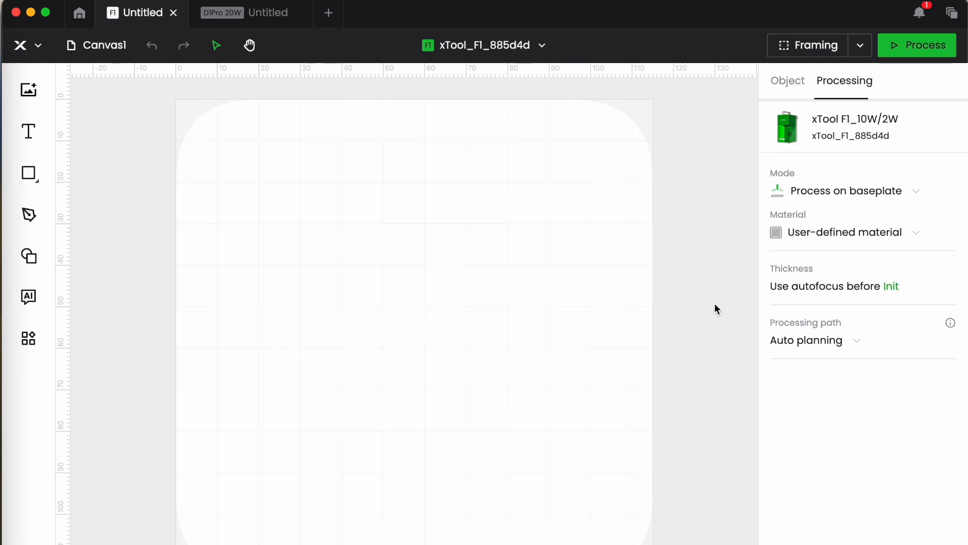
mouse_move(706, 326)
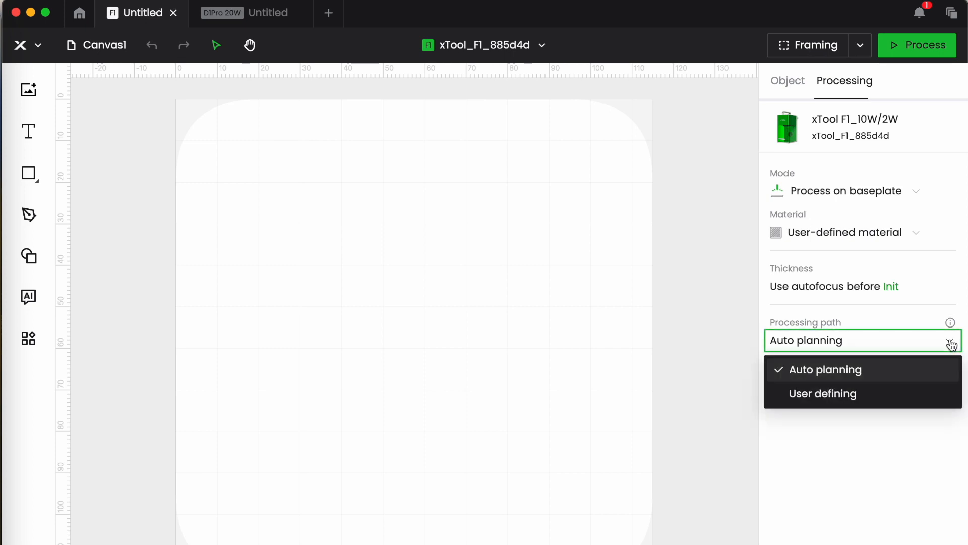
left_click(824, 369)
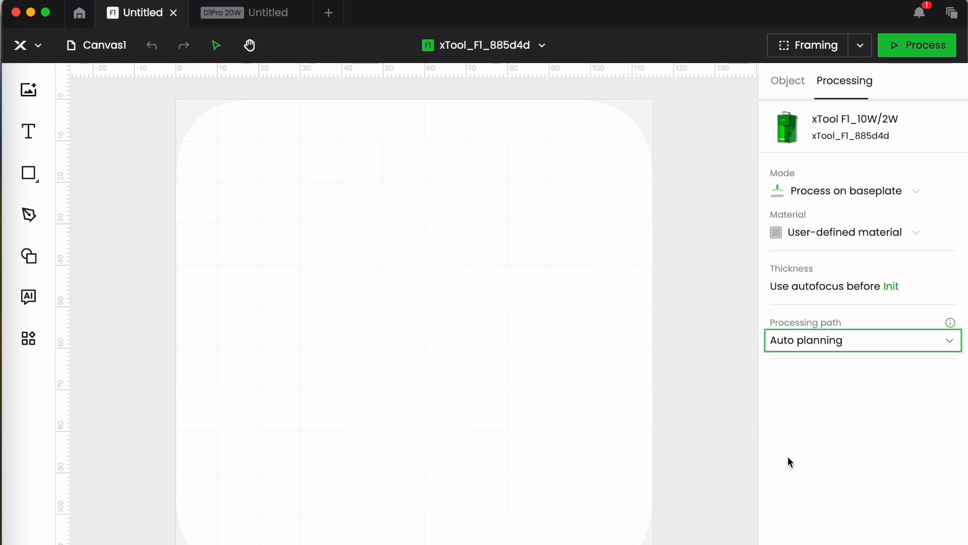
mouse_move(846, 434)
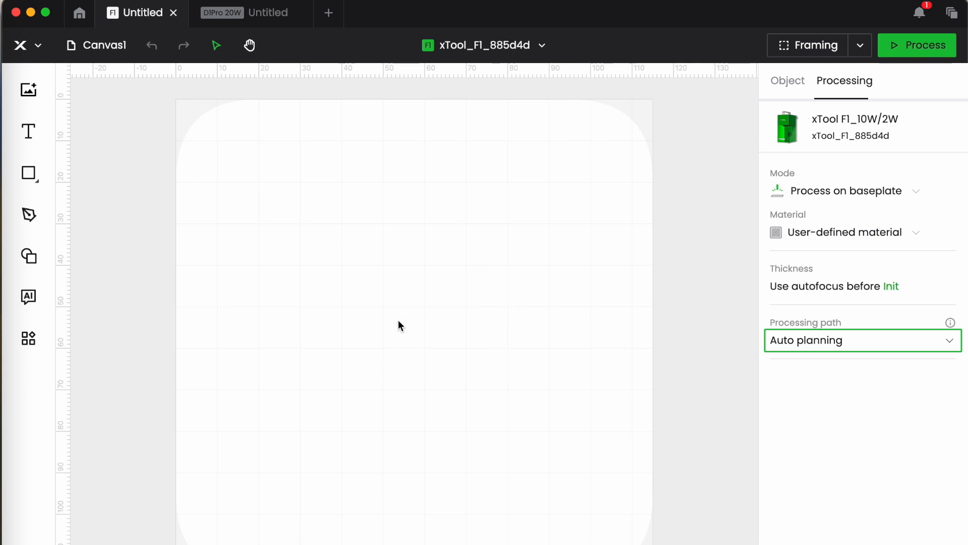
mouse_move(865, 440)
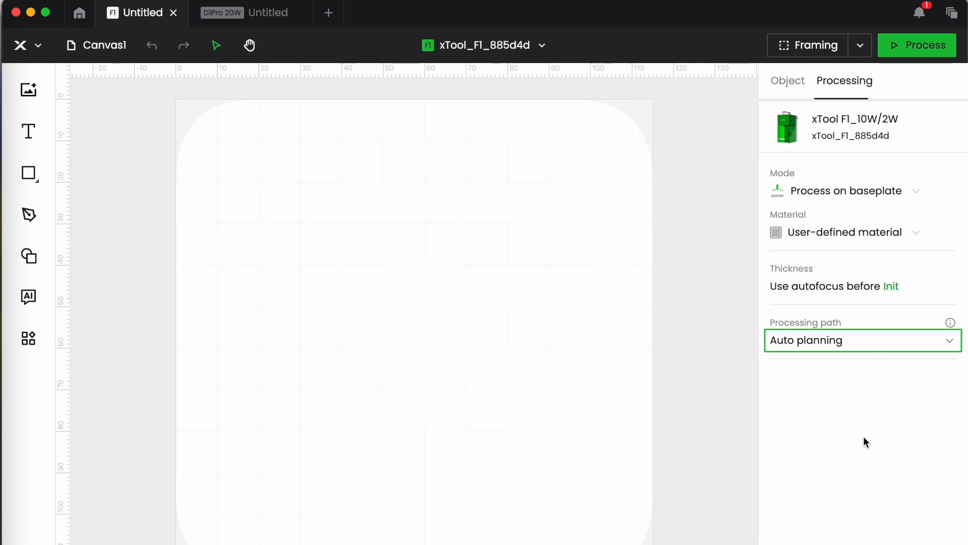
mouse_move(874, 426)
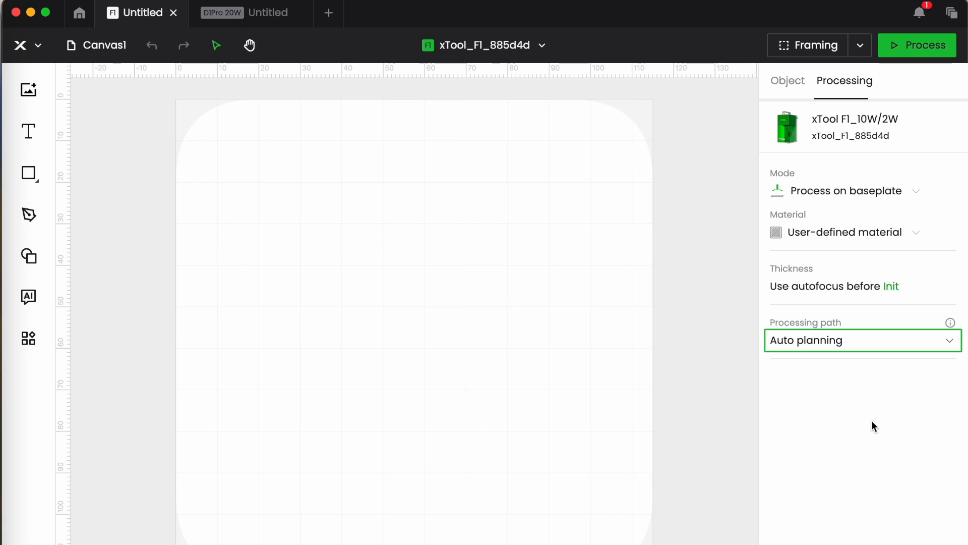
mouse_move(792, 293)
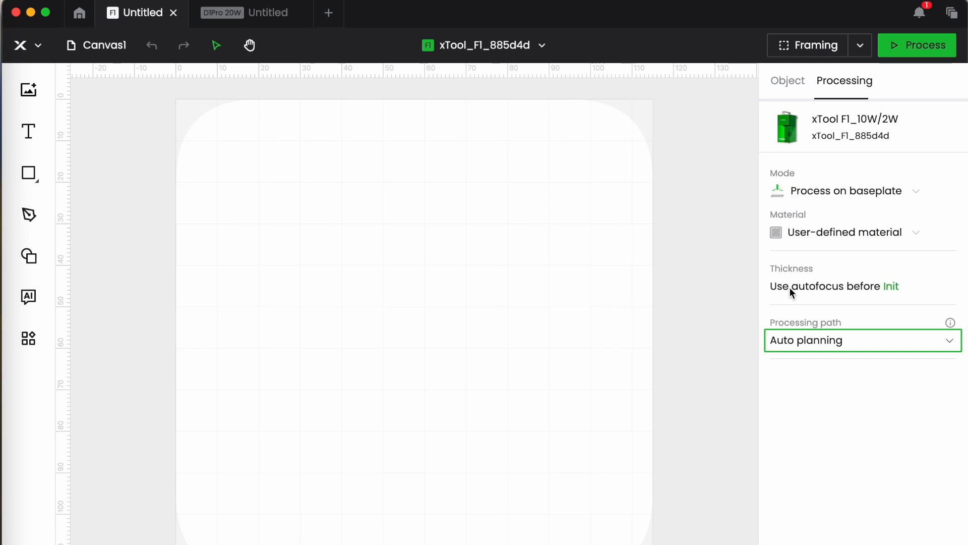
mouse_move(863, 296)
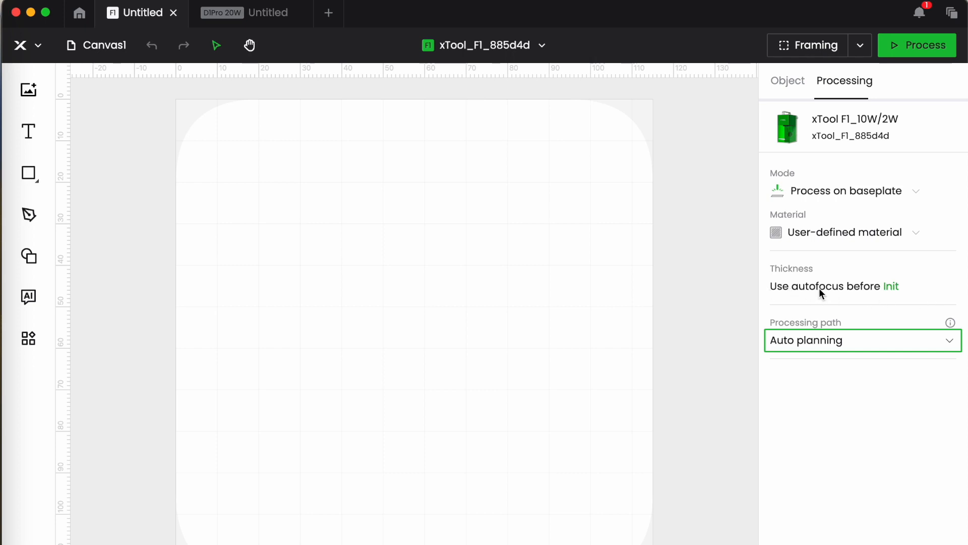
mouse_move(785, 295)
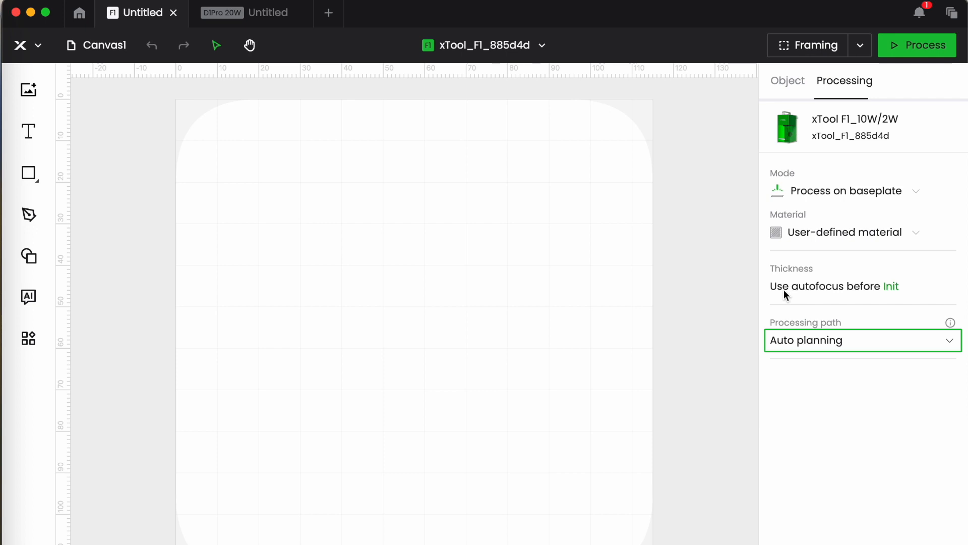
mouse_move(775, 296)
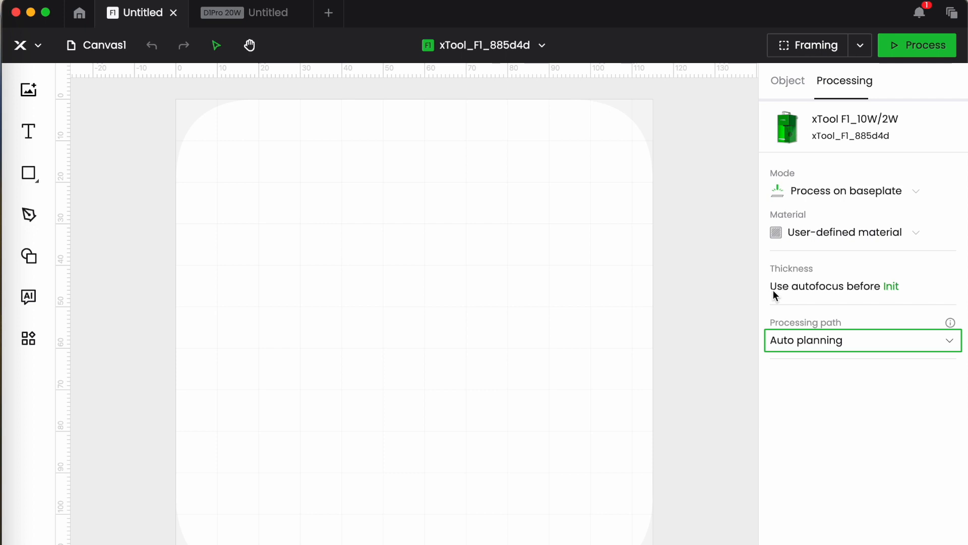
mouse_move(749, 300)
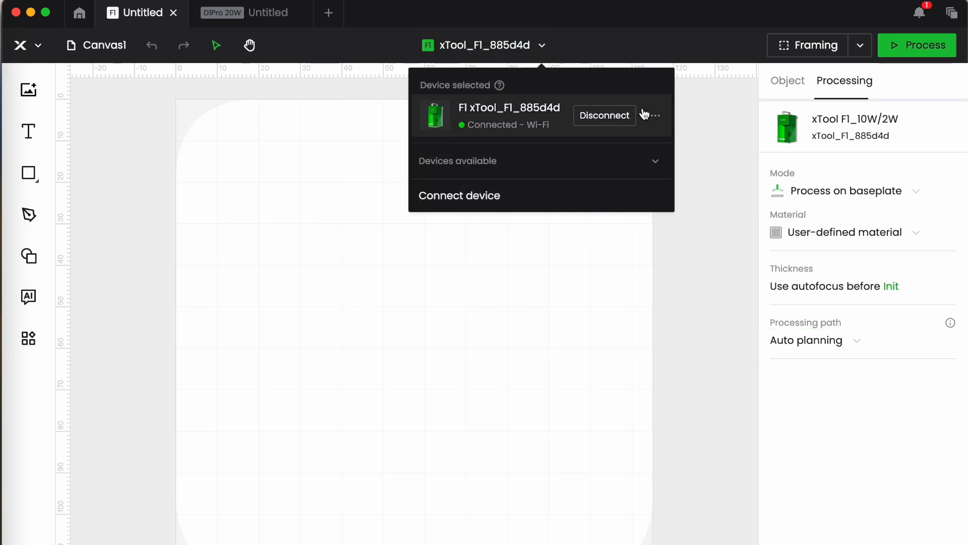
Open the F1's Device settings and scroll to its Setting page with safety toggles.
left_click(654, 115)
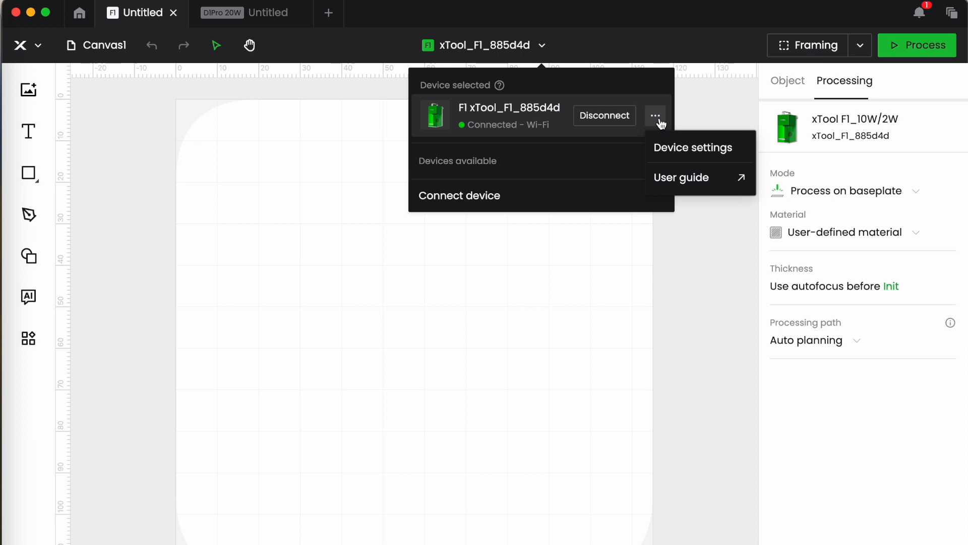
left_click(693, 147)
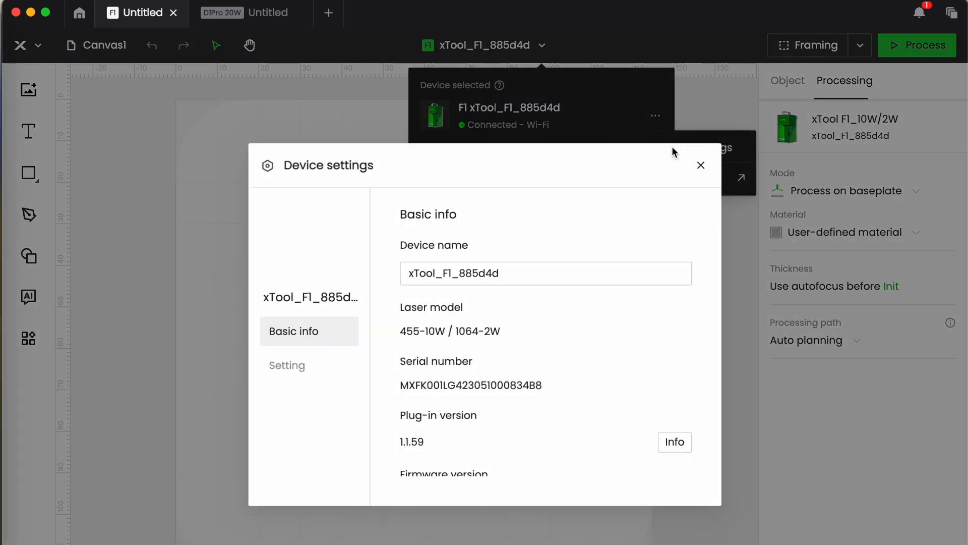
scroll("down", 3)
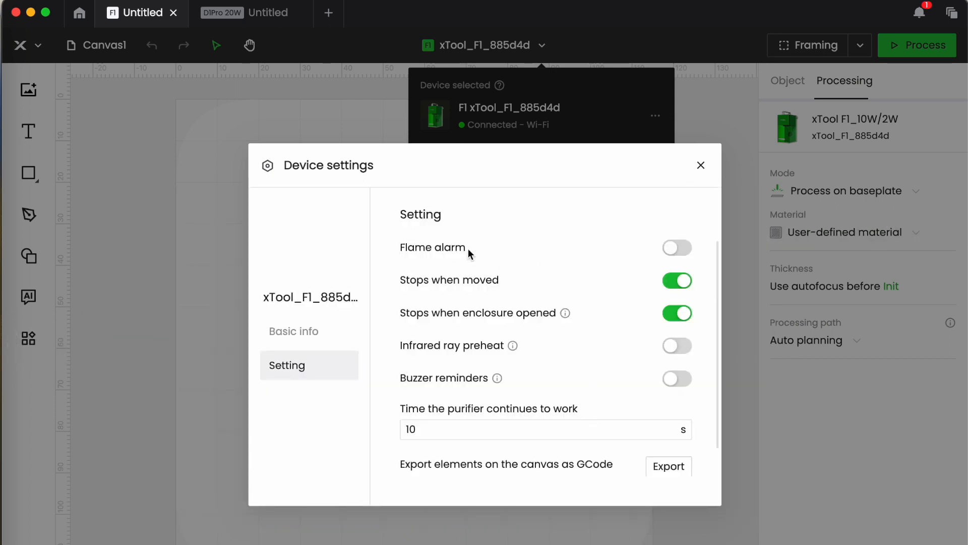
mouse_move(608, 350)
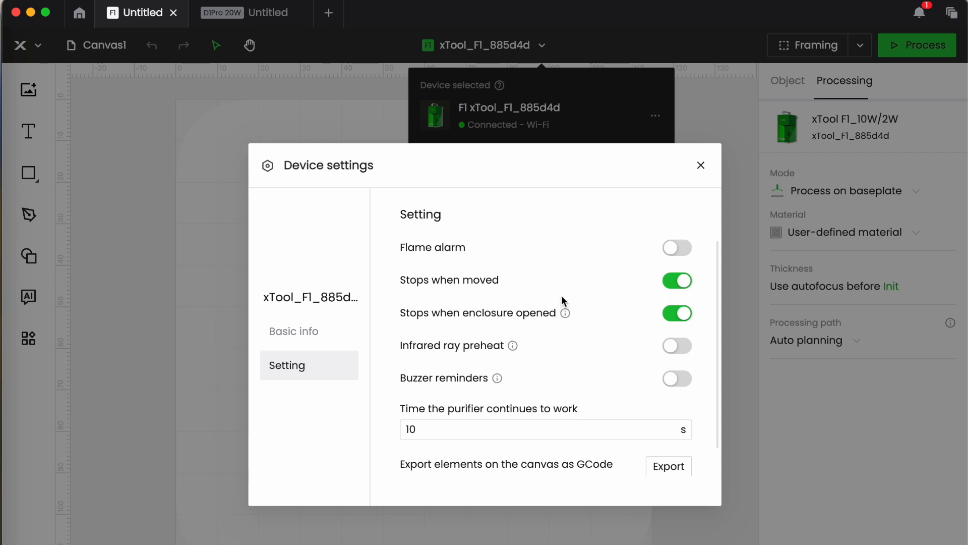
mouse_move(589, 327)
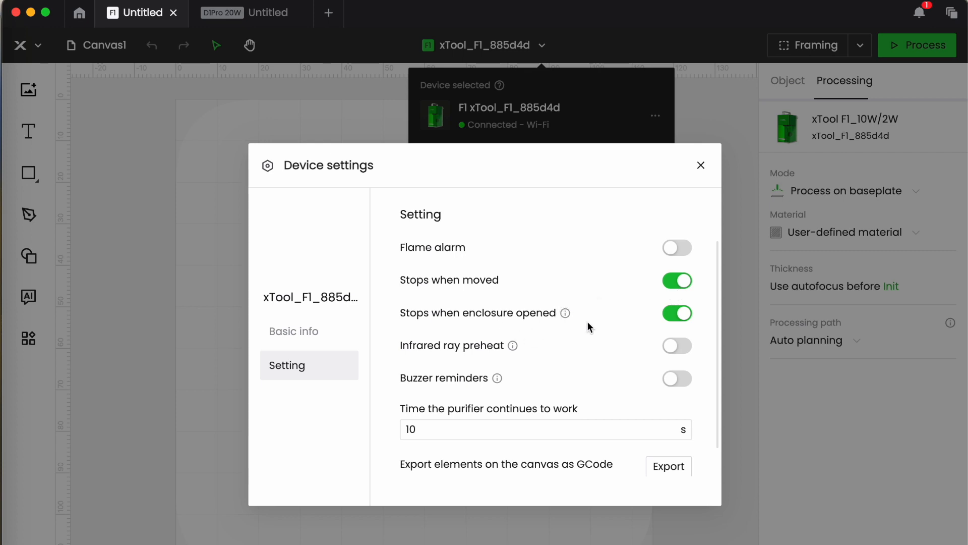
mouse_move(565, 312)
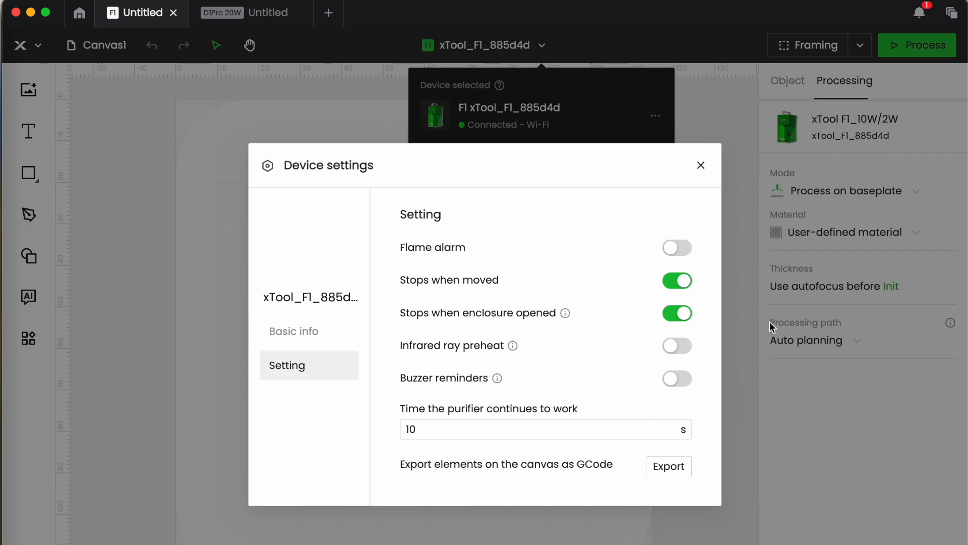
mouse_move(741, 274)
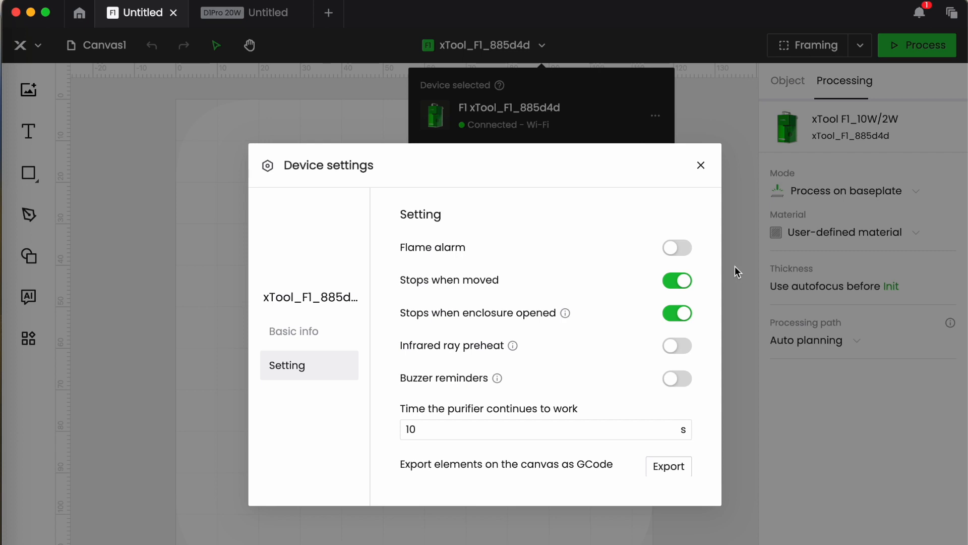
mouse_move(782, 346)
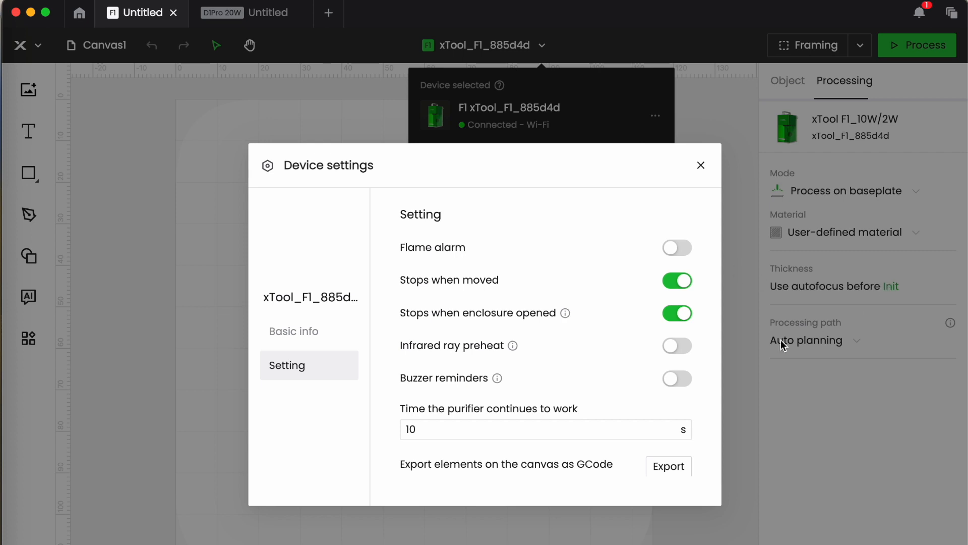
Switch off Stops when enclosure opened and switch on Infrared ray preheat for the F1.
left_click(677, 313)
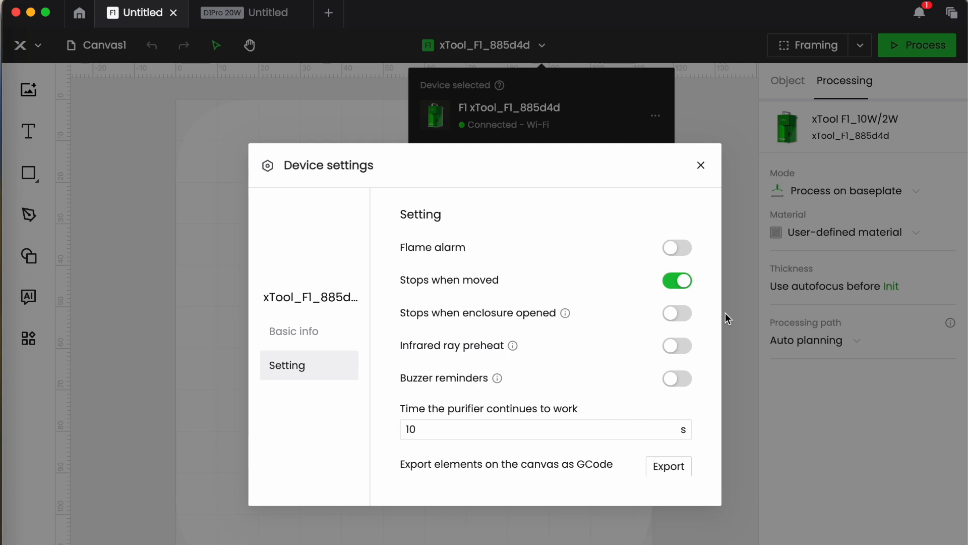
mouse_move(742, 386)
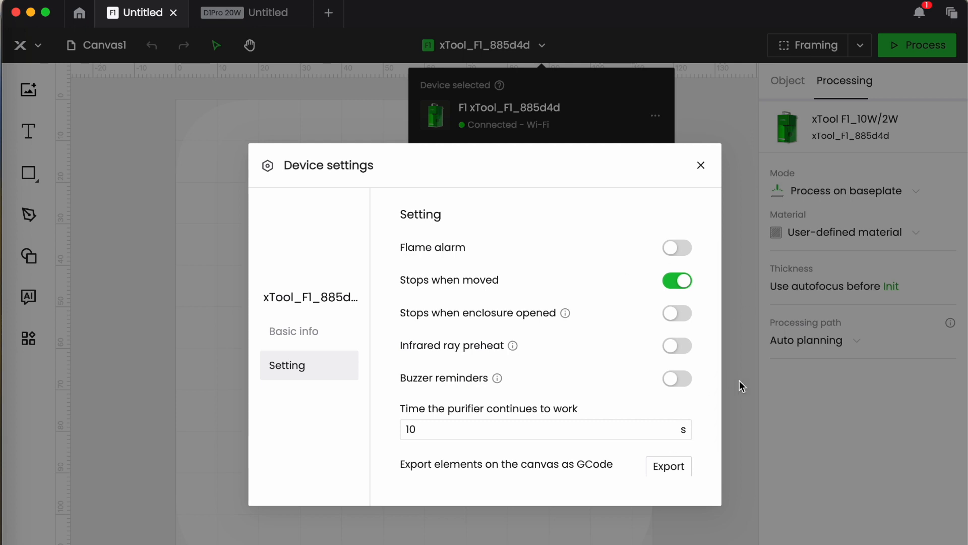
mouse_move(526, 360)
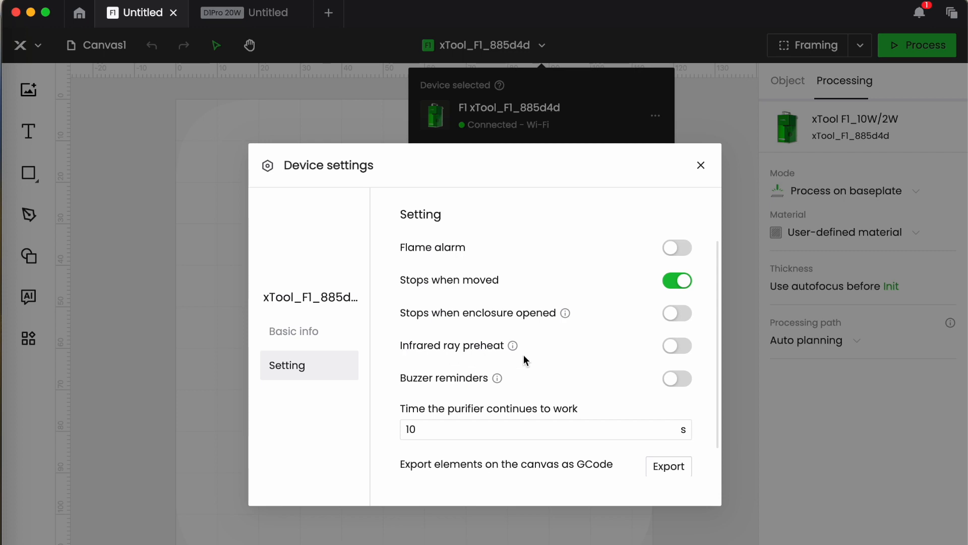
mouse_move(667, 352)
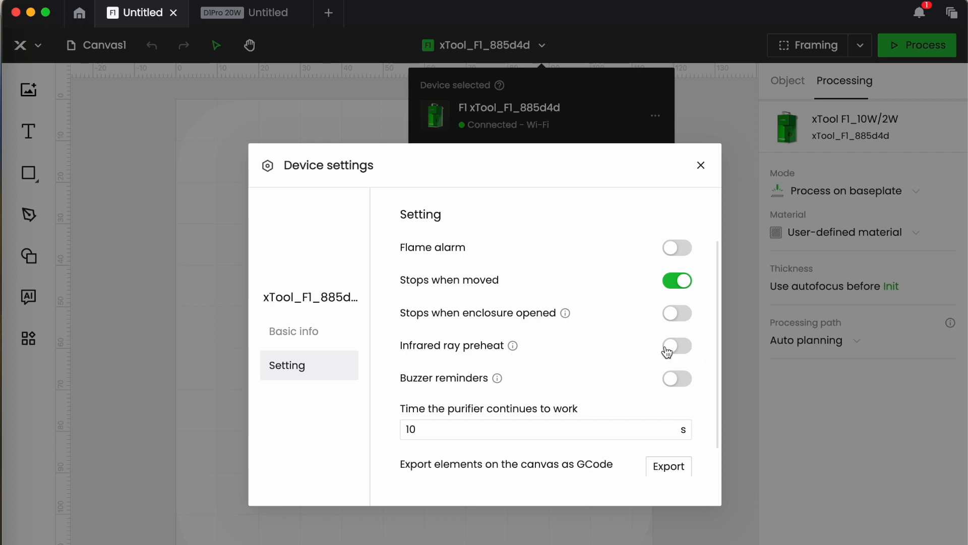
left_click(677, 345)
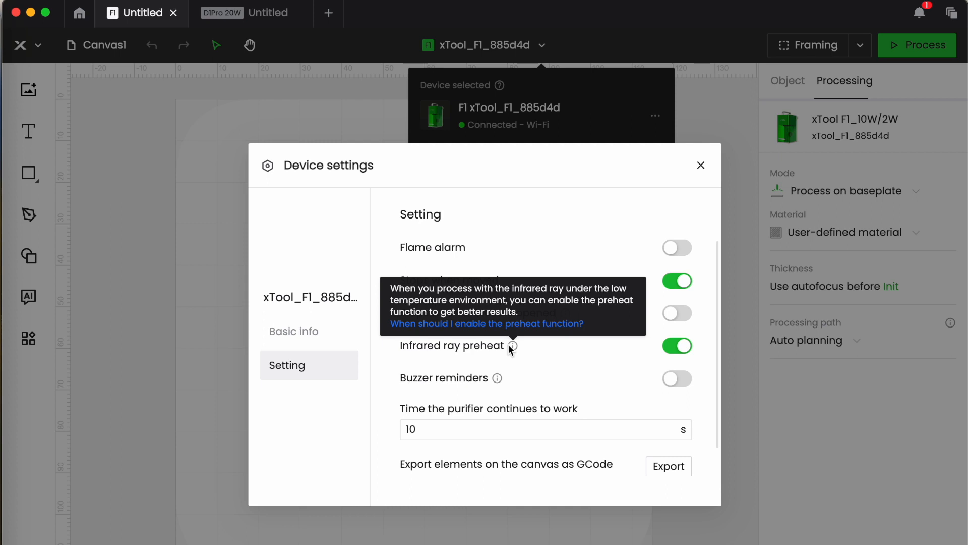
mouse_move(788, 414)
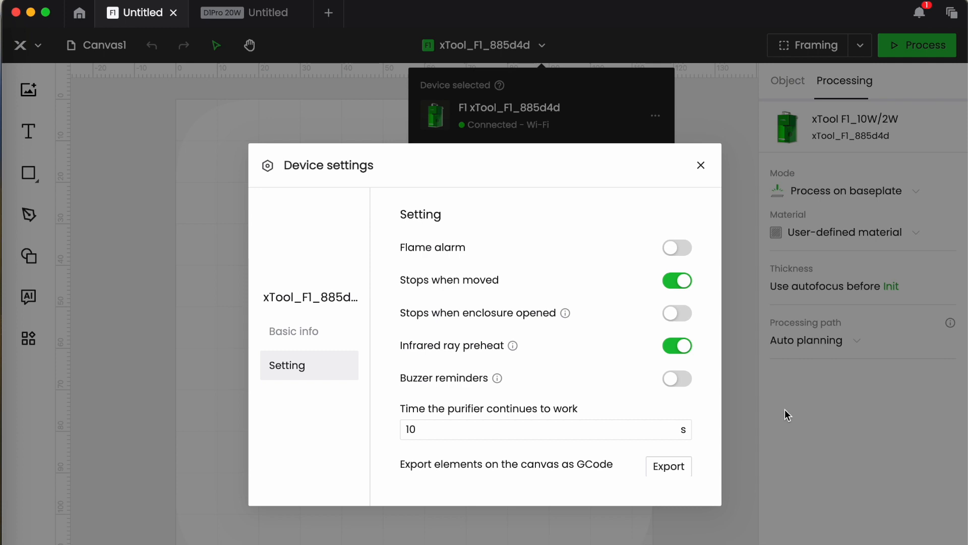
Scroll through the remaining Setting options, revealing Work log export, then close Device settings.
scroll("down", 3)
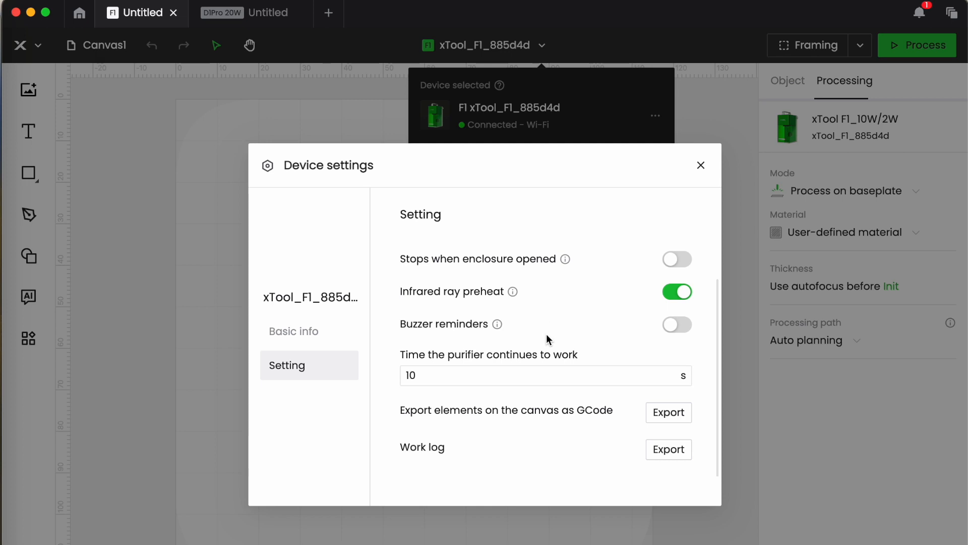
mouse_move(548, 338)
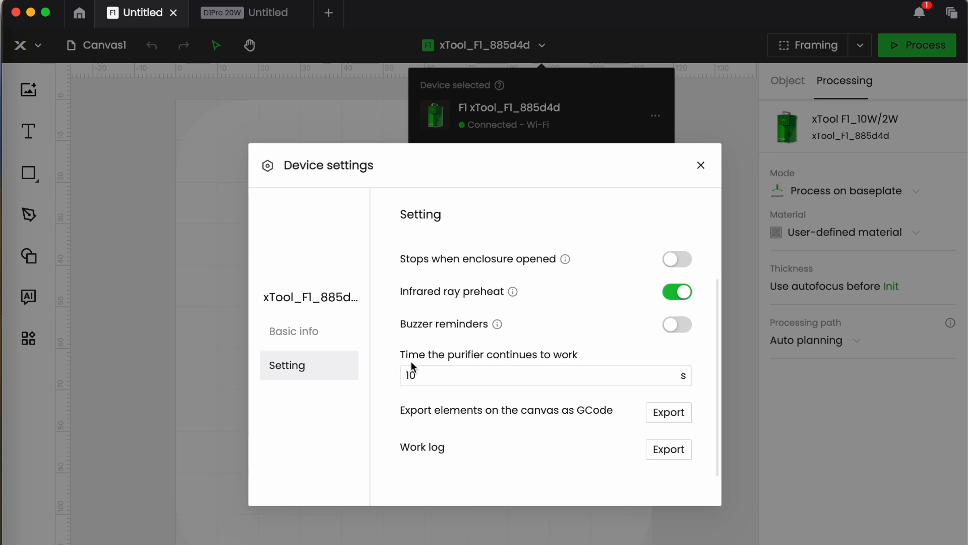
left_click(545, 375)
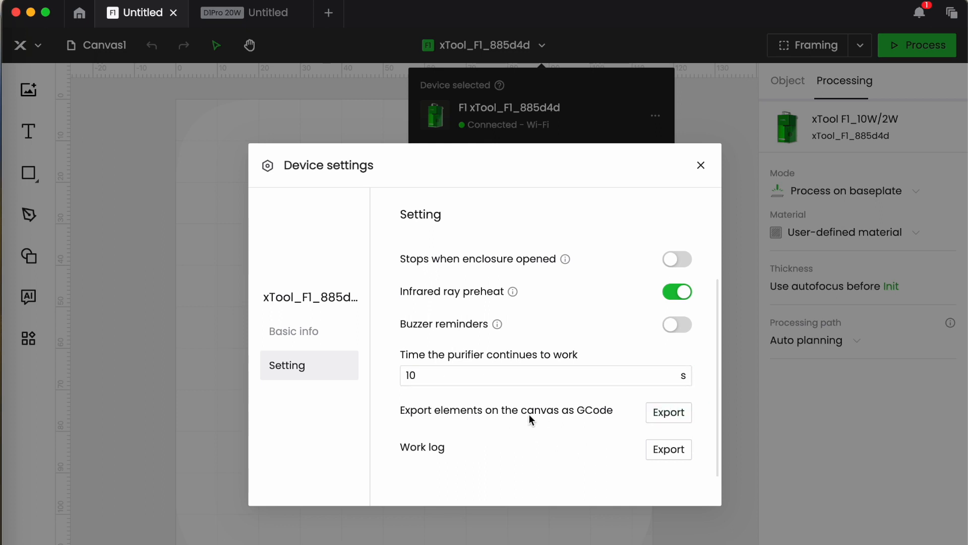
mouse_move(522, 449)
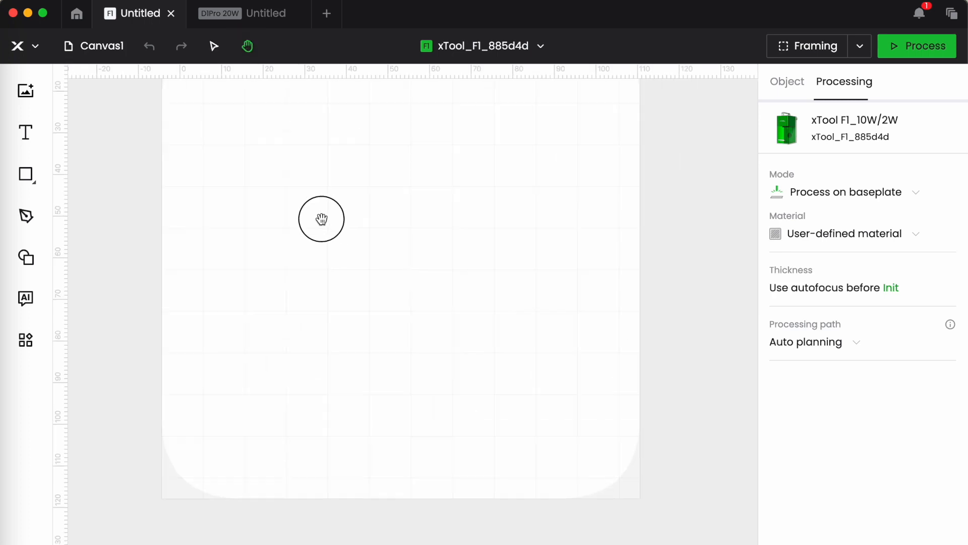
Drag the canvas with the hand tool to recenter the F1 work area in view.
left_click_drag(321, 219, 329, 300)
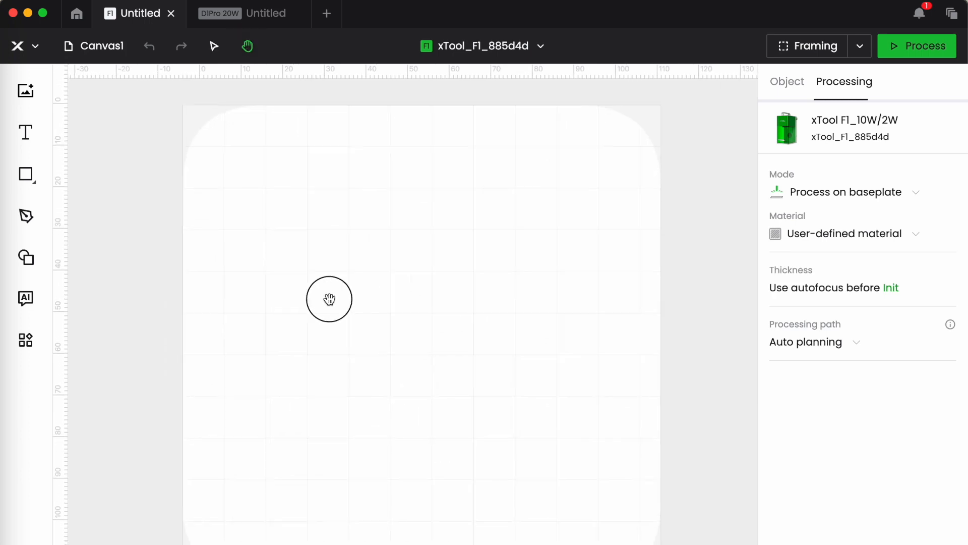
left_click_drag(329, 299, 230, 85)
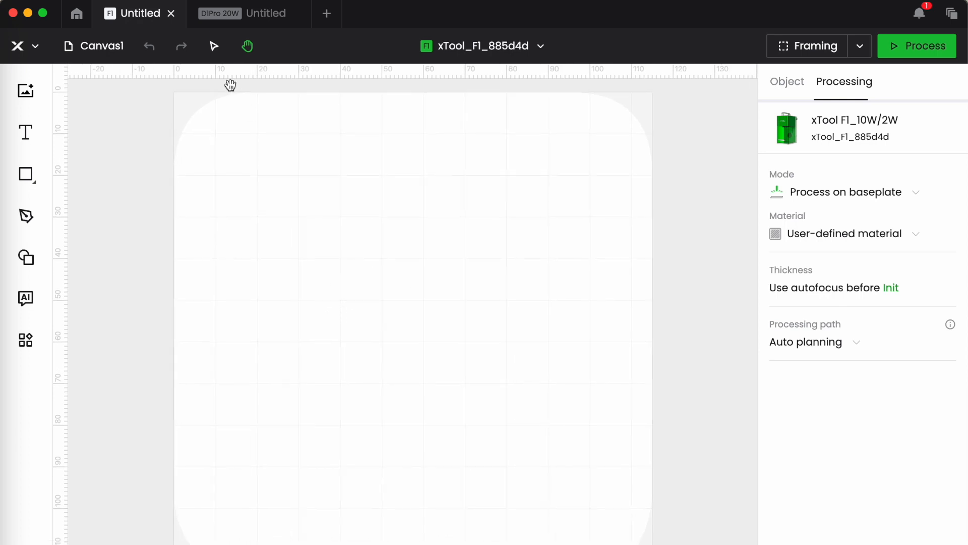
mouse_move(214, 47)
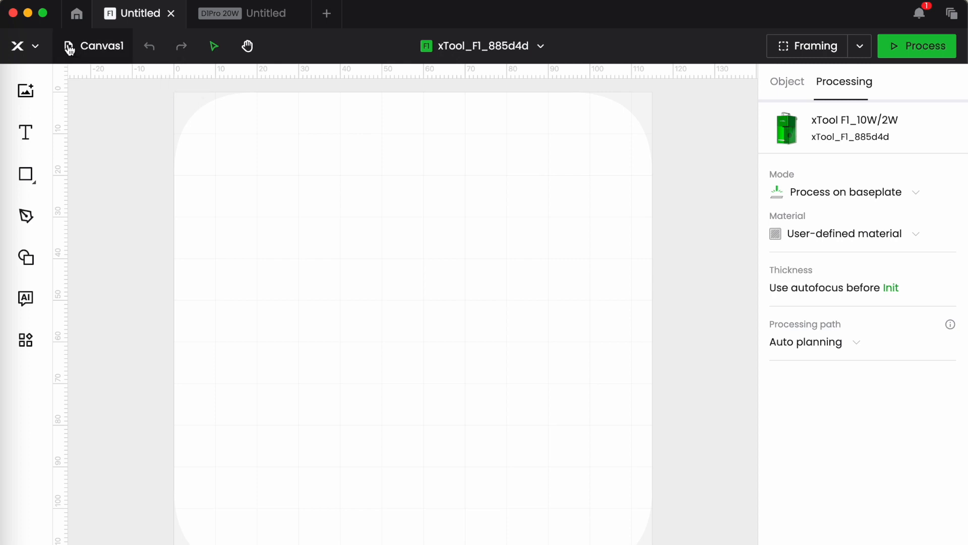
mouse_move(92, 46)
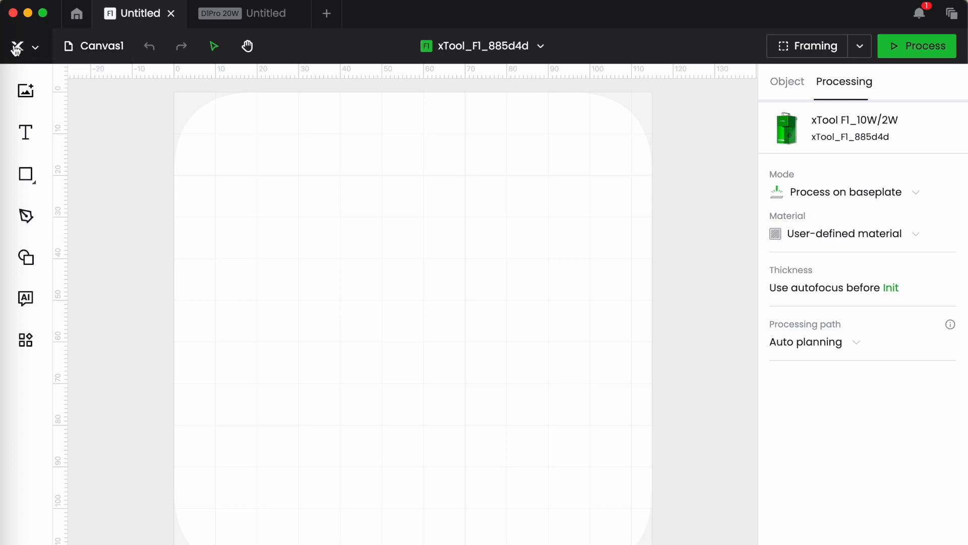
mouse_move(18, 48)
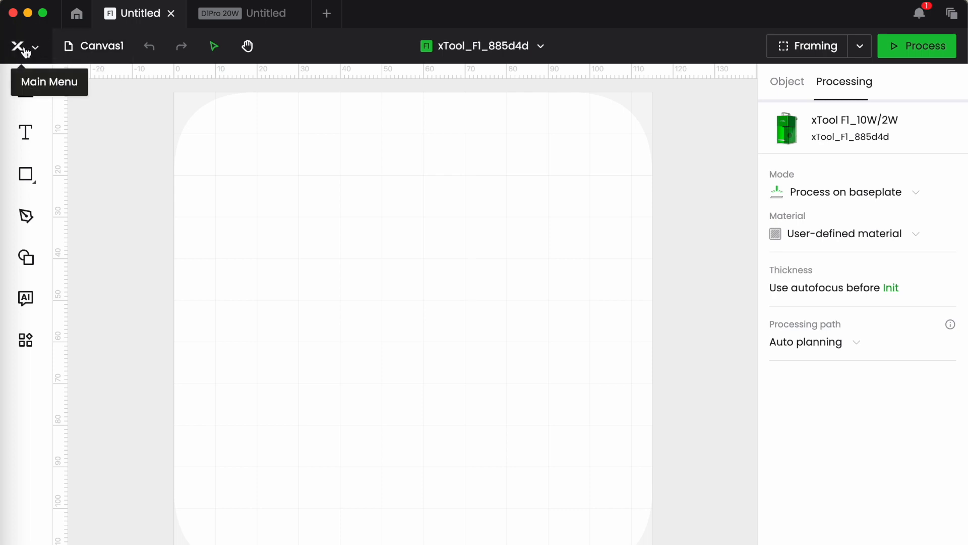
Browse the xTool logo main menu's File, Edit and Help submenus, leaving Help's options showing.
left_click(25, 45)
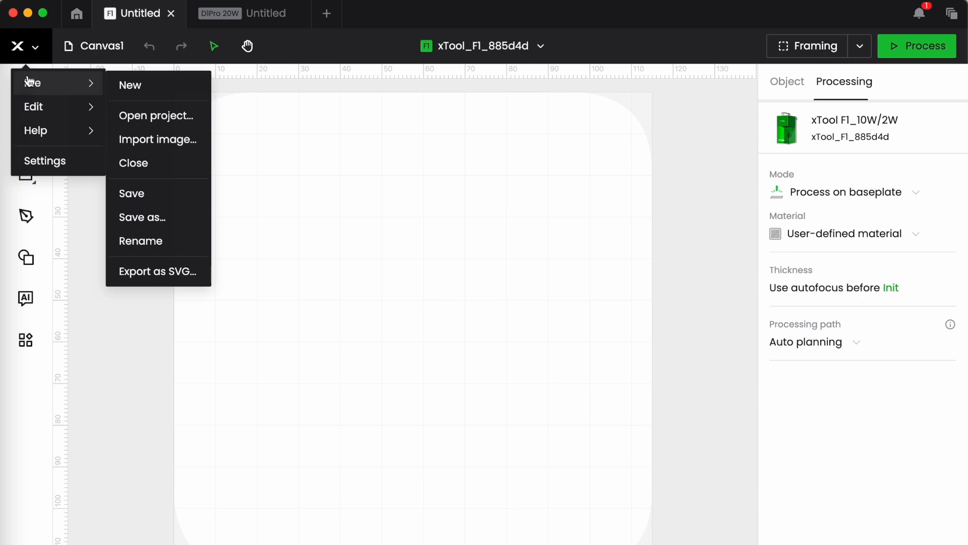
mouse_move(36, 130)
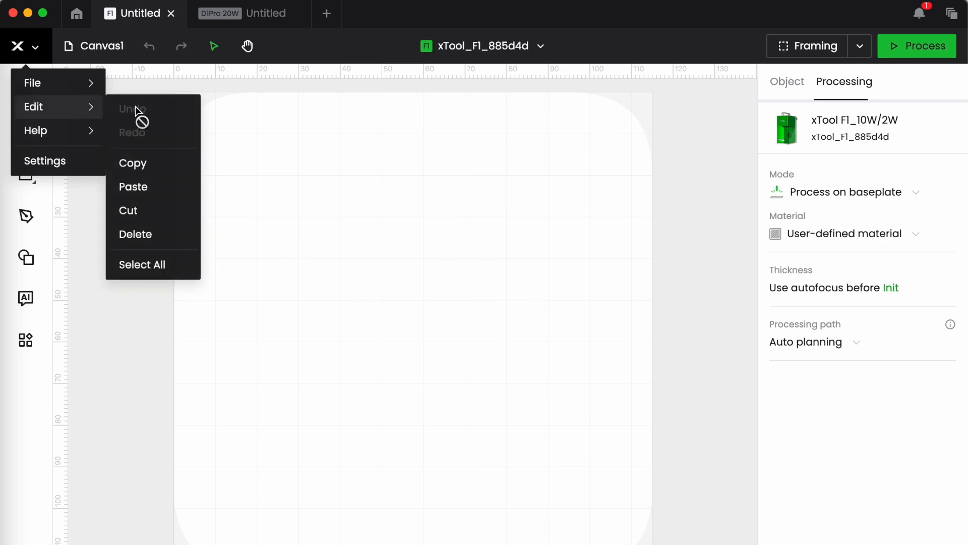
mouse_move(77, 112)
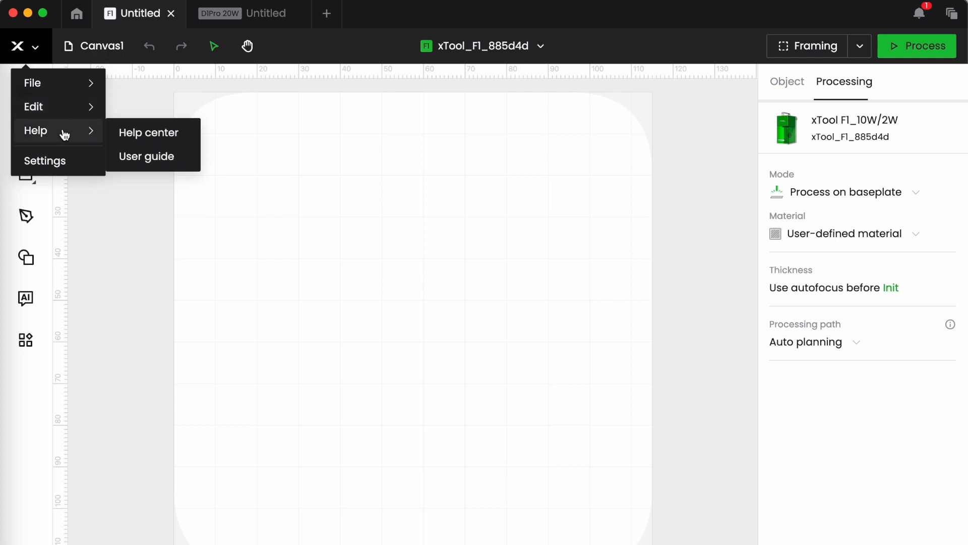
mouse_move(149, 132)
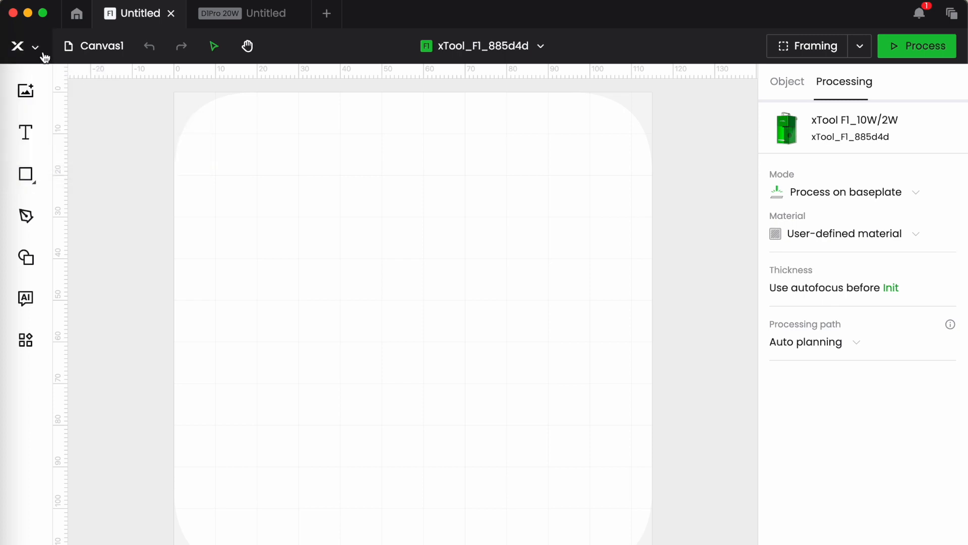
left_click(24, 47)
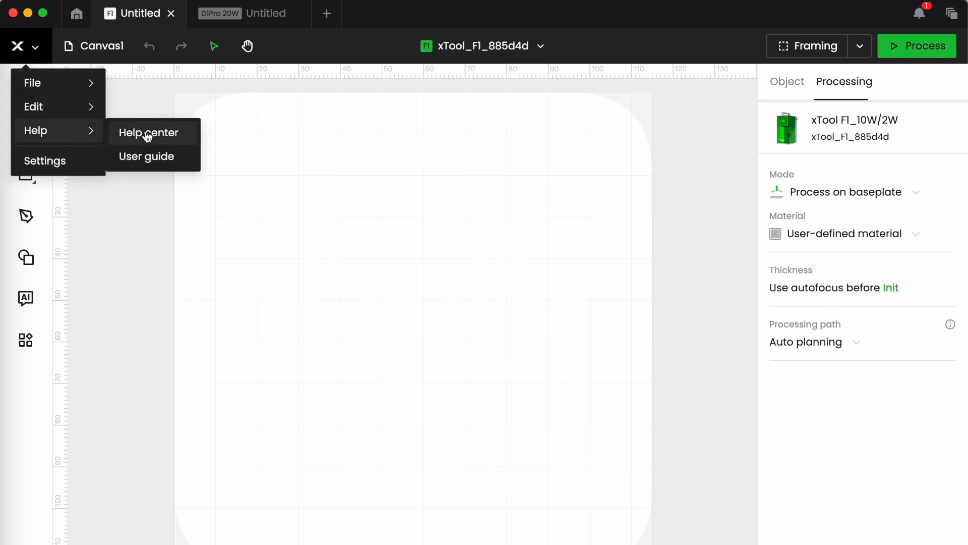
Visit the Help center's xTool Support Center page in Chrome, then close the browser window.
left_click(149, 132)
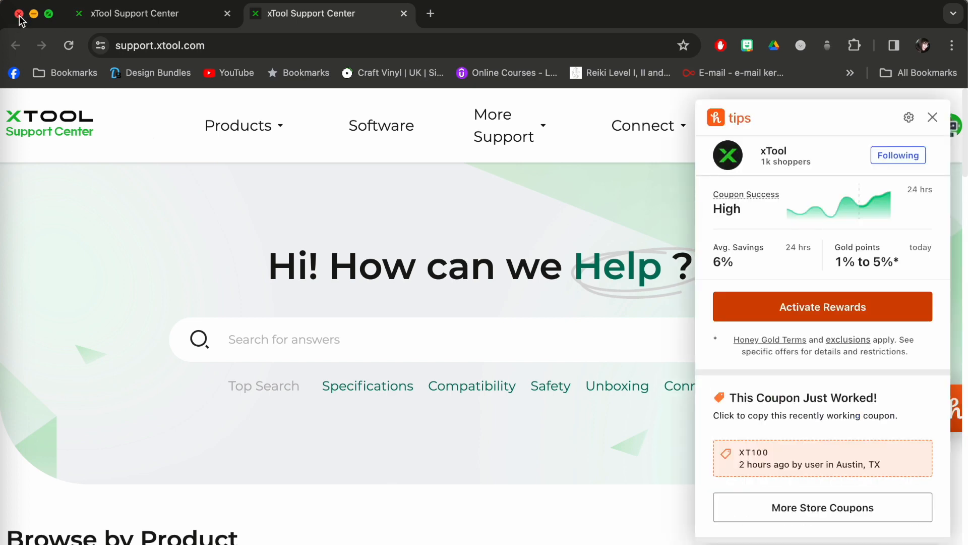
left_click(18, 6)
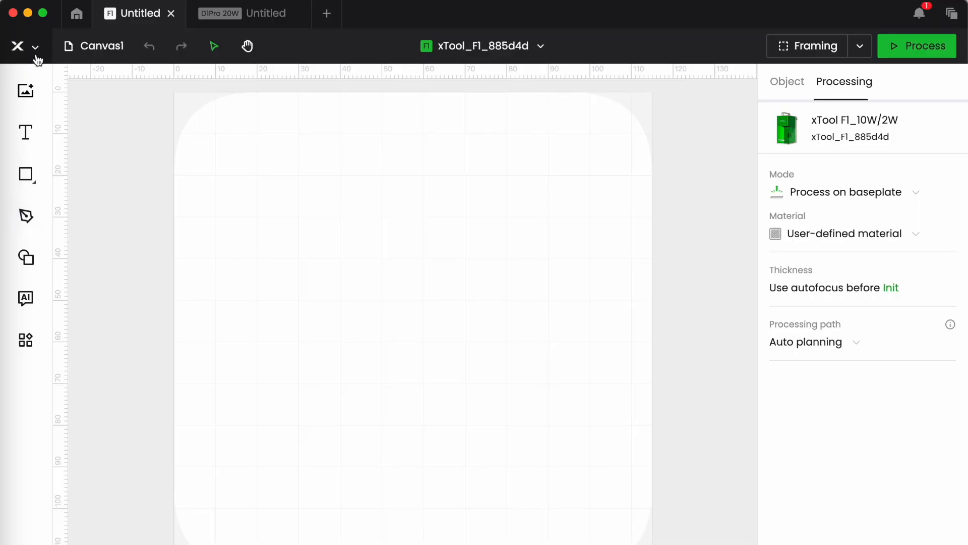
left_click(26, 47)
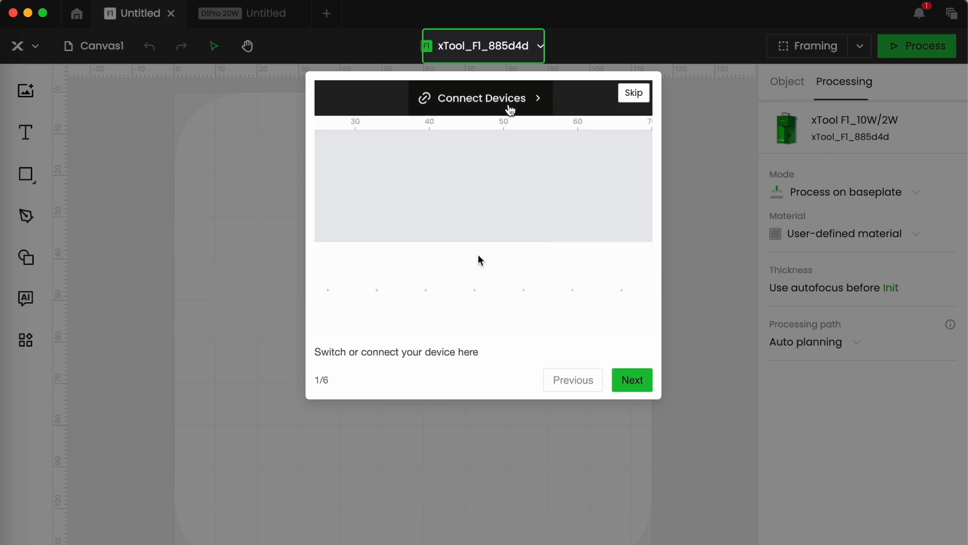
left_click(480, 98)
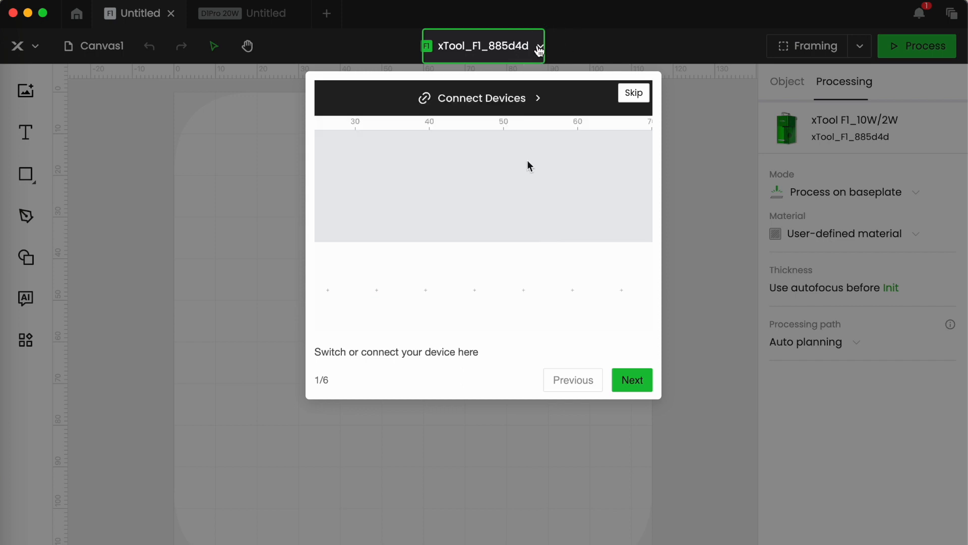
left_click(481, 97)
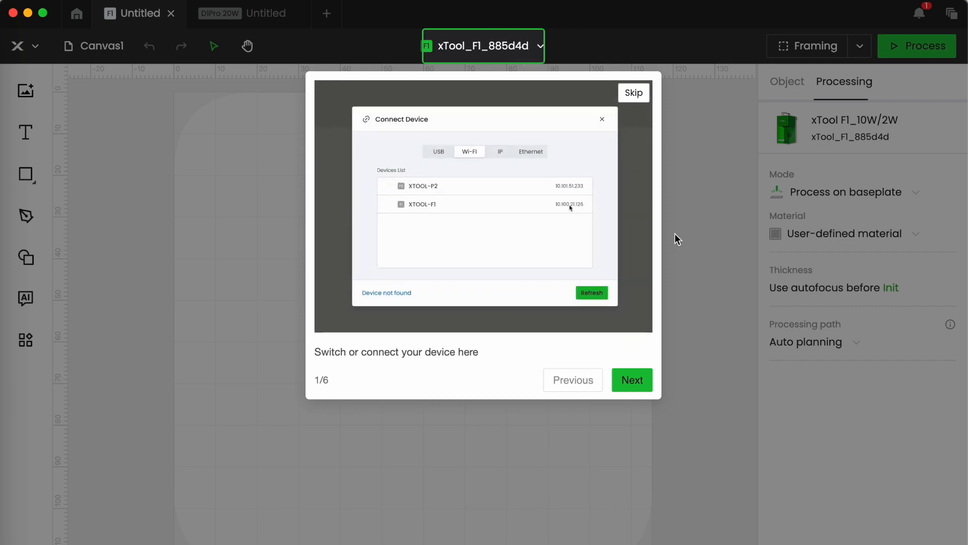
left_click(422, 204)
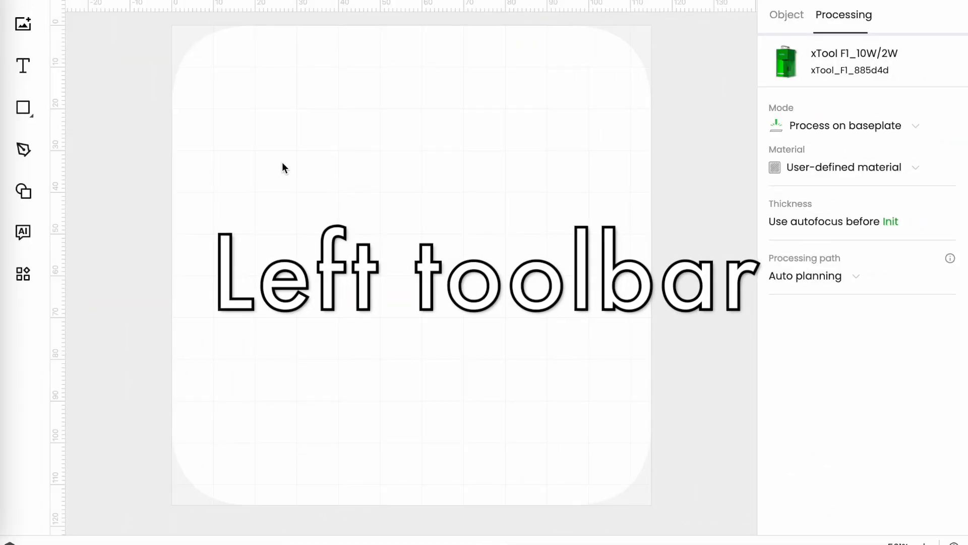
left_click(23, 23)
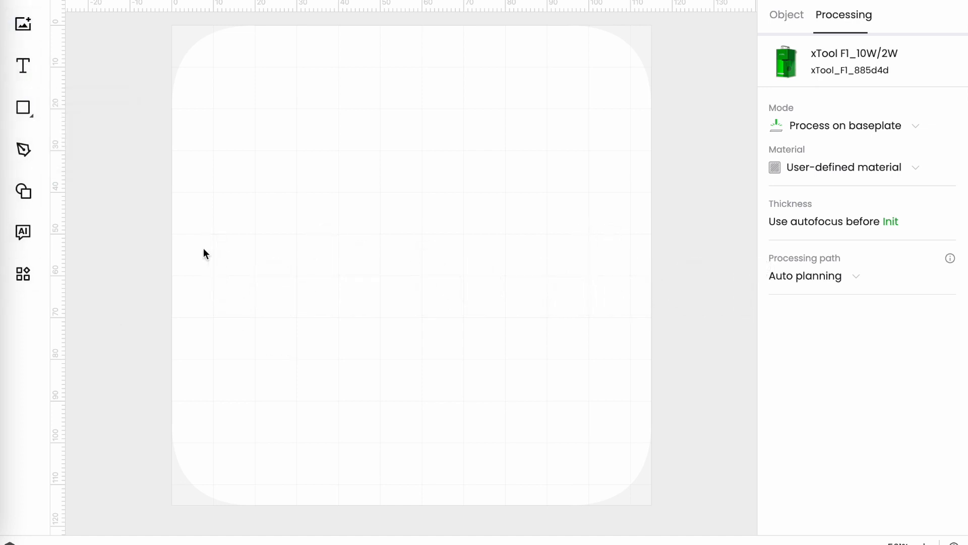
mouse_move(23, 24)
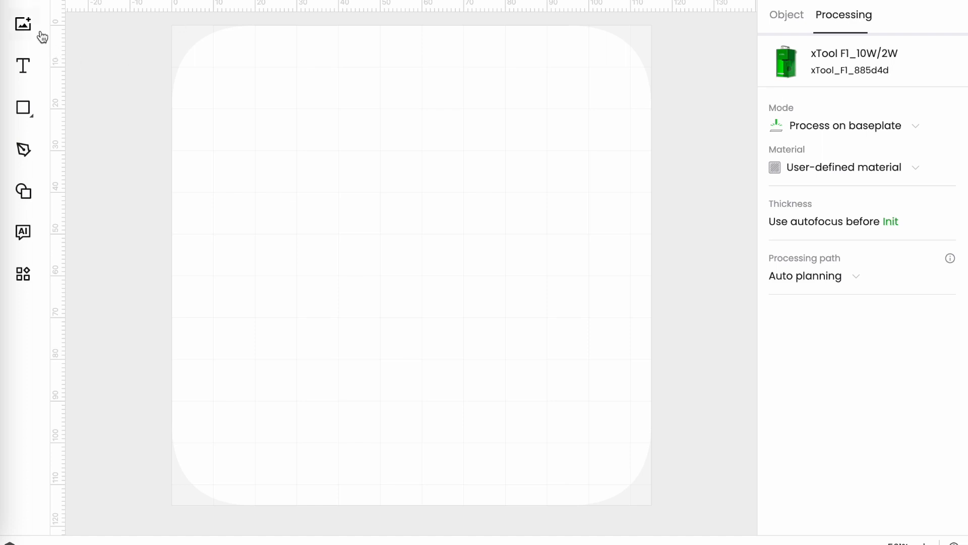
mouse_move(23, 24)
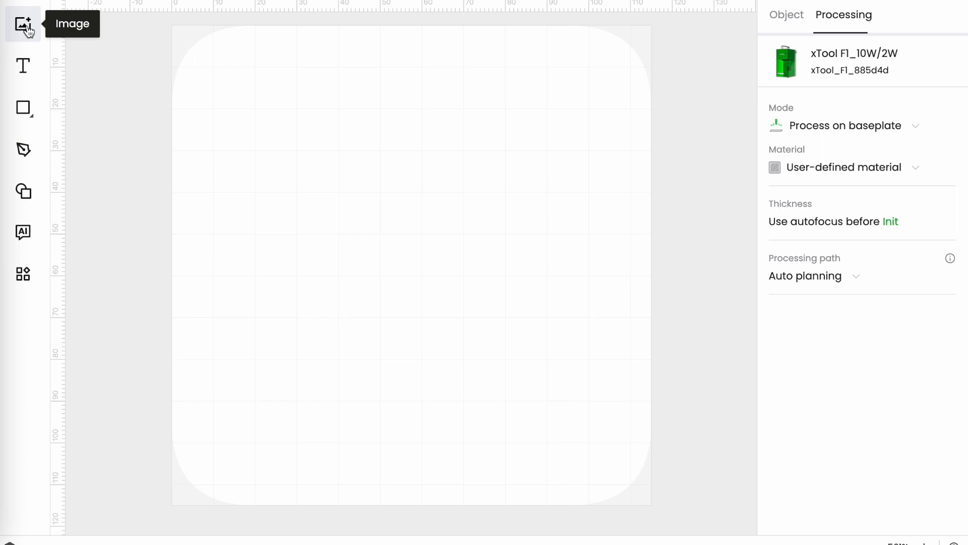
left_click(23, 24)
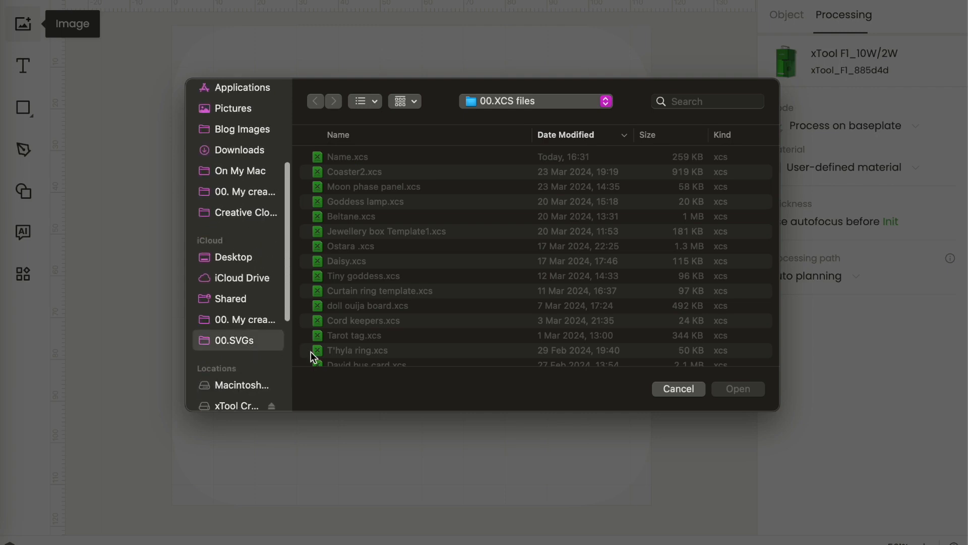
left_click(237, 340)
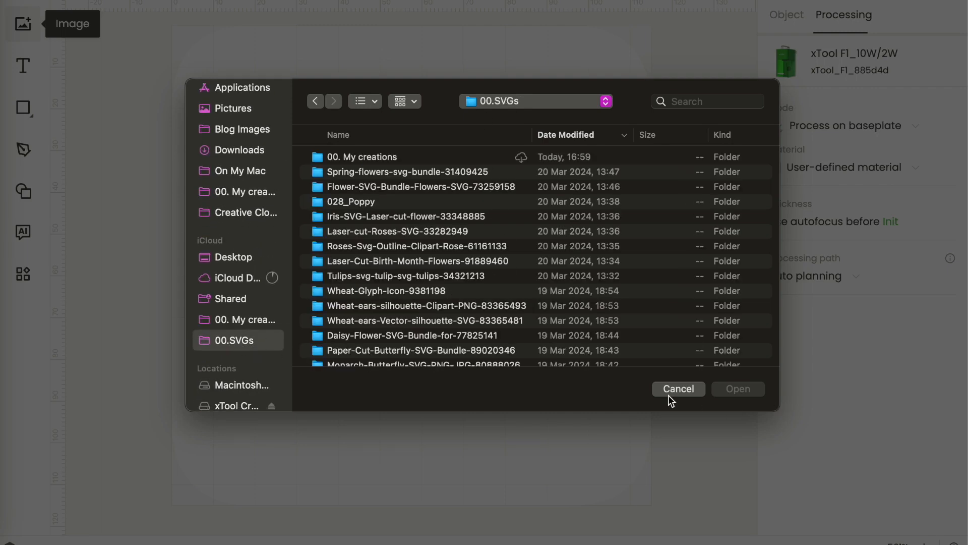
left_click(678, 388)
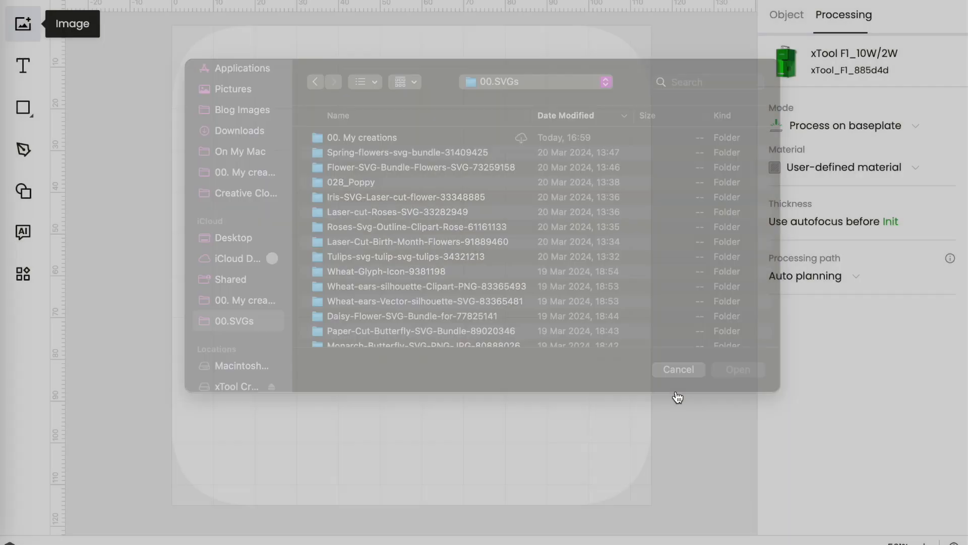
left_click(678, 369)
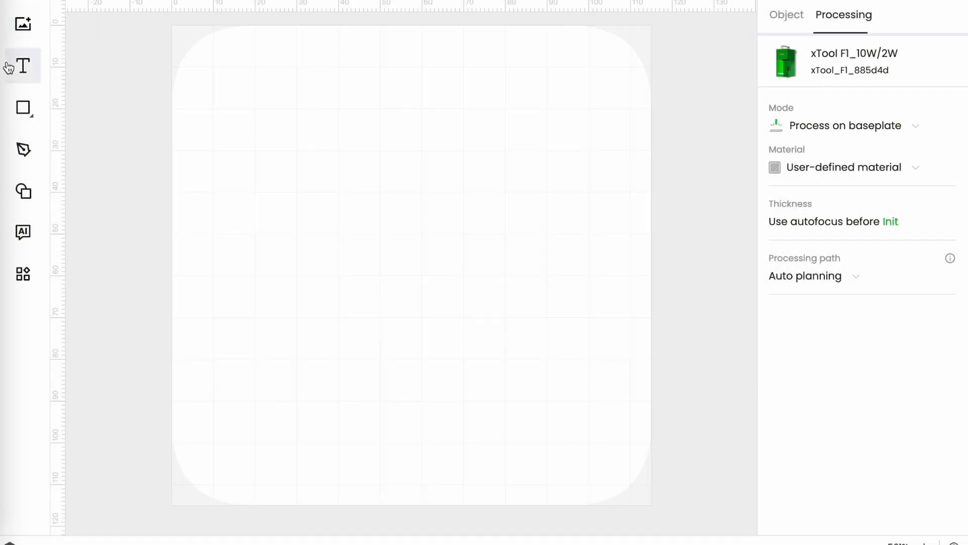
mouse_move(23, 67)
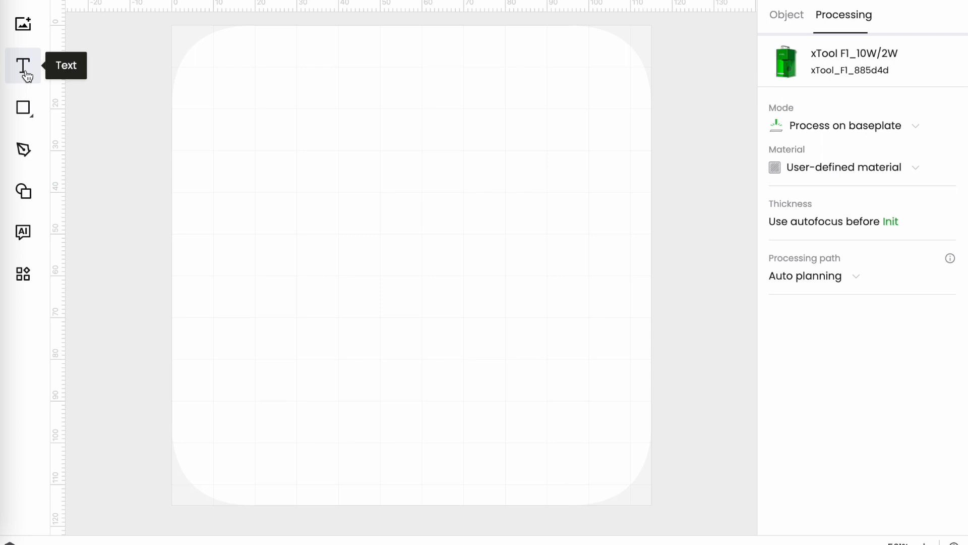
left_click(23, 108)
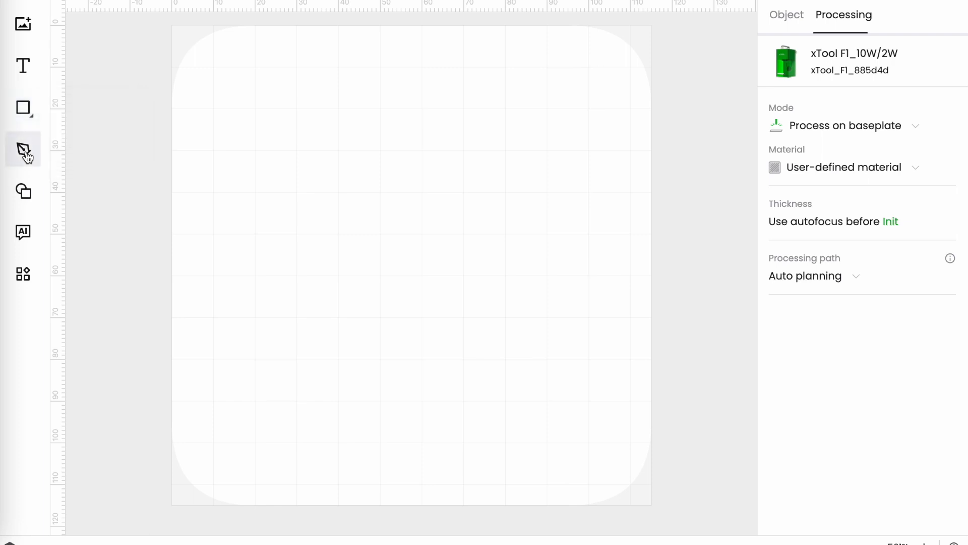
mouse_move(23, 149)
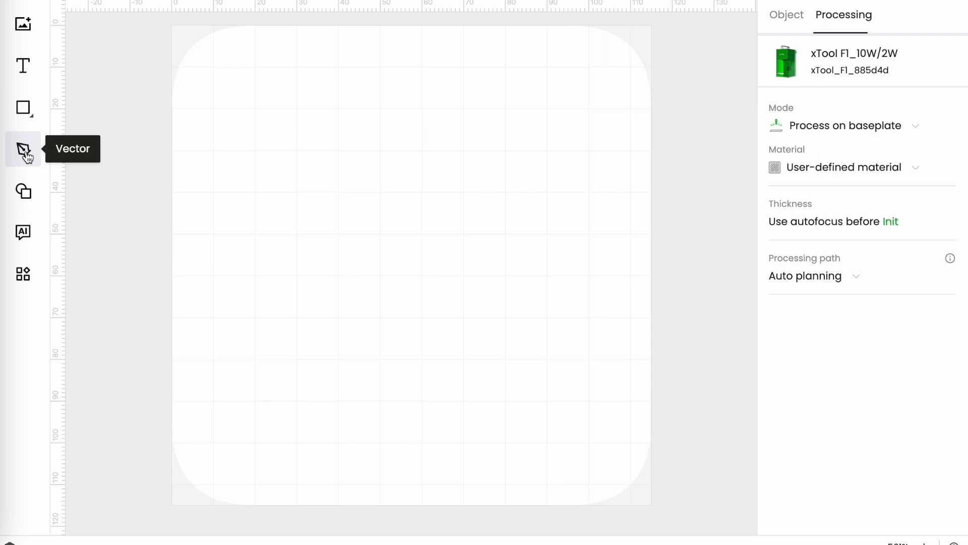
mouse_move(251, 180)
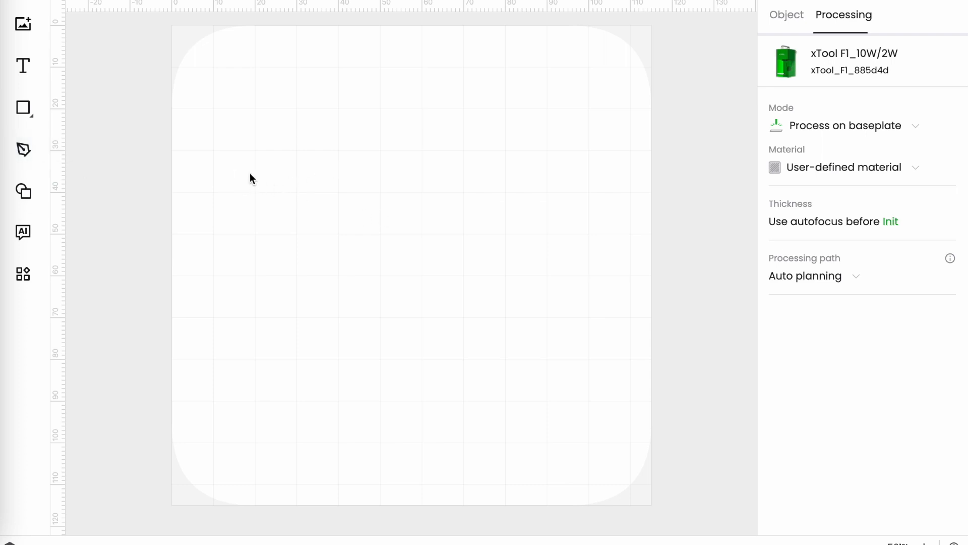
Draw a five-node closed outline with the Pen tool, finishing on its starting node.
left_click(23, 149)
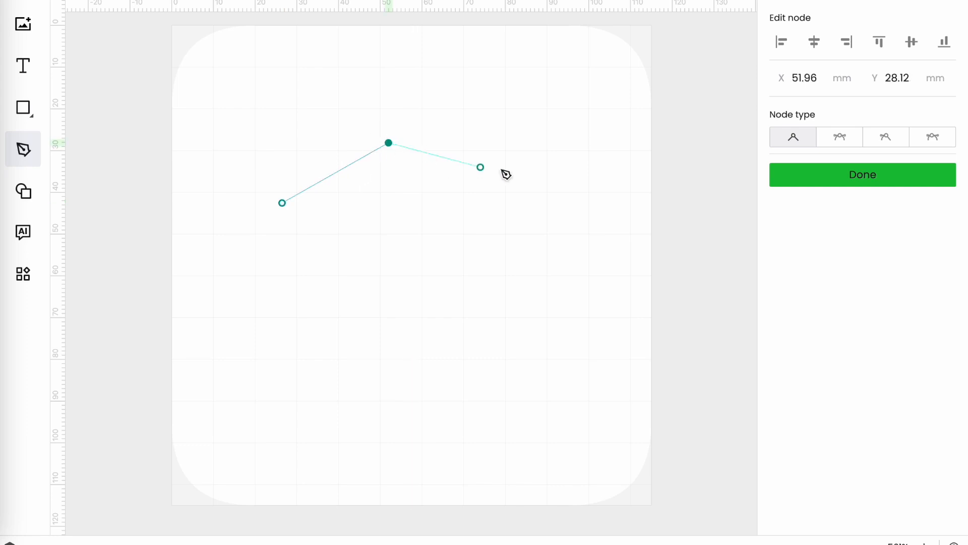
left_click_drag(480, 166, 585, 238)
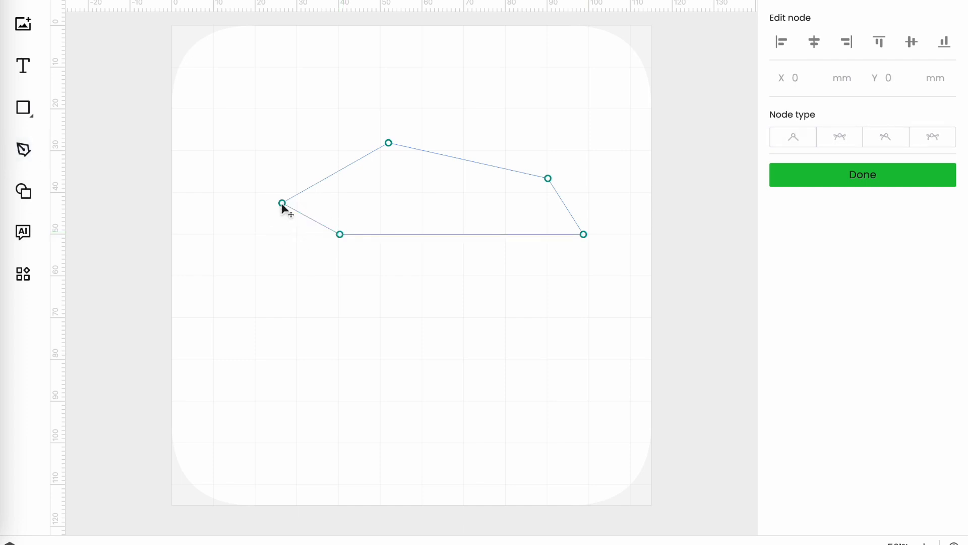
left_click(281, 203)
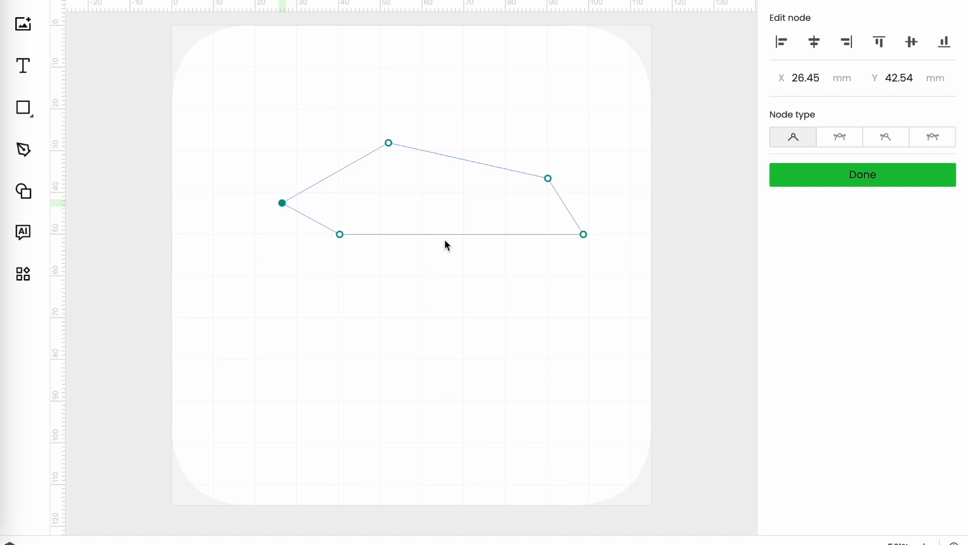
mouse_move(207, 44)
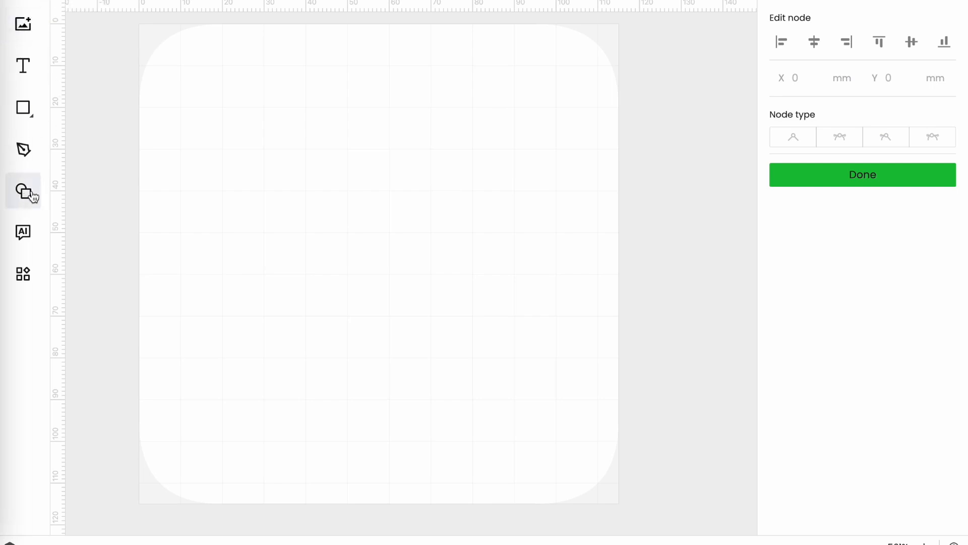
left_click(24, 192)
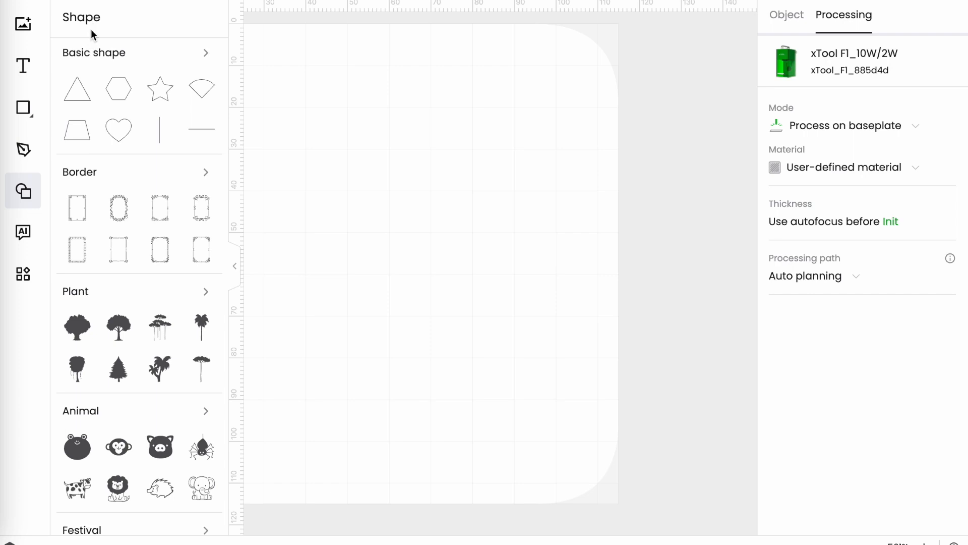
mouse_move(159, 207)
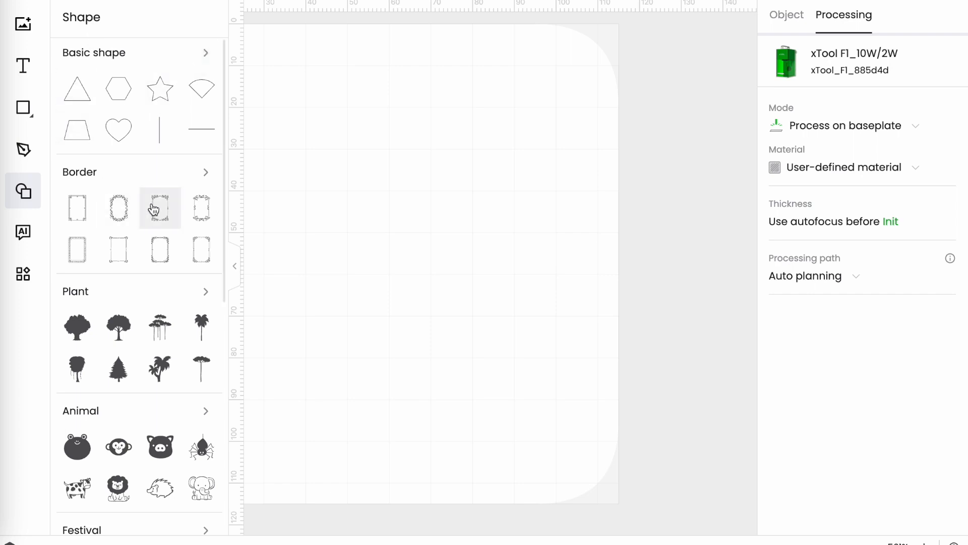
scroll("down", 3)
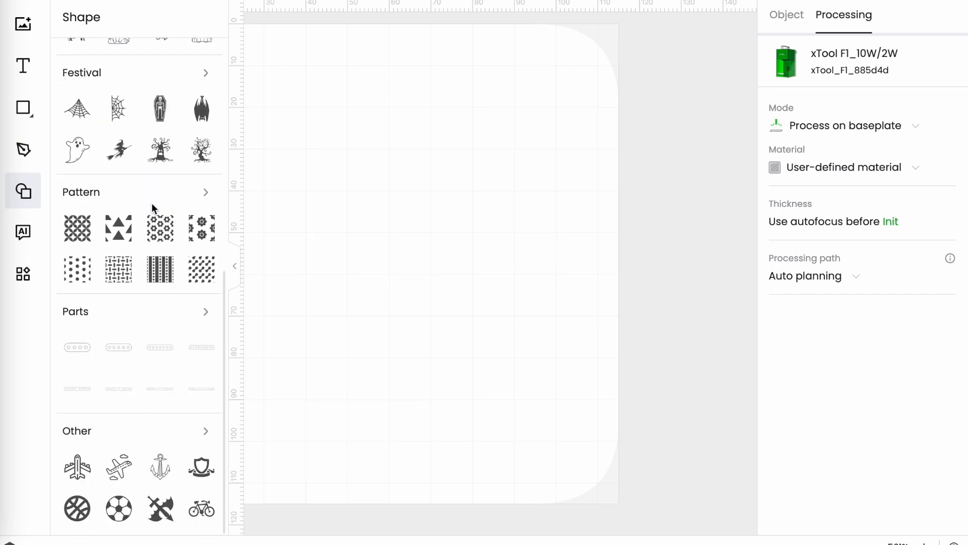
mouse_move(278, 282)
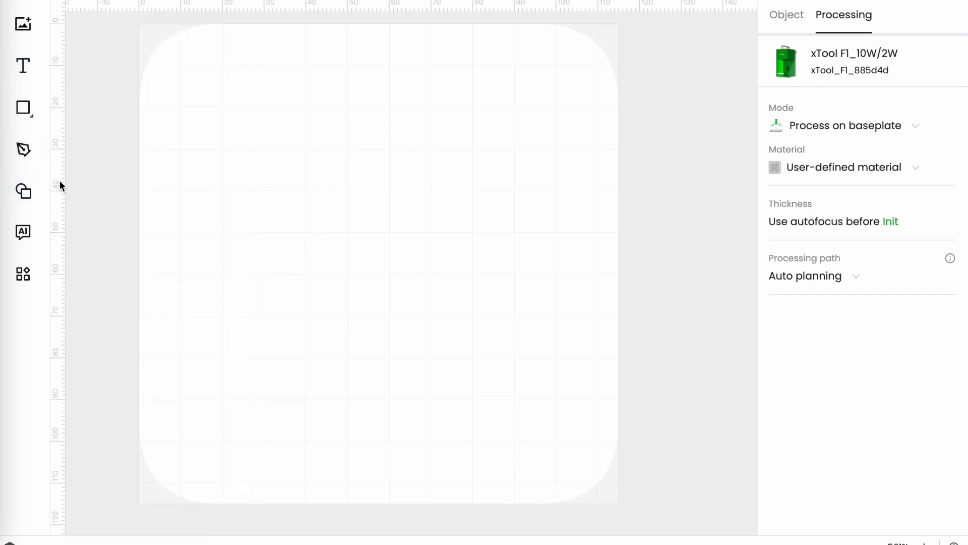
mouse_move(23, 232)
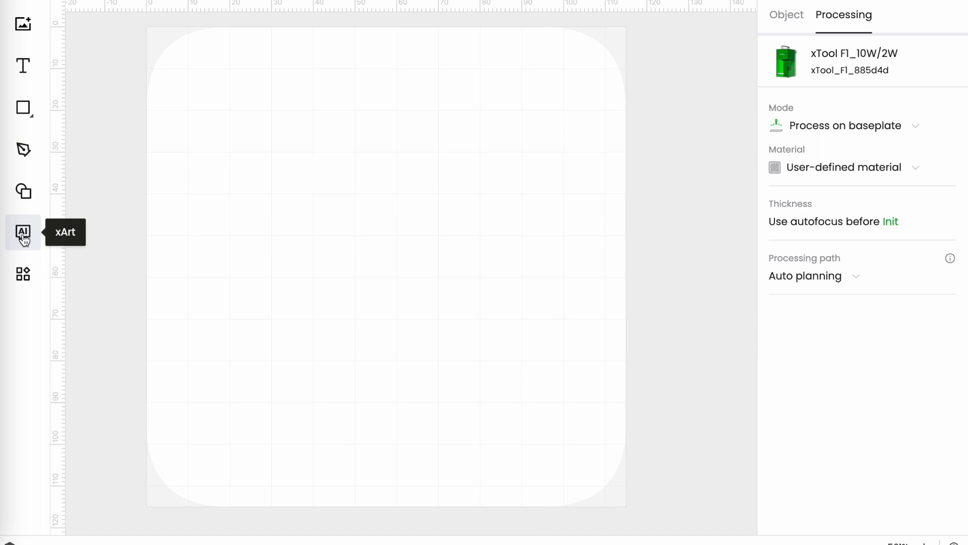
mouse_move(24, 274)
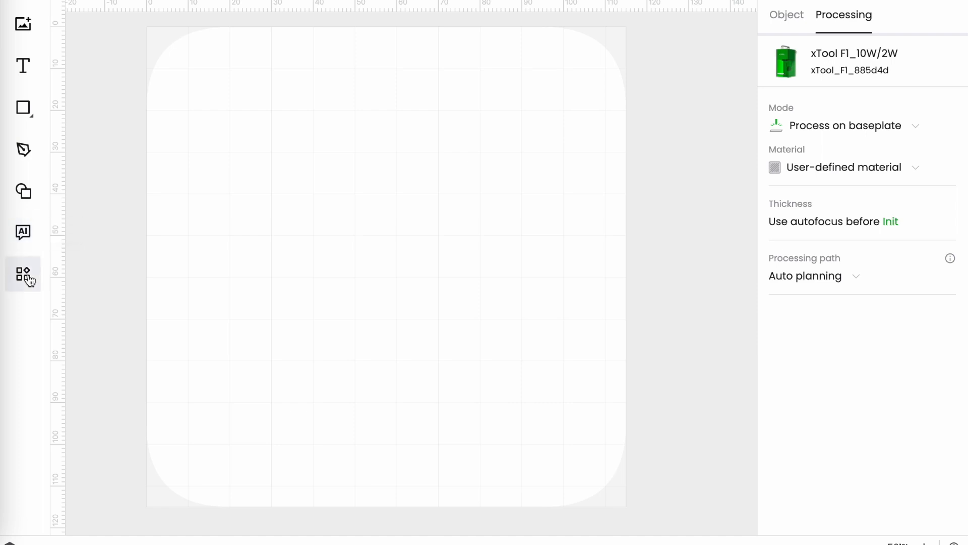
mouse_move(23, 274)
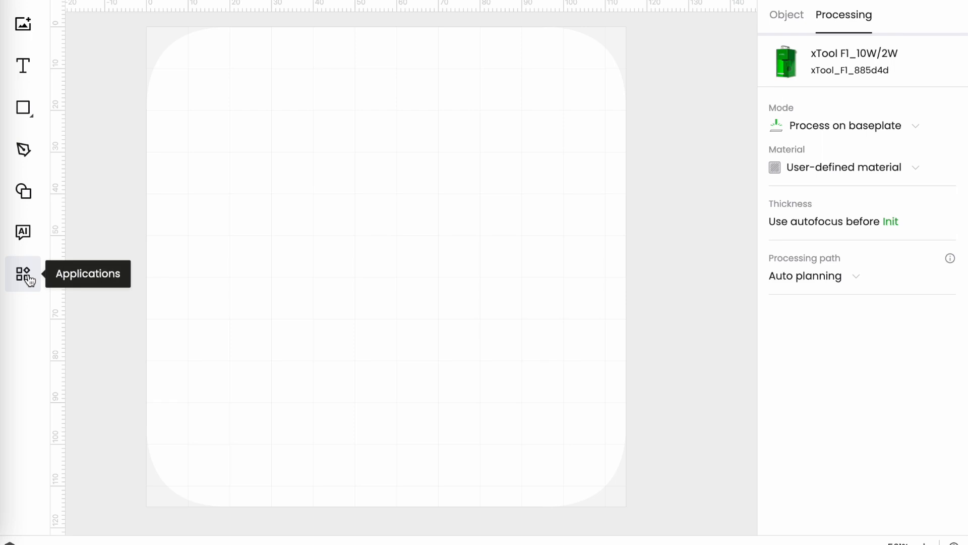
left_click(23, 274)
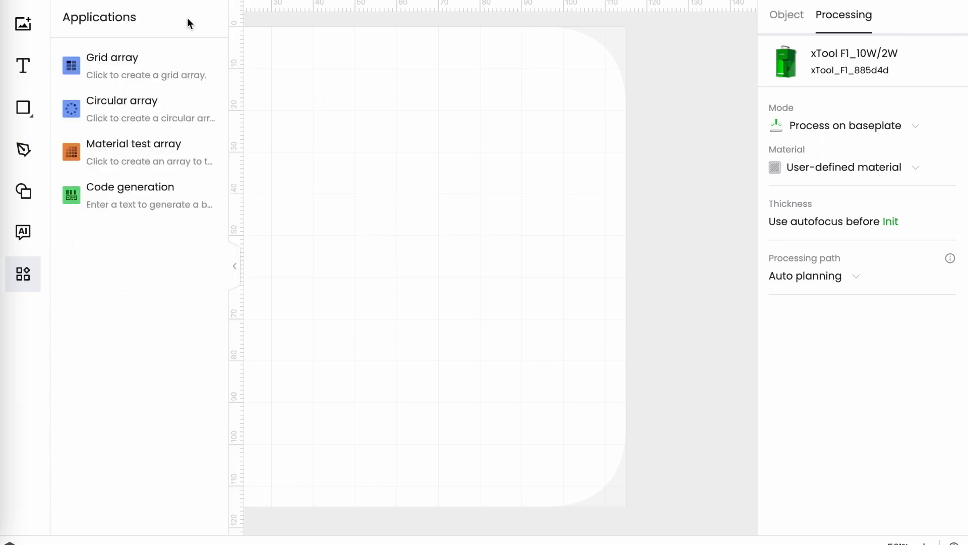
mouse_move(143, 56)
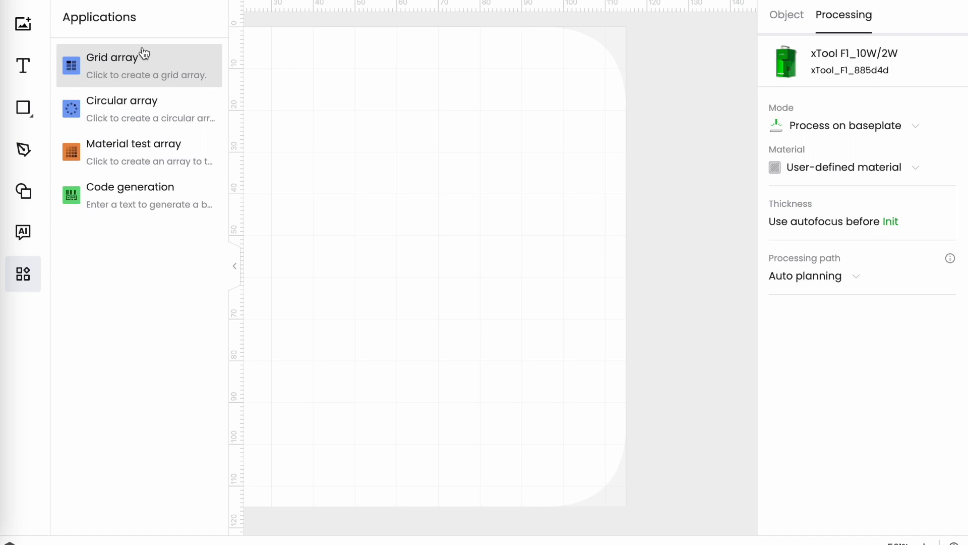
mouse_move(104, 68)
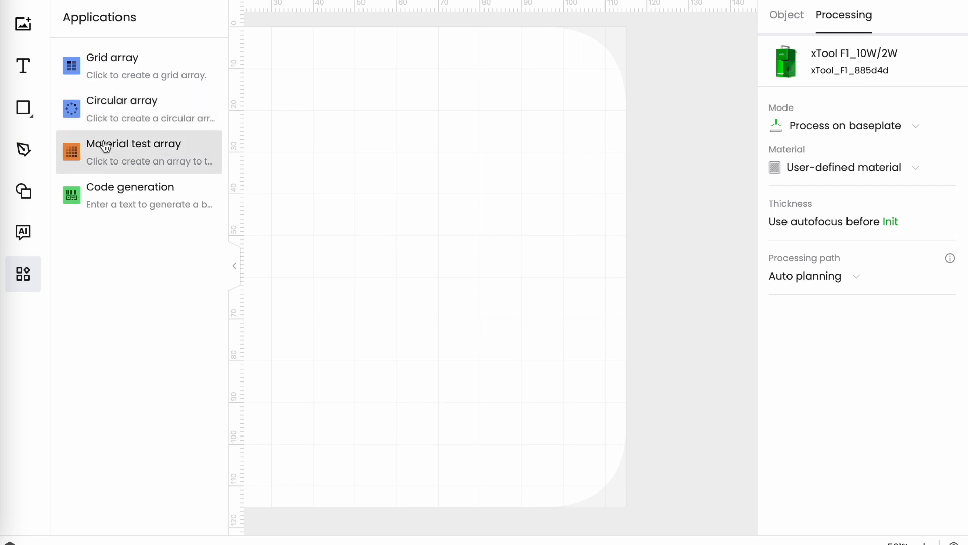
mouse_move(103, 195)
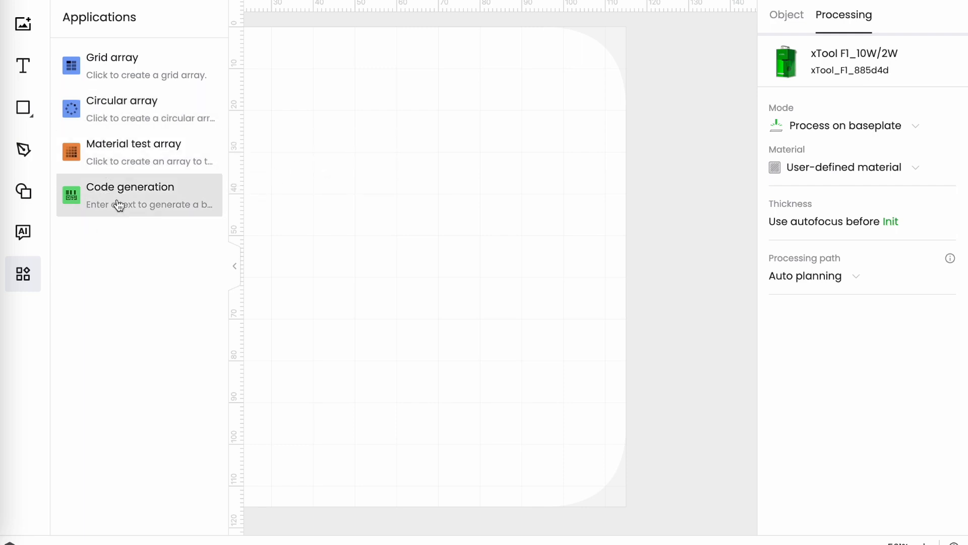
mouse_move(23, 274)
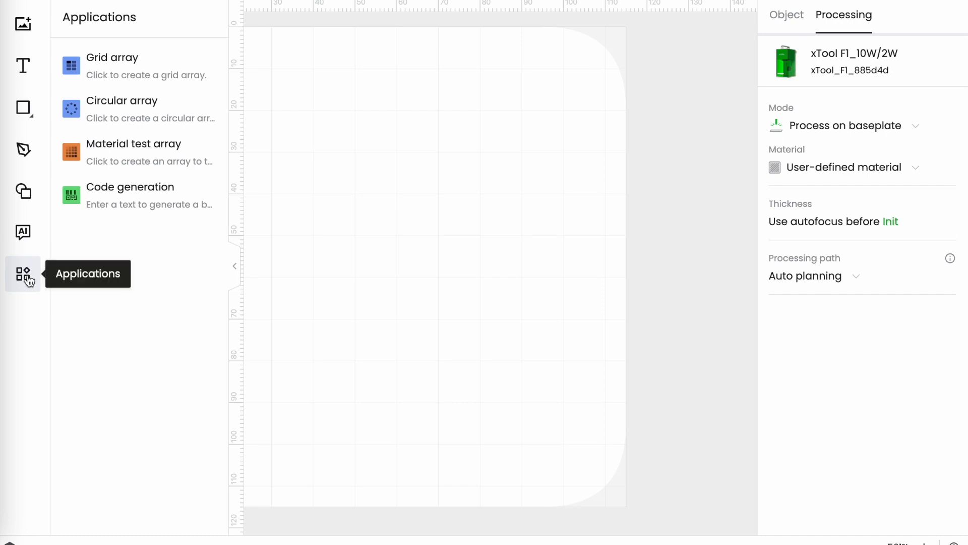
left_click(234, 265)
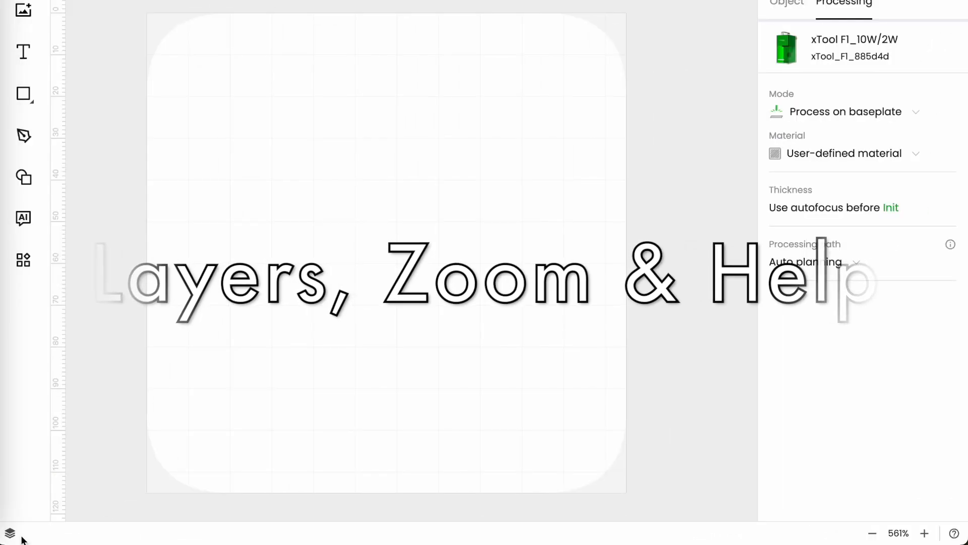
mouse_move(9, 532)
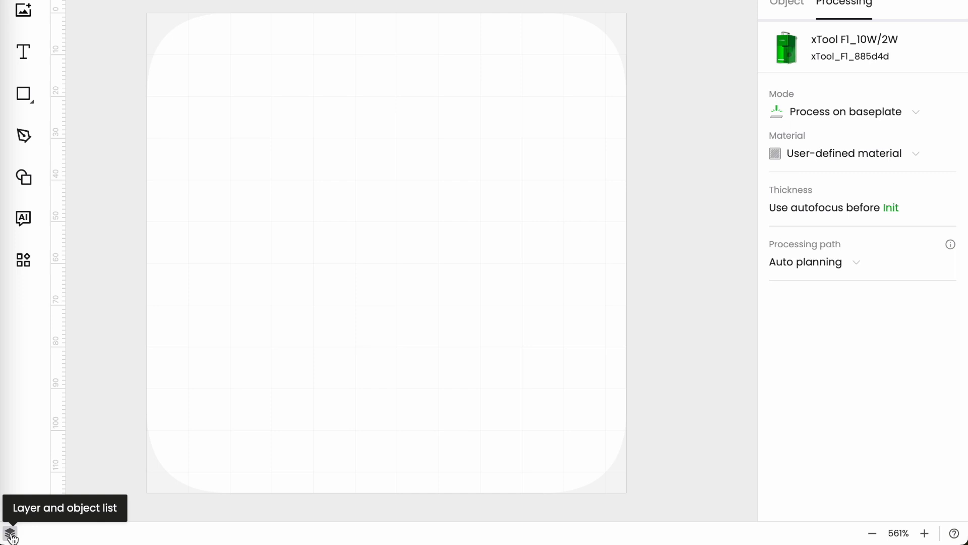
mouse_move(809, 543)
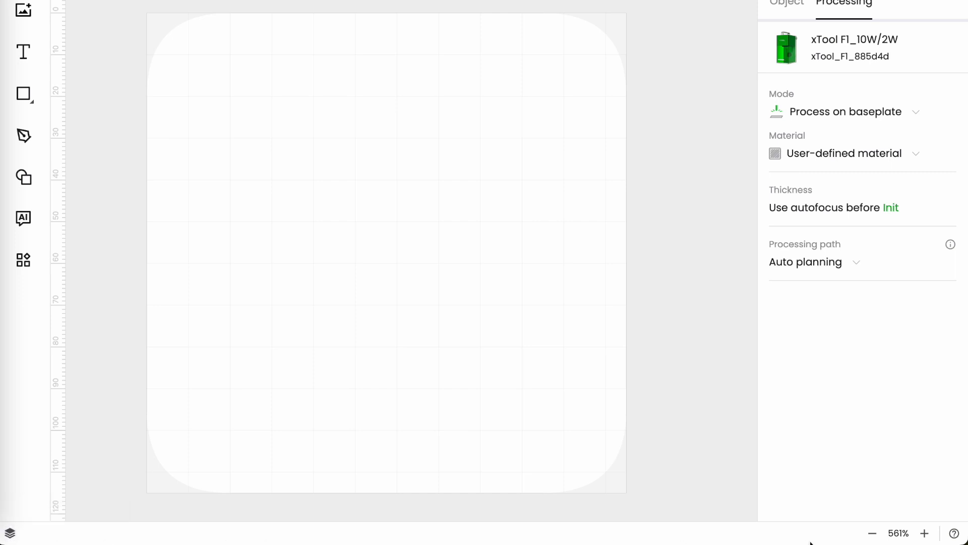
Show the zoom presets from 1000% to 25% plus the fit-to-width, height and screen options.
left_click(897, 533)
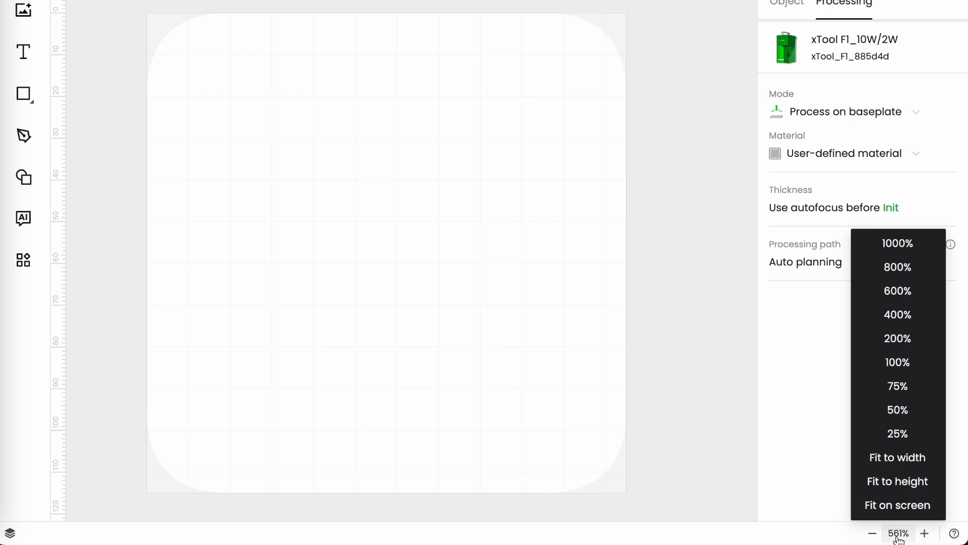
mouse_move(897, 456)
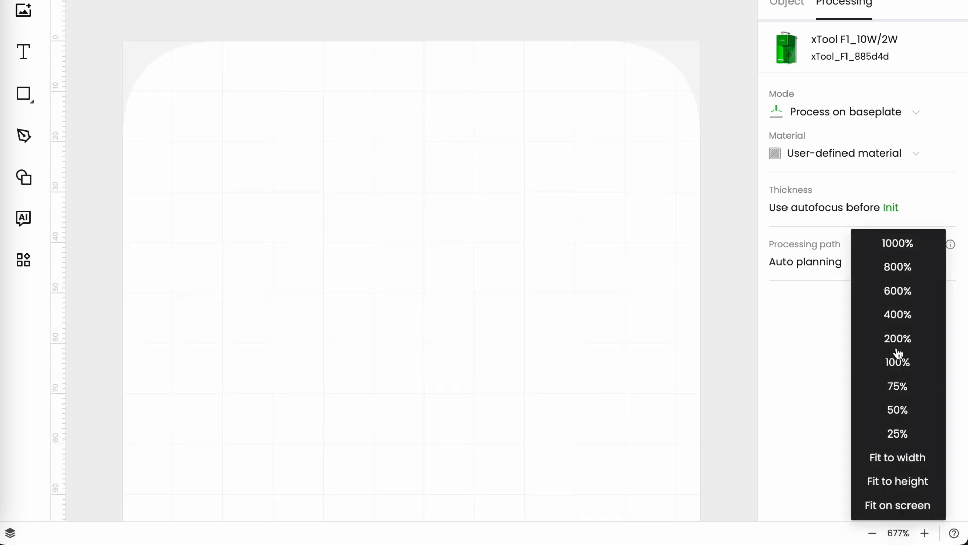
Magnify the canvas to 1000%, then fit it to the window width from the zoom presets.
left_click(895, 243)
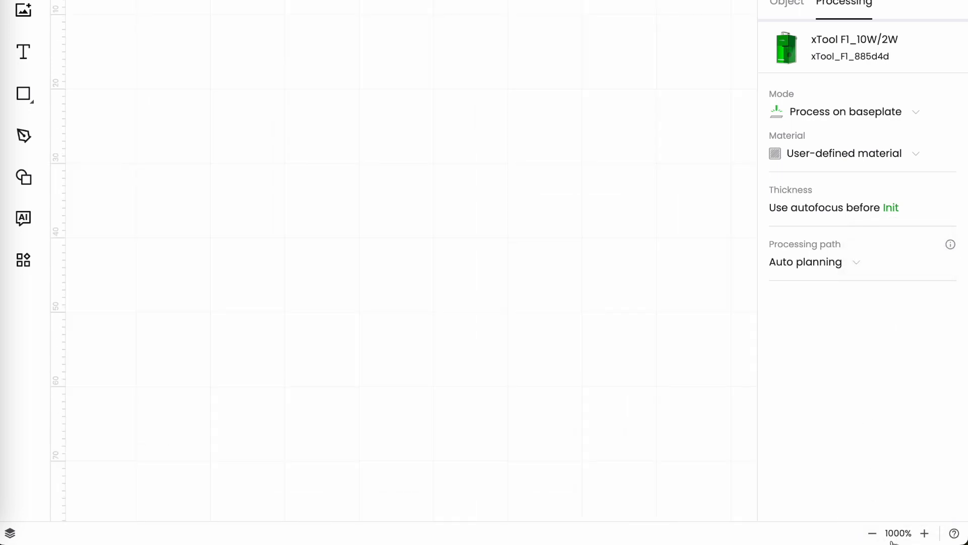
left_click(898, 533)
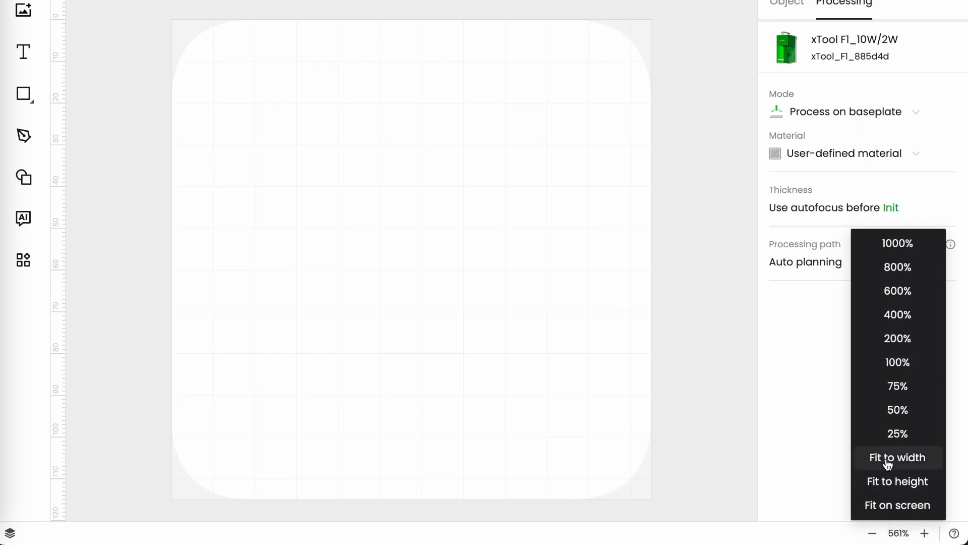
left_click(897, 457)
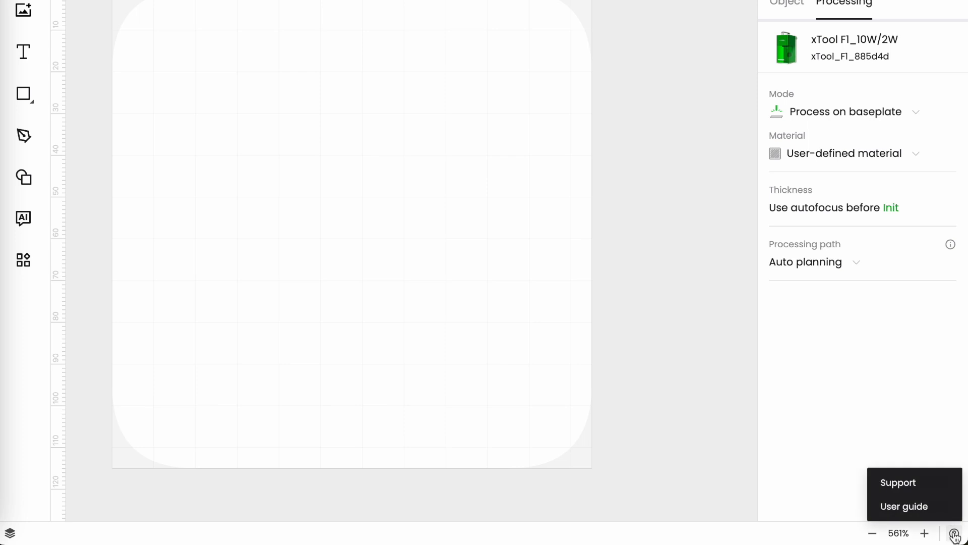
mouse_move(914, 483)
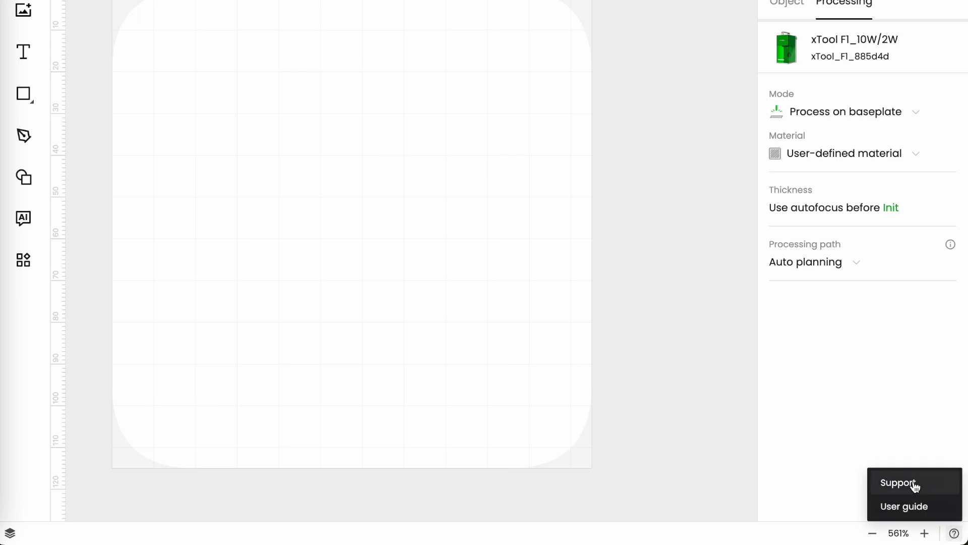
mouse_move(909, 486)
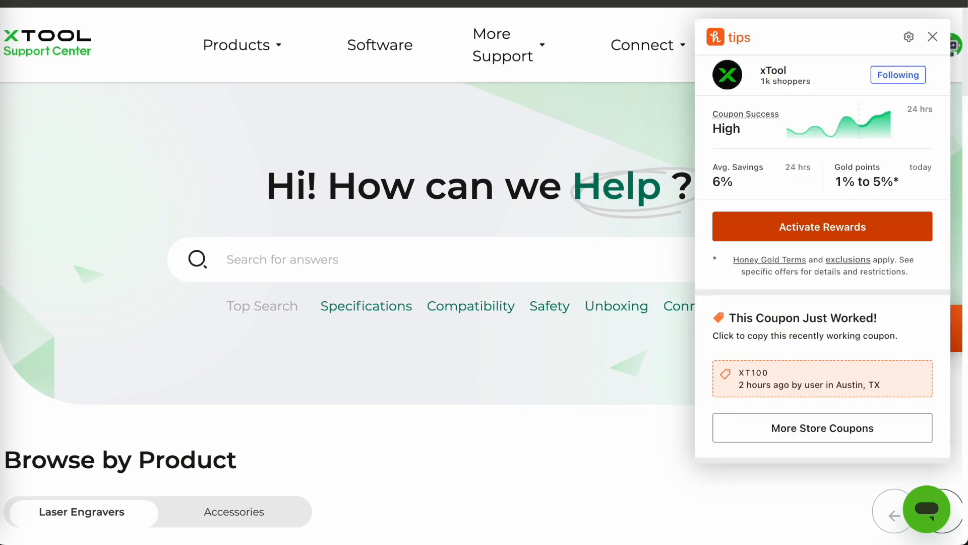
Bring up Chrome's application menu to quit the browser from the Support Center page.
left_click(31, 5)
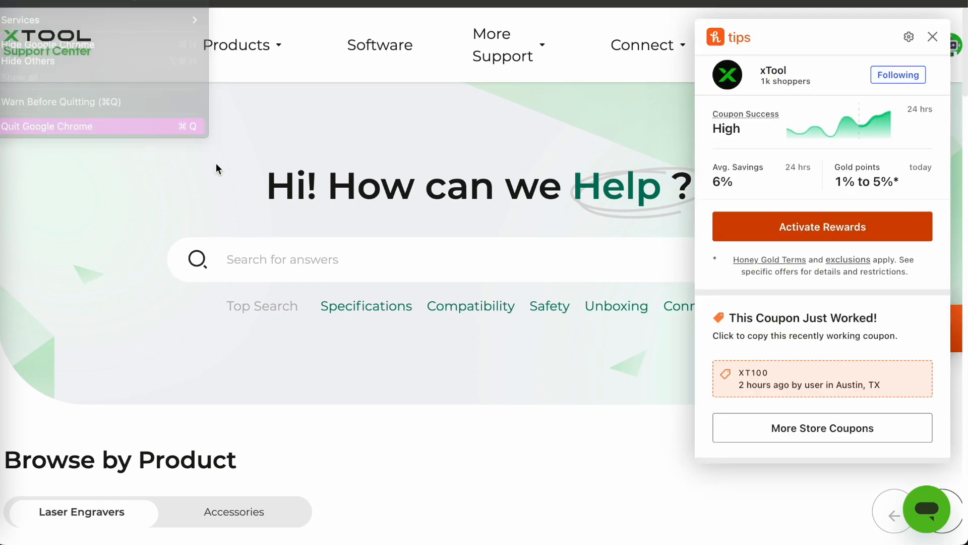